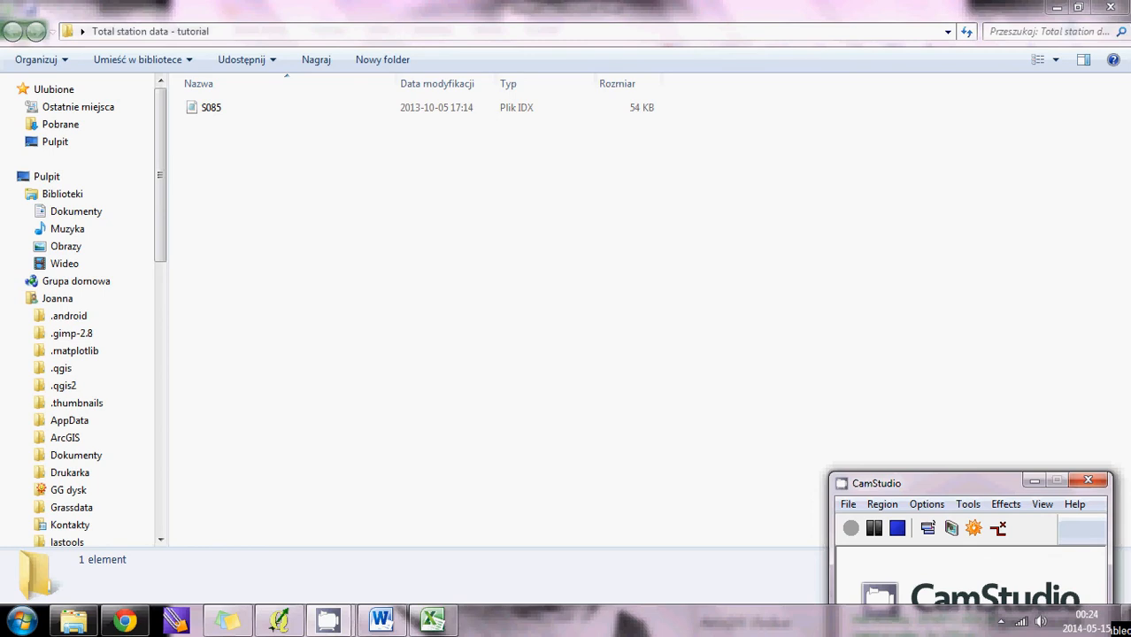
mouse_move(195, 141)
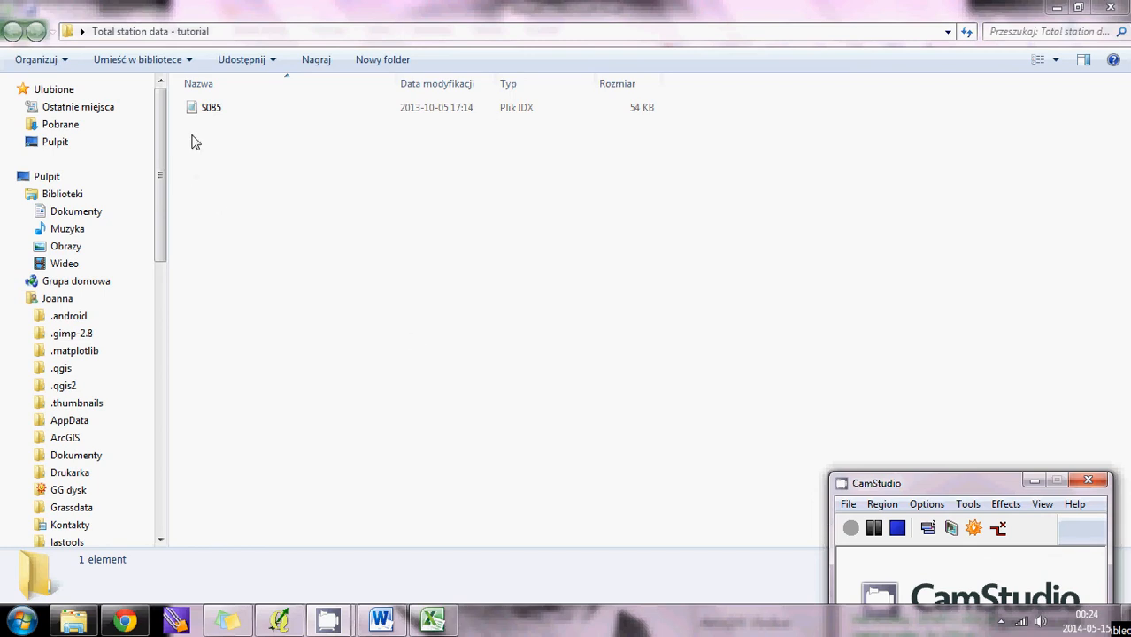
- Open the S085 survey file in Notepad and scroll to its measured point records
left_click(211, 108)
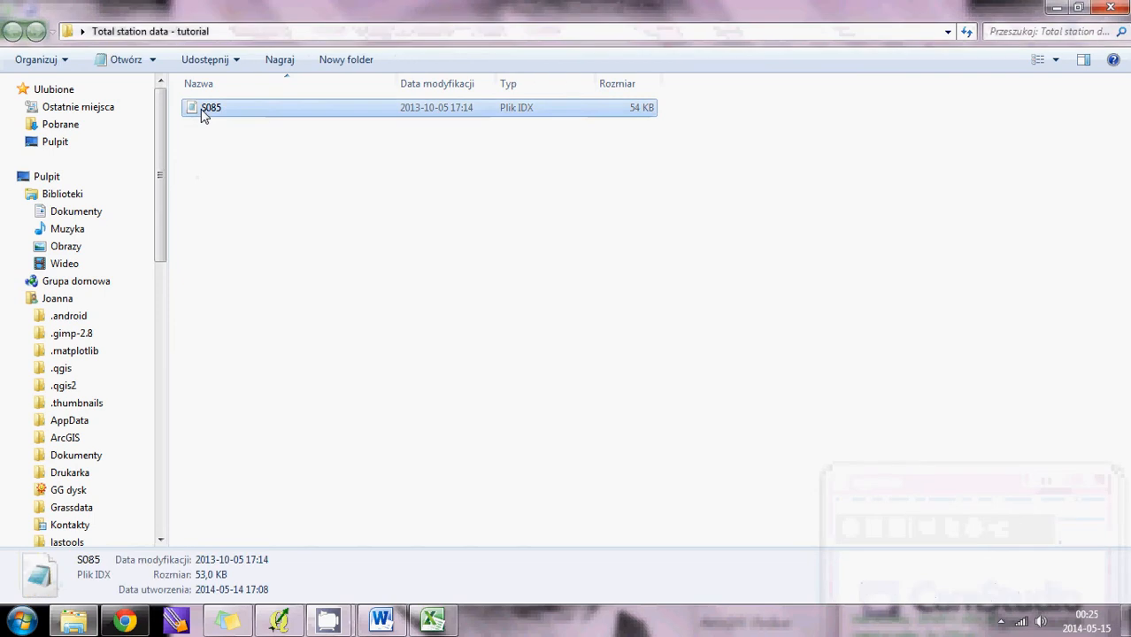
double_click(211, 108)
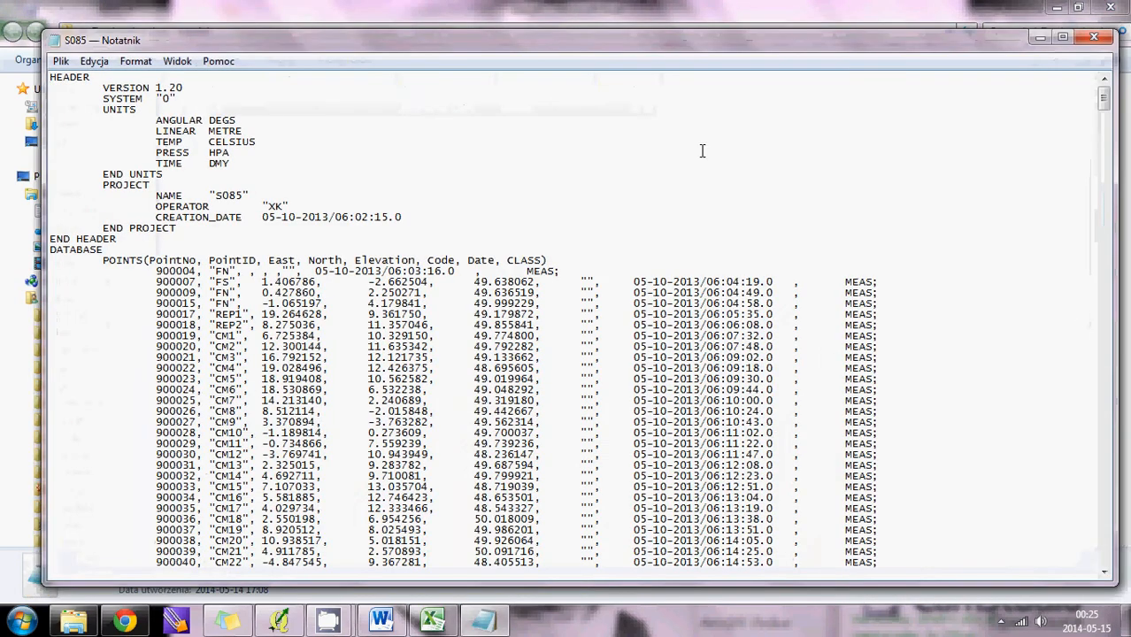
mouse_move(382, 314)
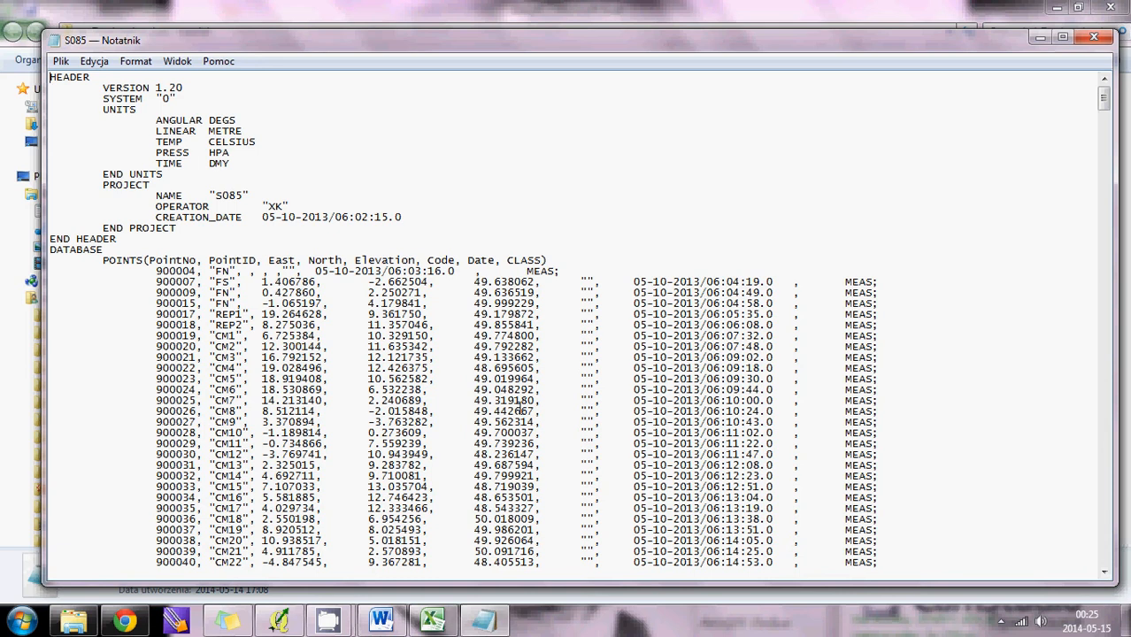
mouse_move(64, 142)
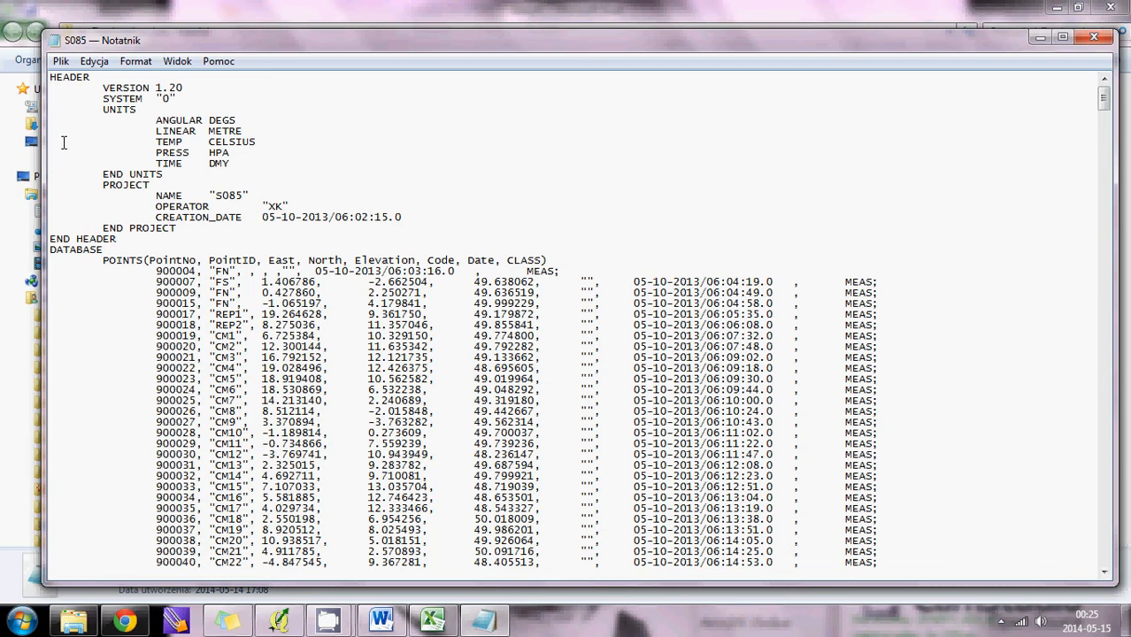
mouse_move(195, 121)
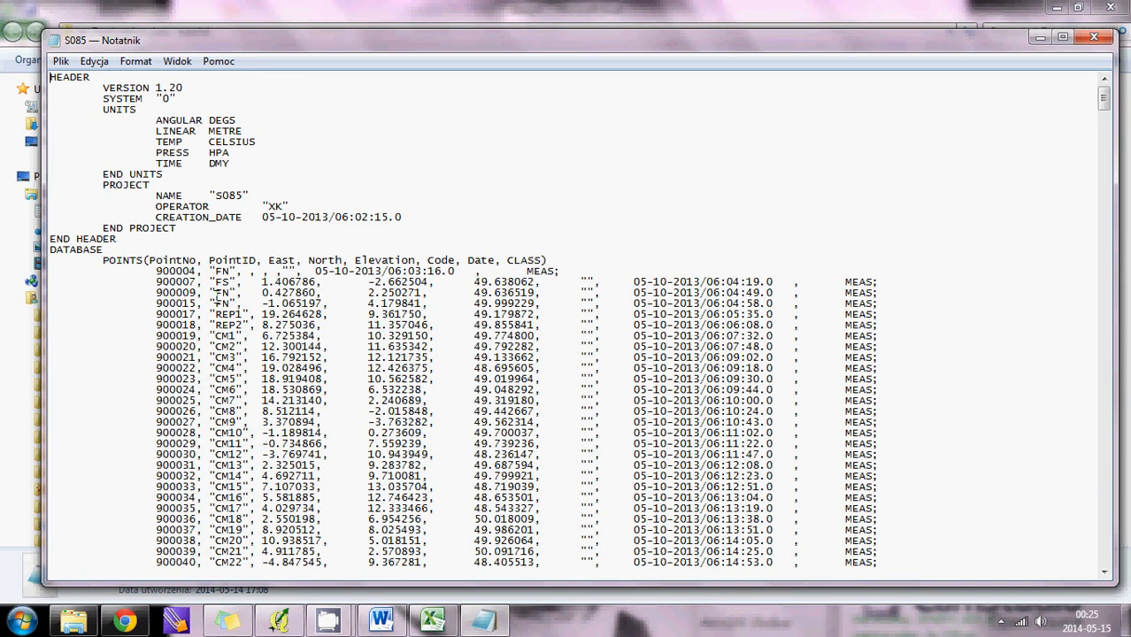
mouse_move(55, 345)
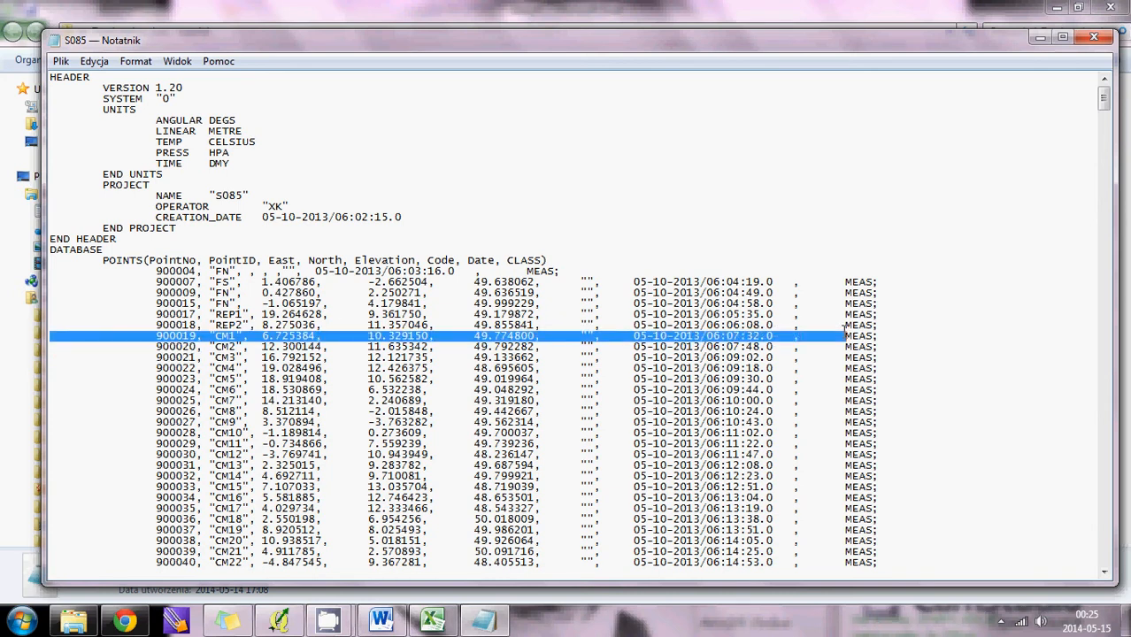
scroll("down", 3)
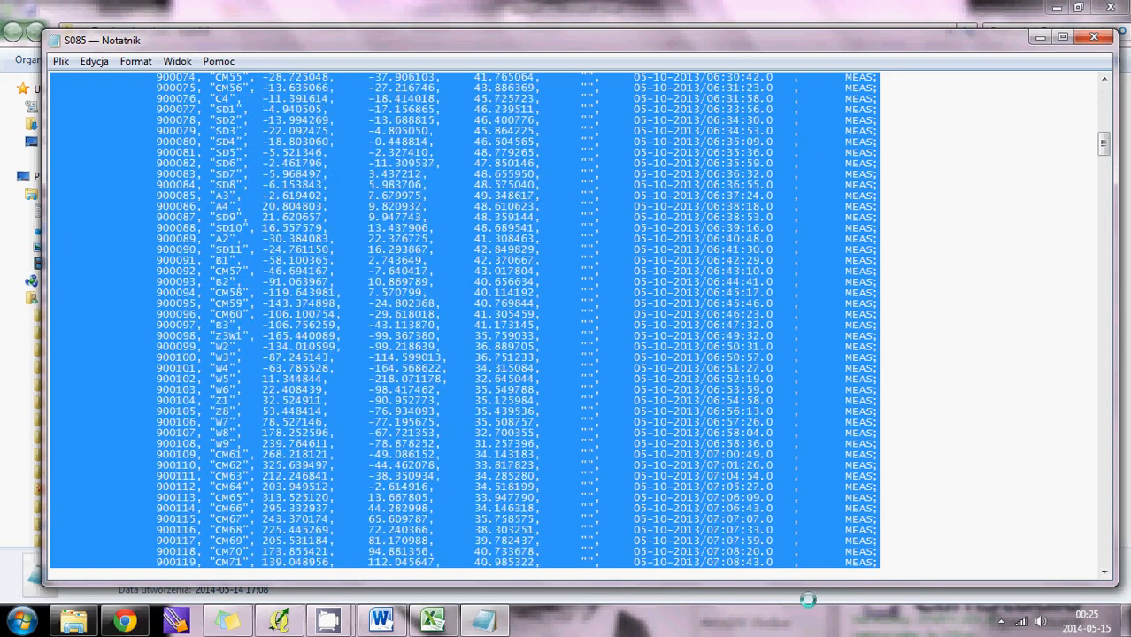
scroll("down", 3)
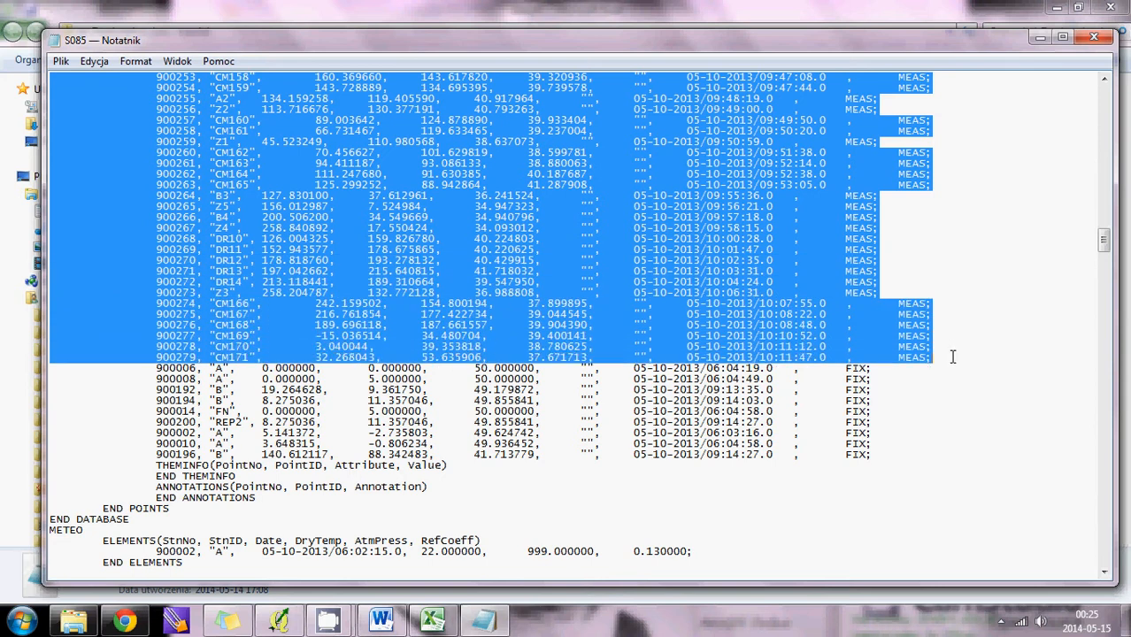
mouse_move(789, 220)
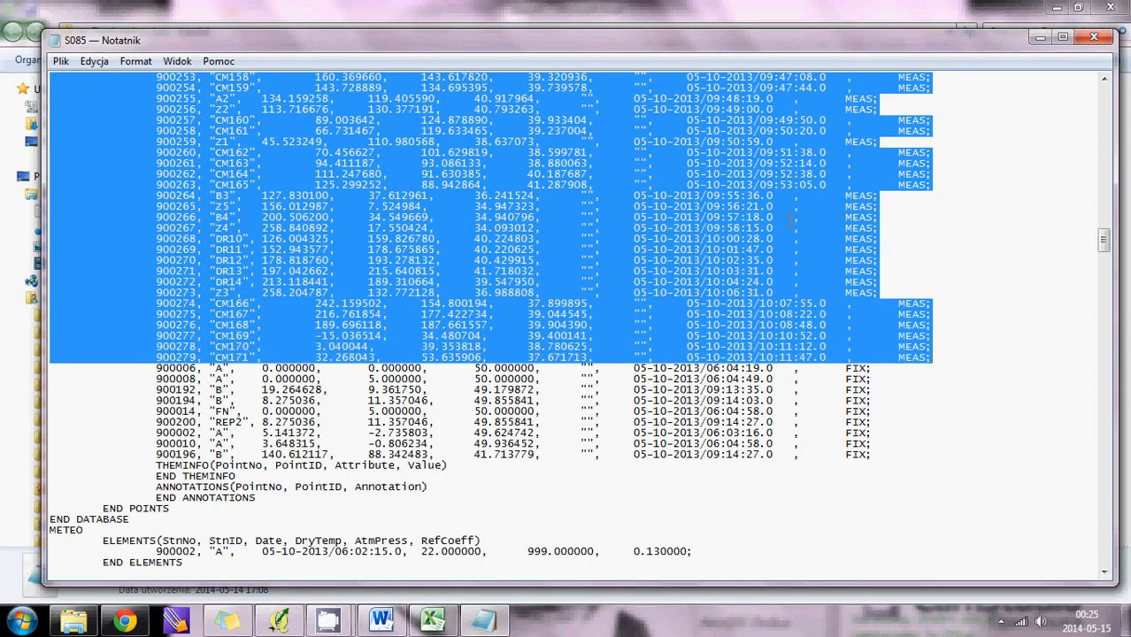
mouse_move(963, 223)
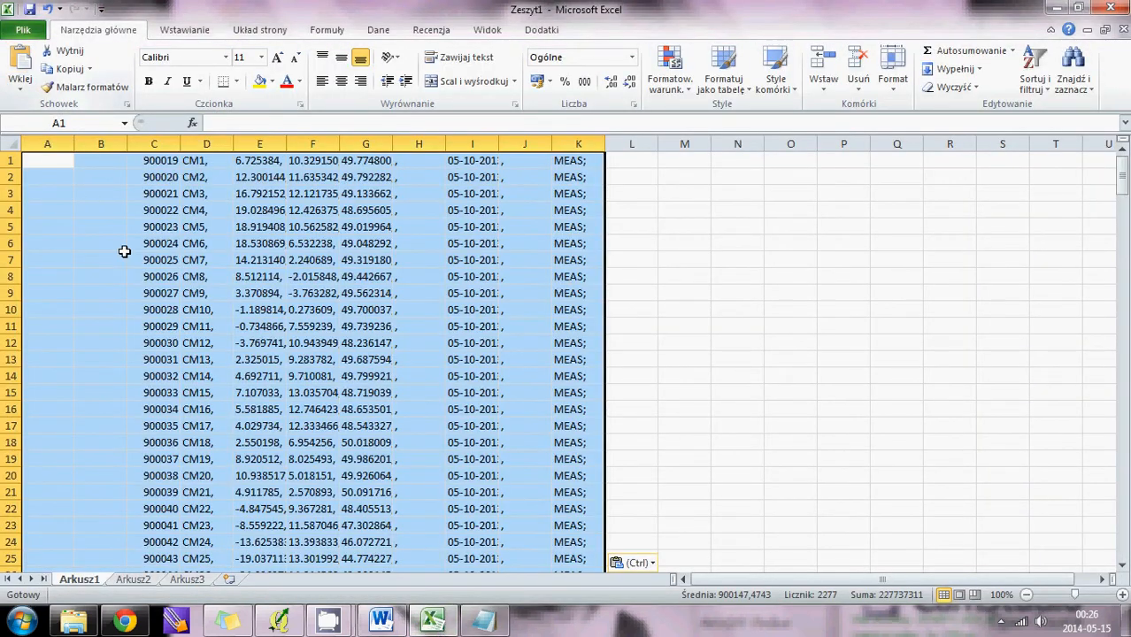
- Delete columns A–C and H–K, then copy the remaining point codes and coordinates in D–G
left_click(46, 144)
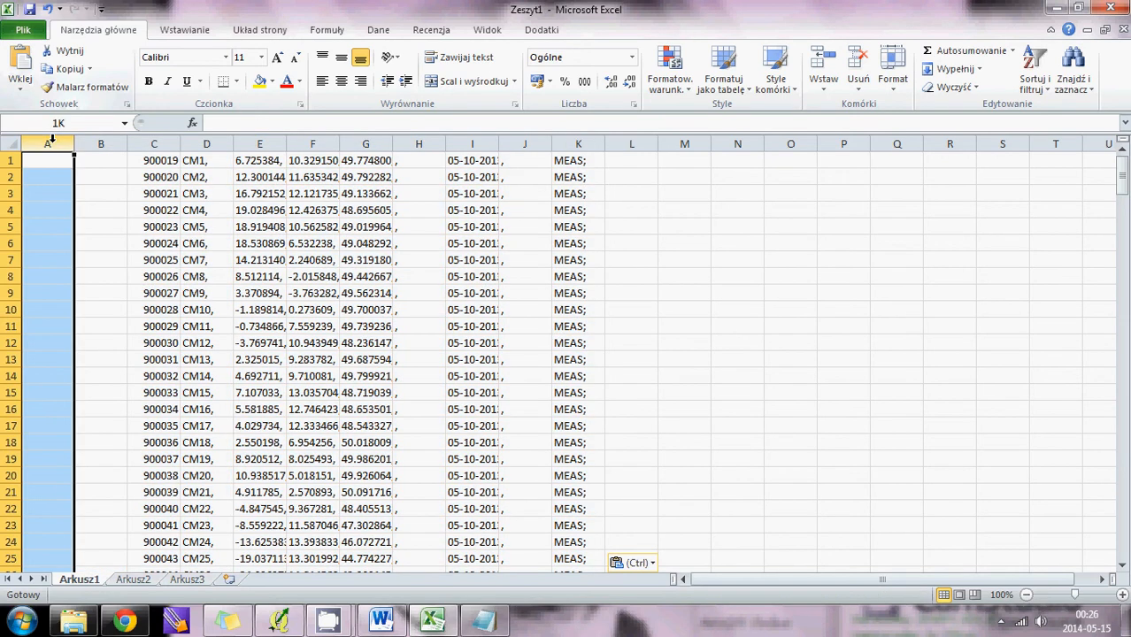
left_click(154, 143)
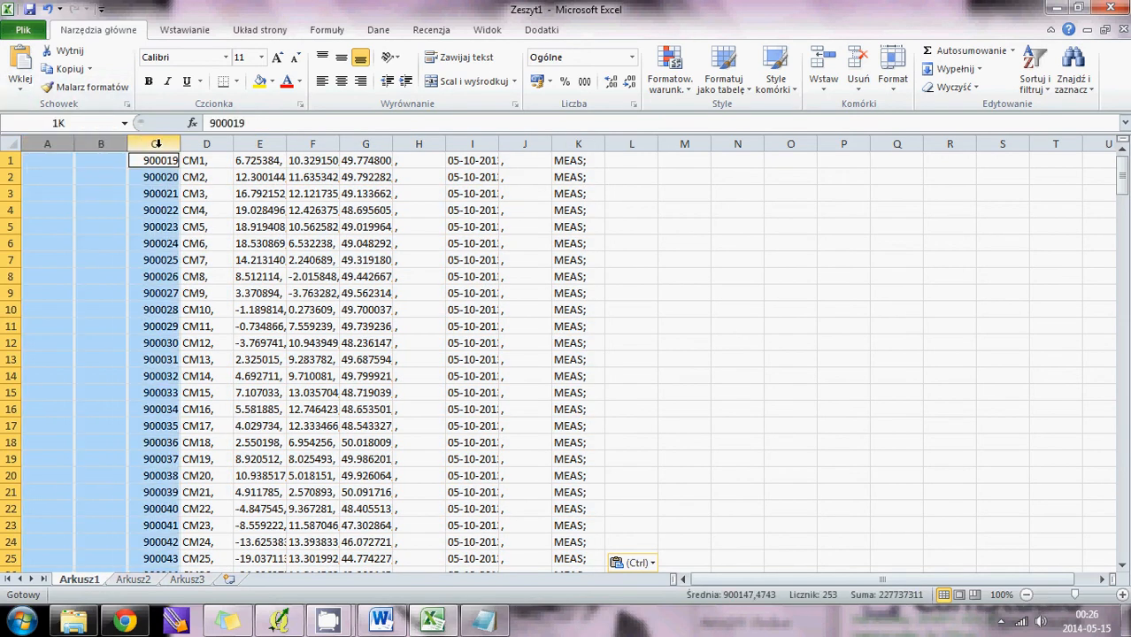
left_click(471, 159)
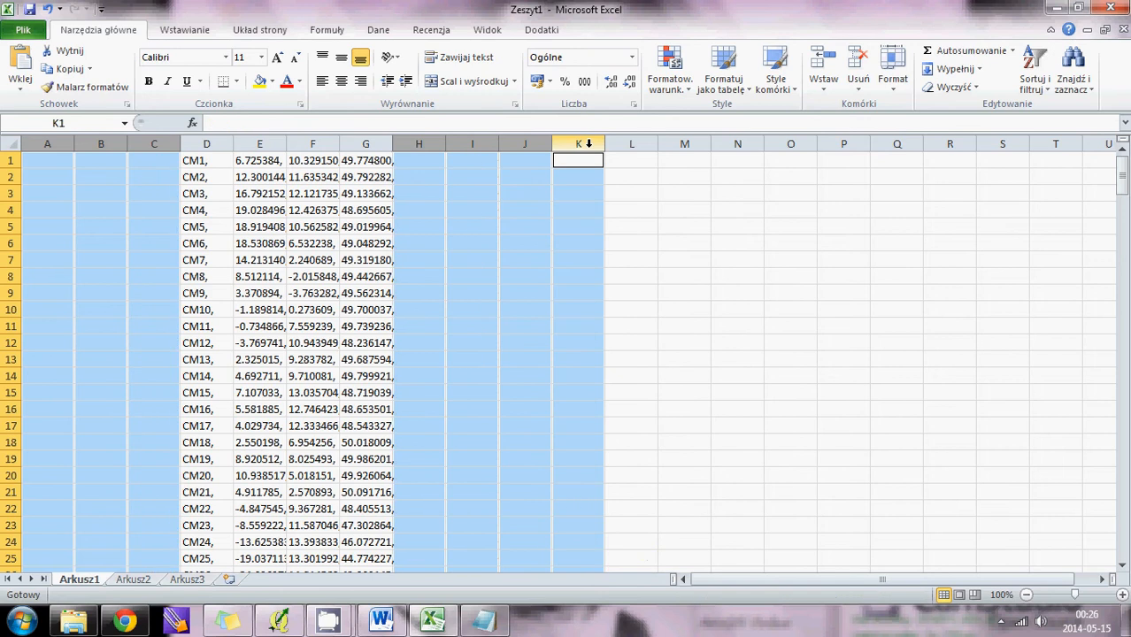
left_click(258, 193)
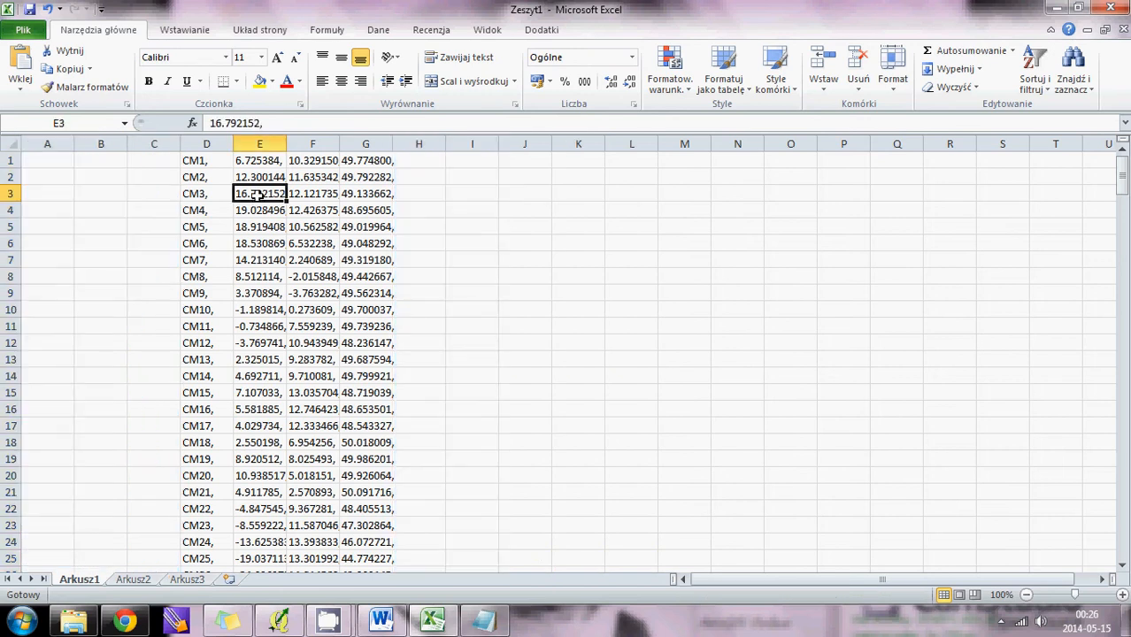
right_click(259, 193)
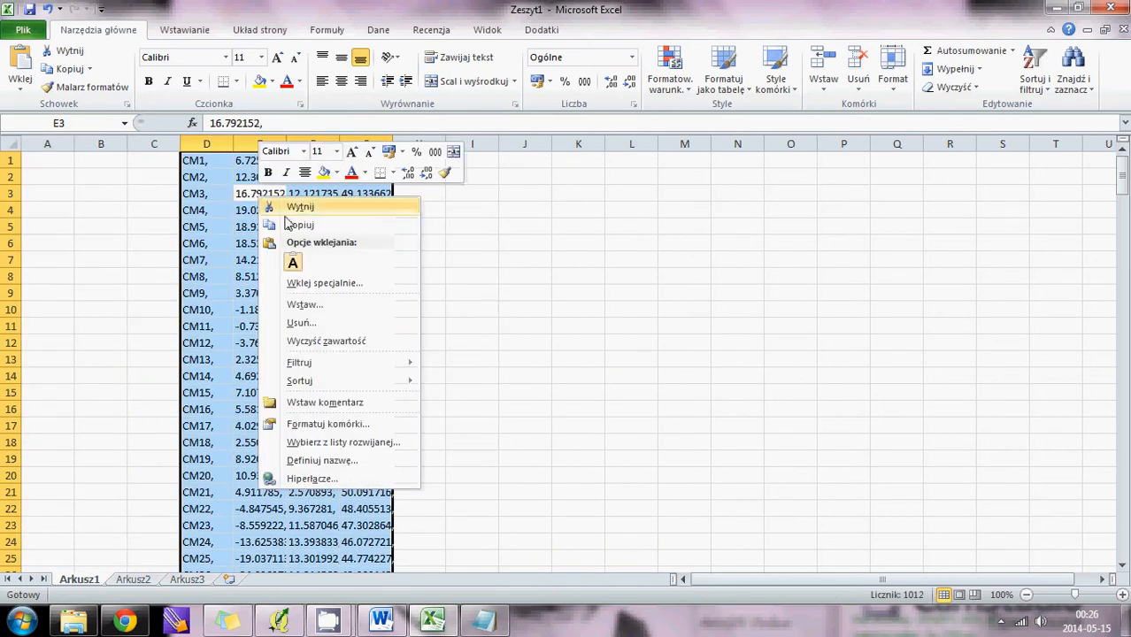
left_click(380, 619)
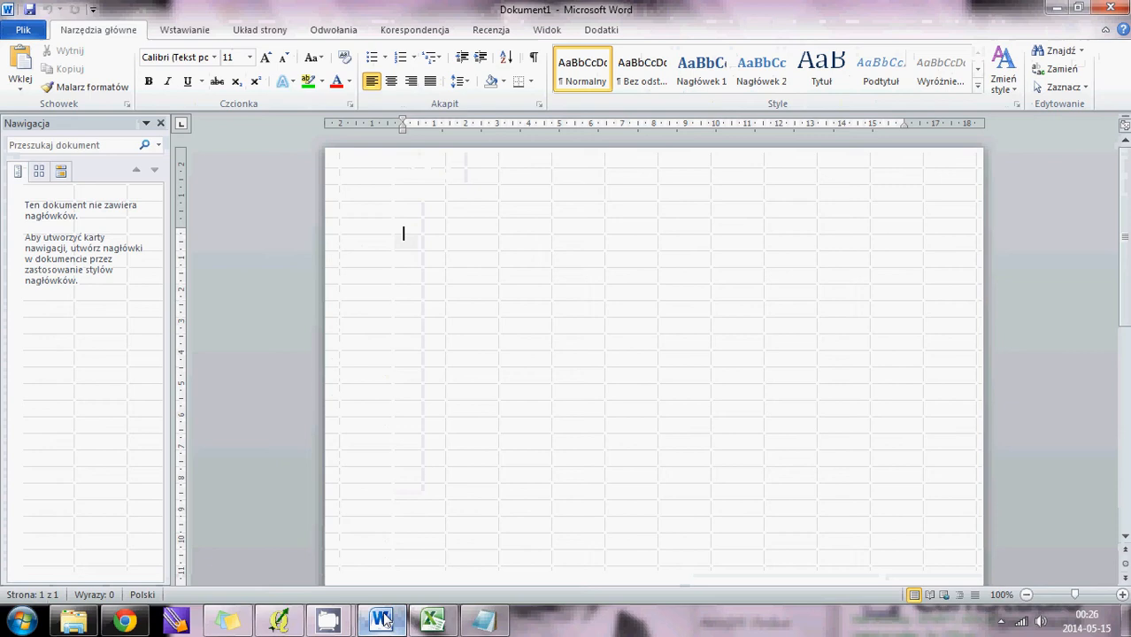
mouse_move(19, 67)
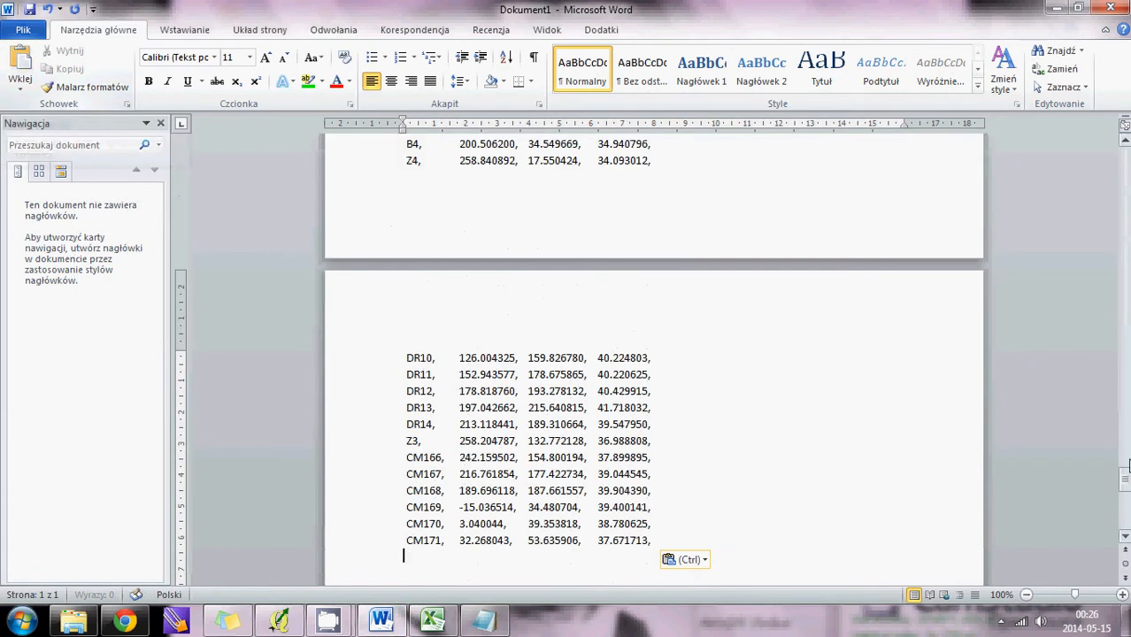
- Replace all ',' with nothing, stripping 1012 trailing commas from the pasted table
scroll("up", 3)
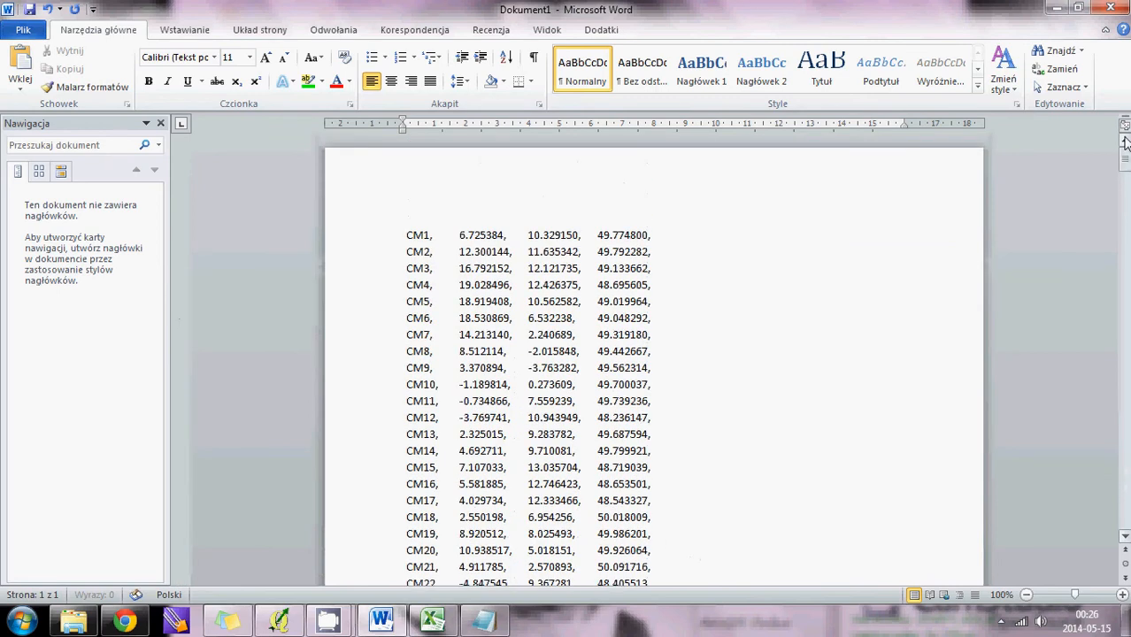
mouse_move(395, 223)
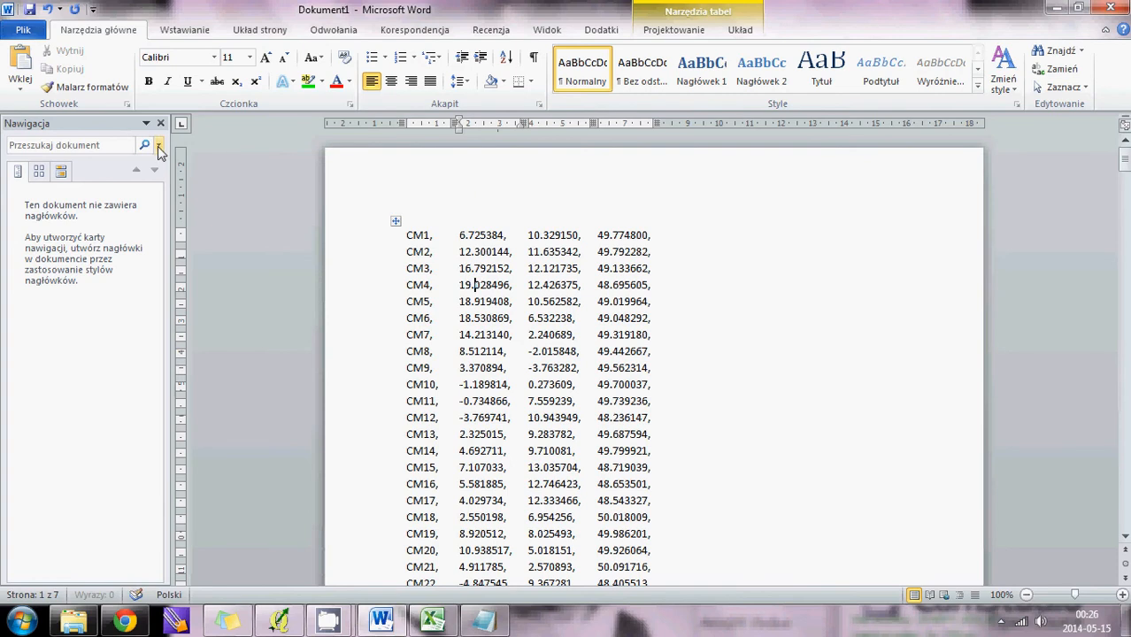
left_click(158, 145)
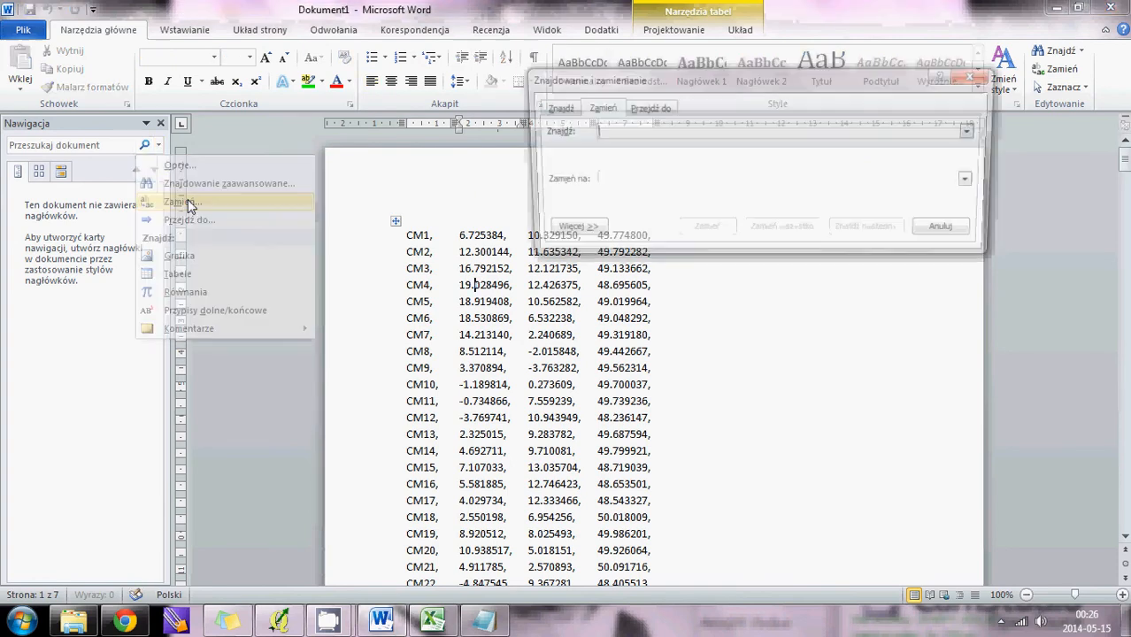
left_click(178, 202)
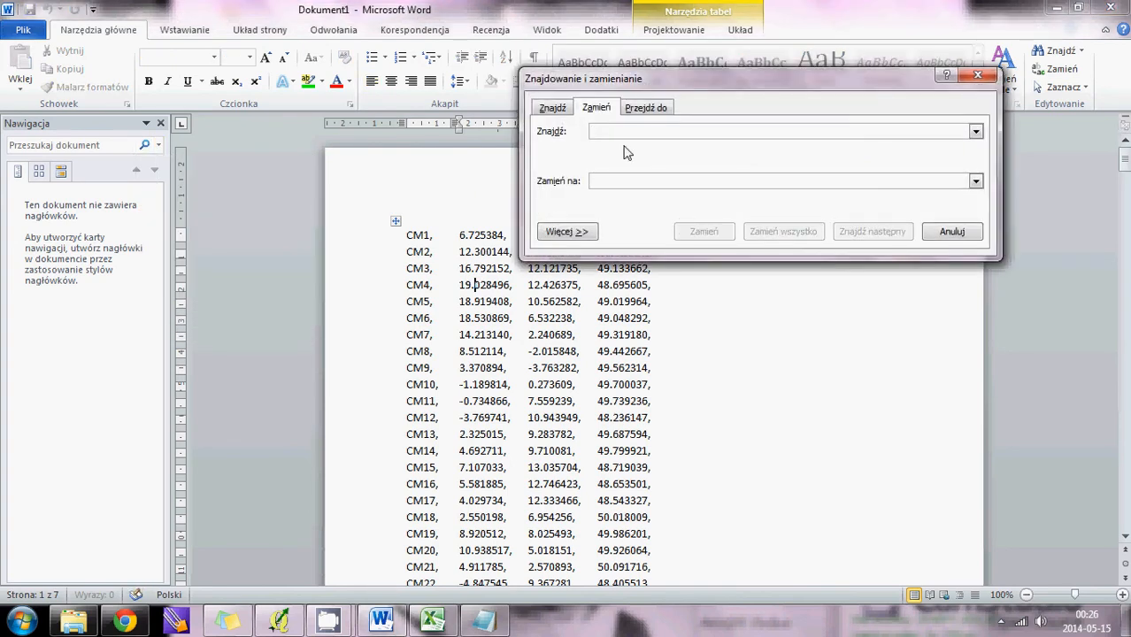
type(",")
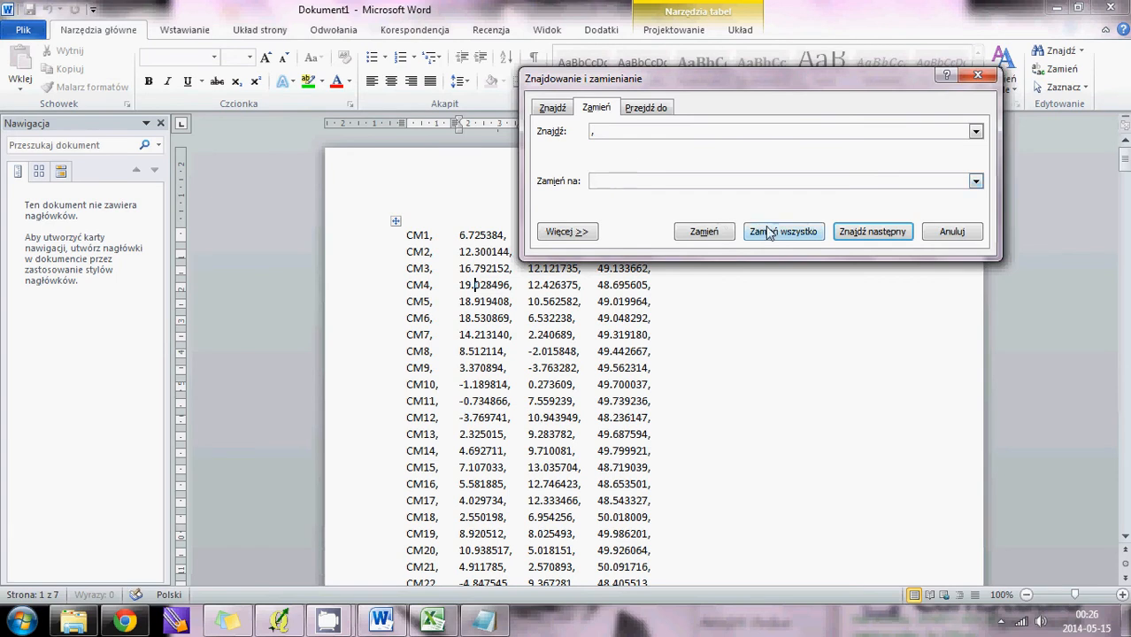
left_click(783, 230)
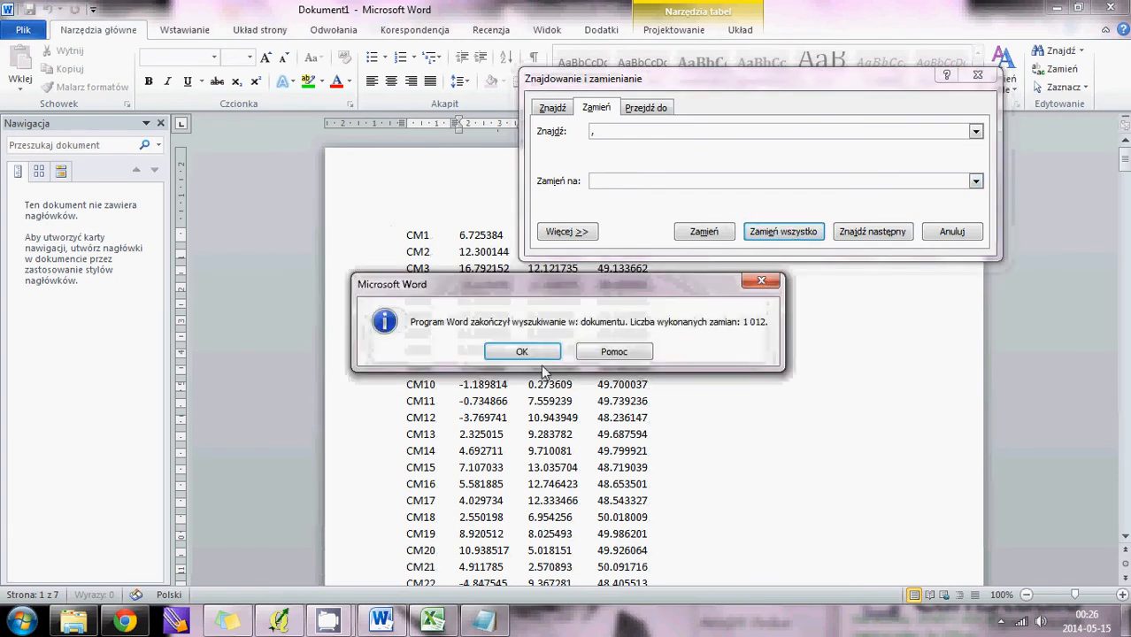
left_click(521, 350)
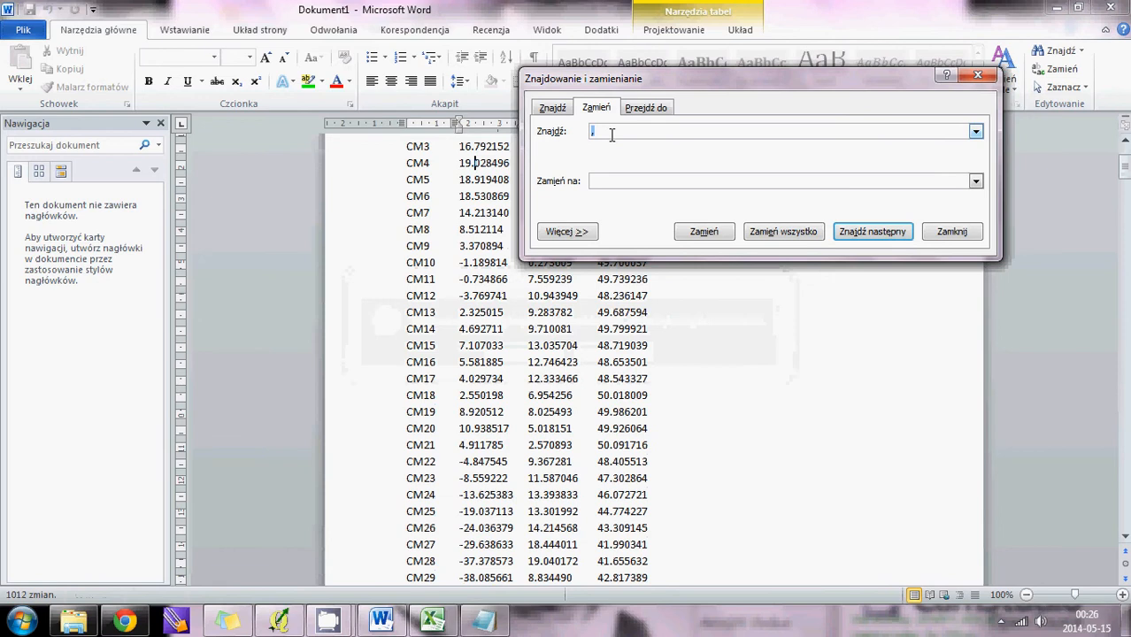
- Run a second Replace All on '.' to turn decimal points into commas
left_click(779, 181)
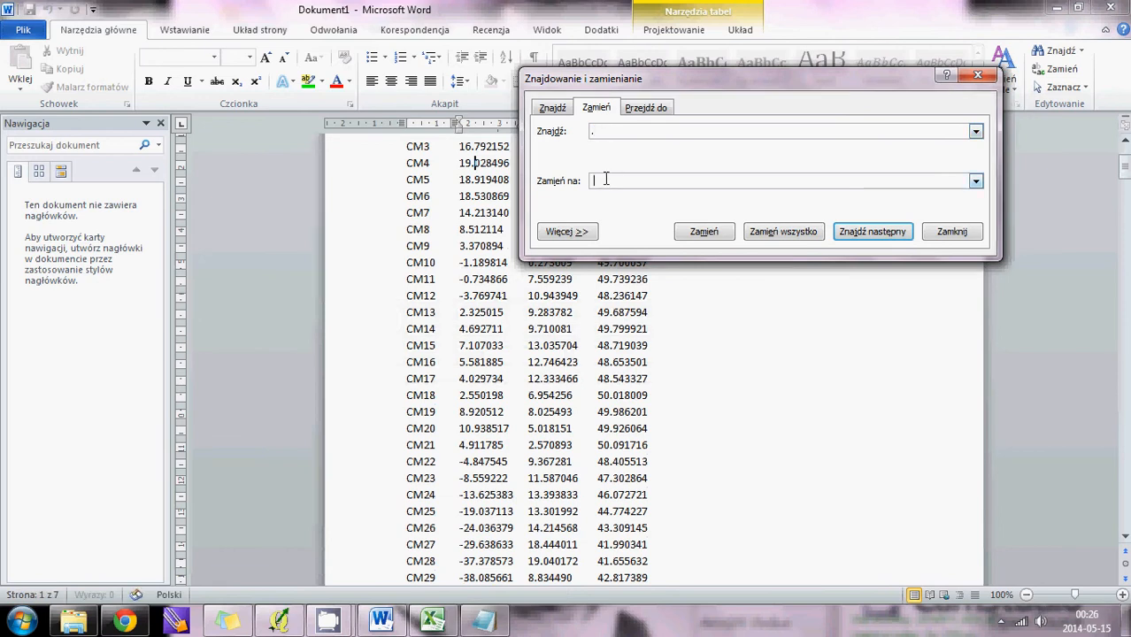
type(".")
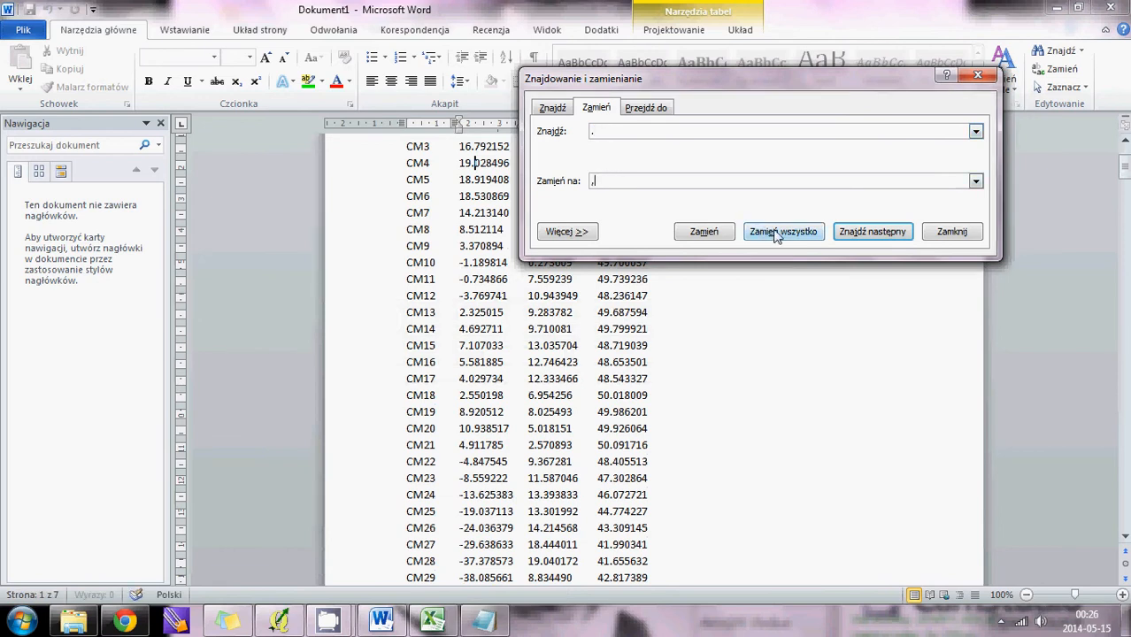
left_click(783, 230)
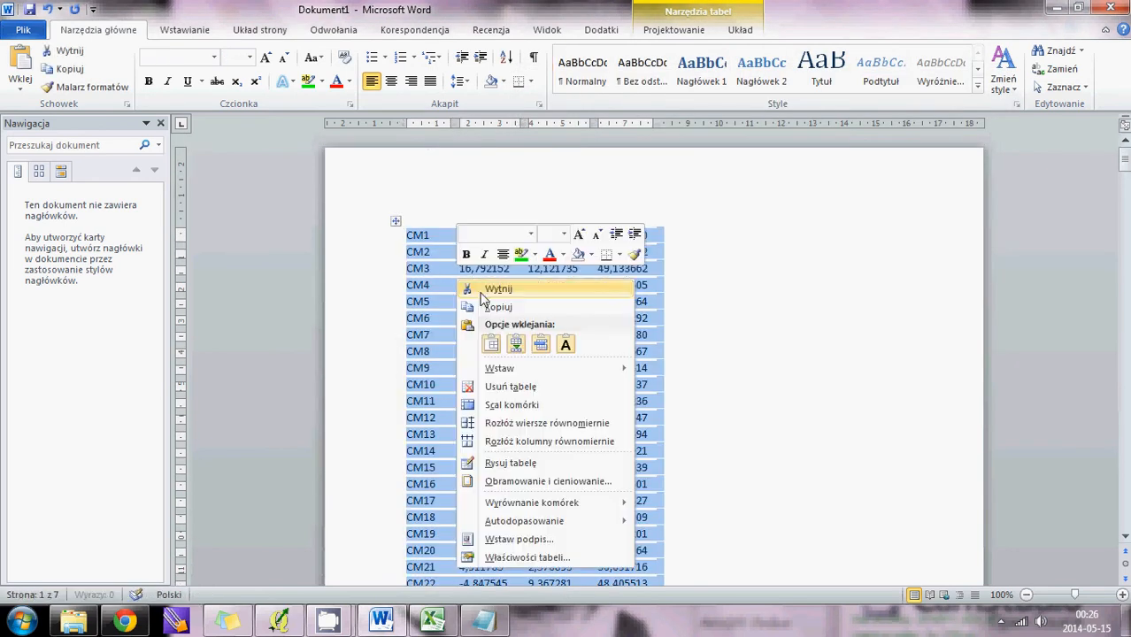
- Copy the cleaned coordinate table and paste it into the empty Notepad note
left_click(485, 619)
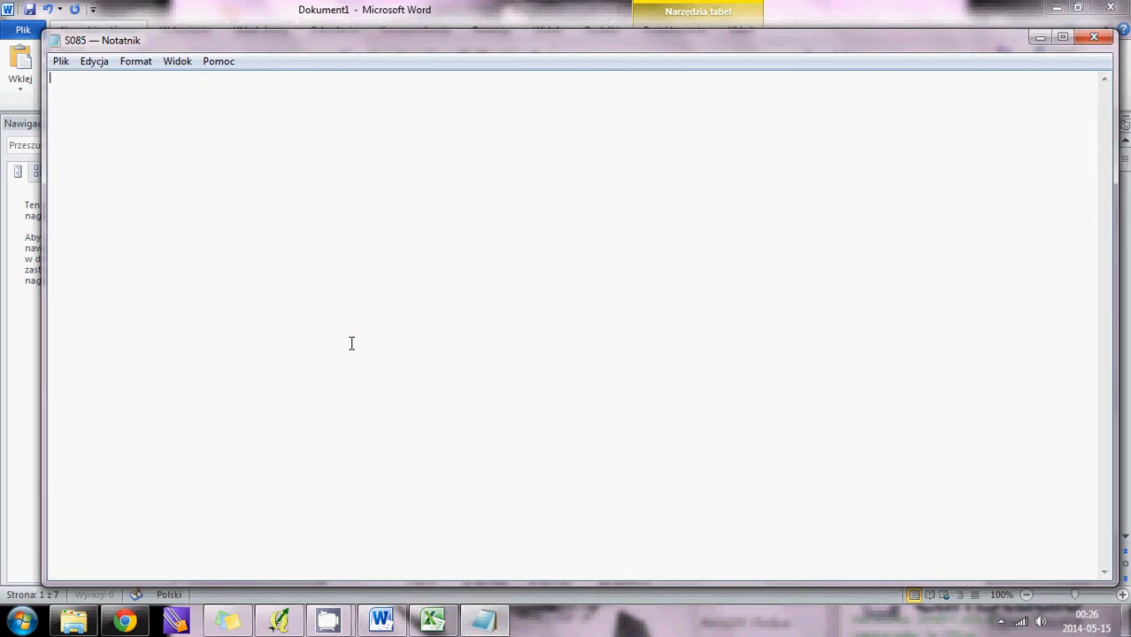
right_click(350, 344)
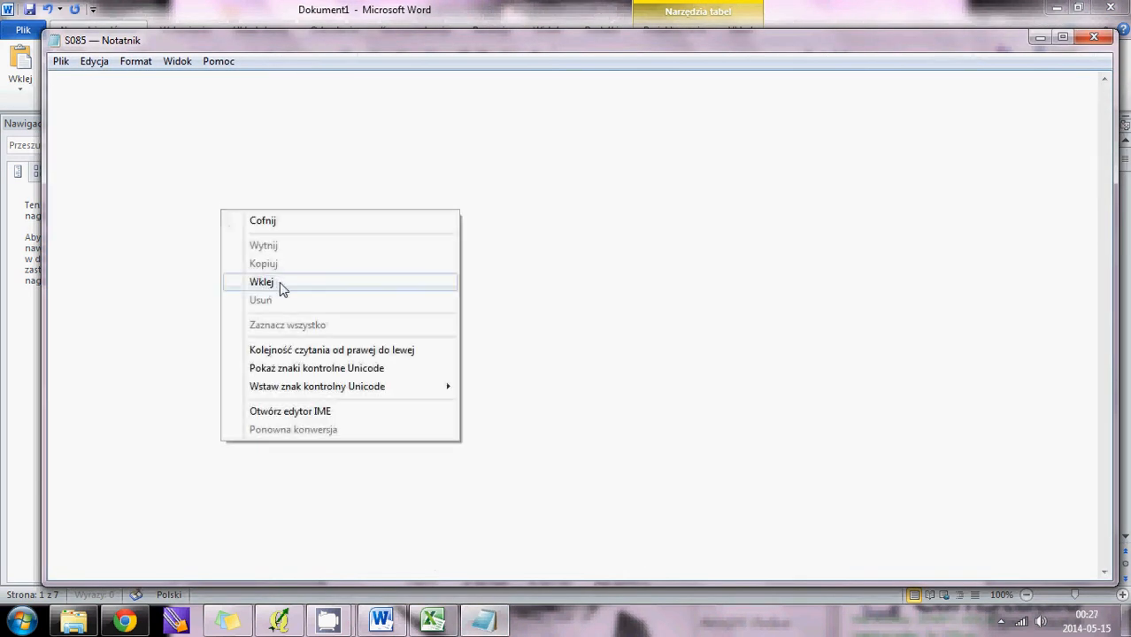
left_click(262, 282)
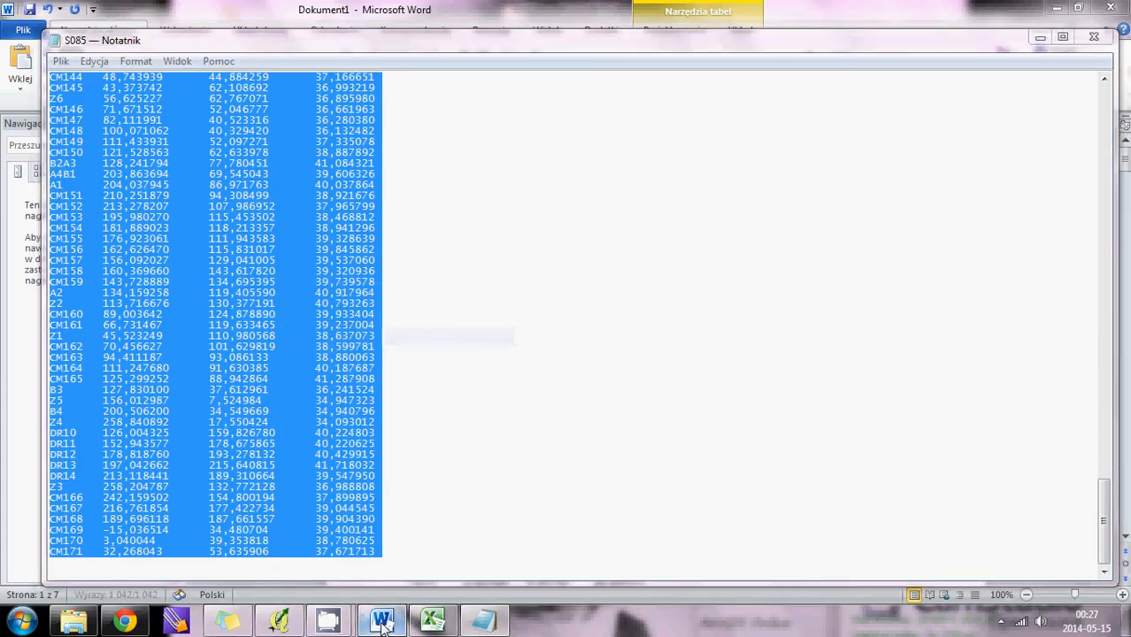
- Convert the whole coordinate table in Word to plain text lines
left_click(382, 619)
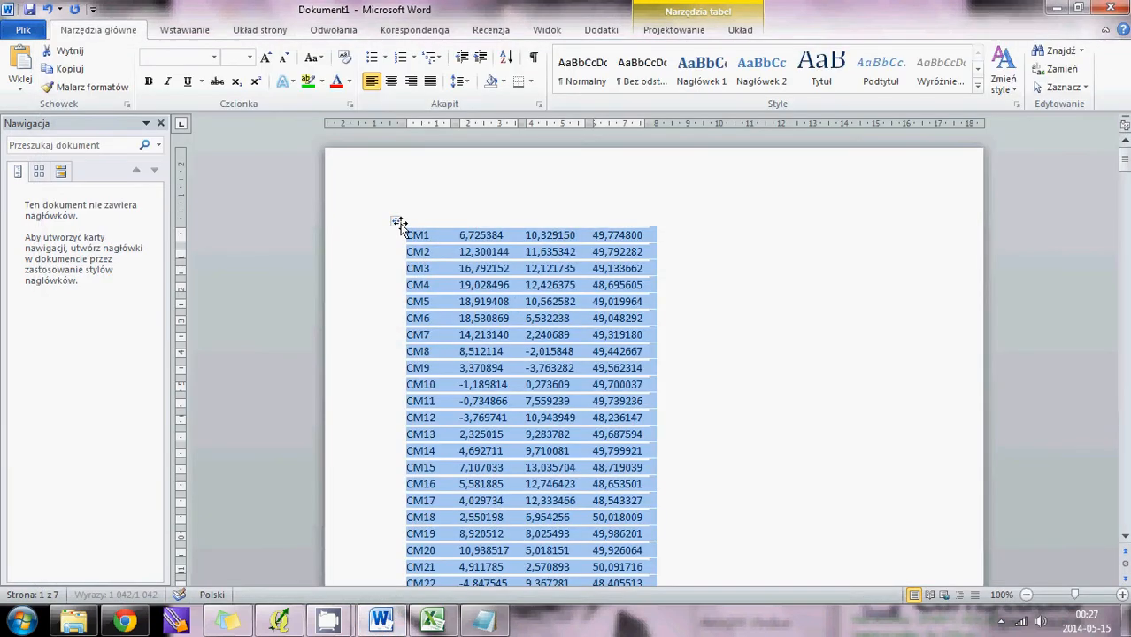
right_click(399, 234)
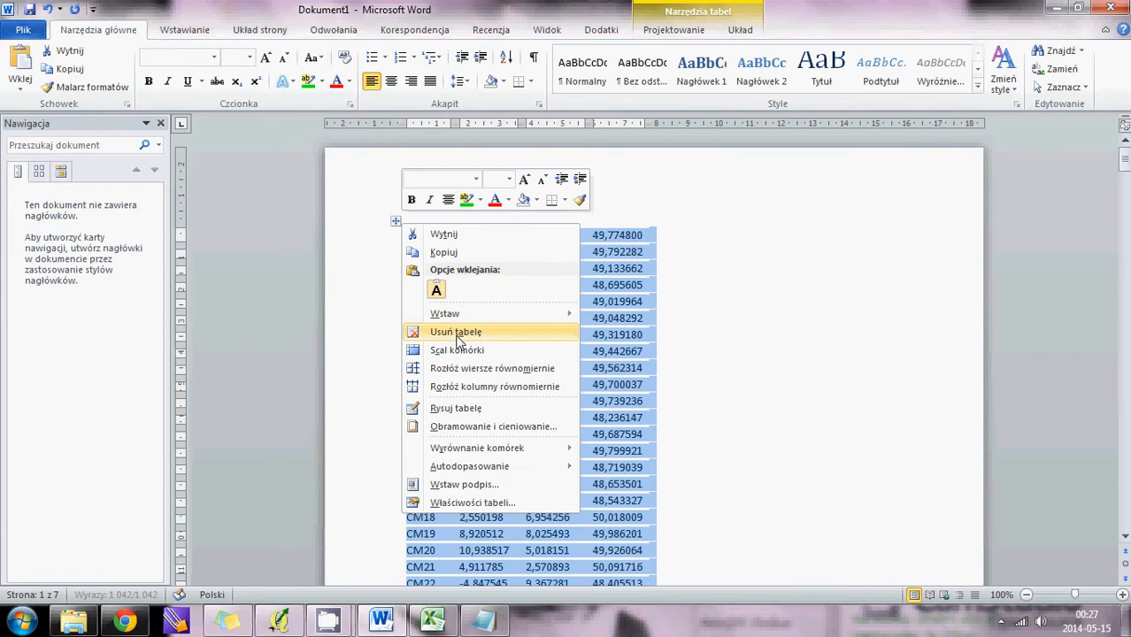
left_click(455, 332)
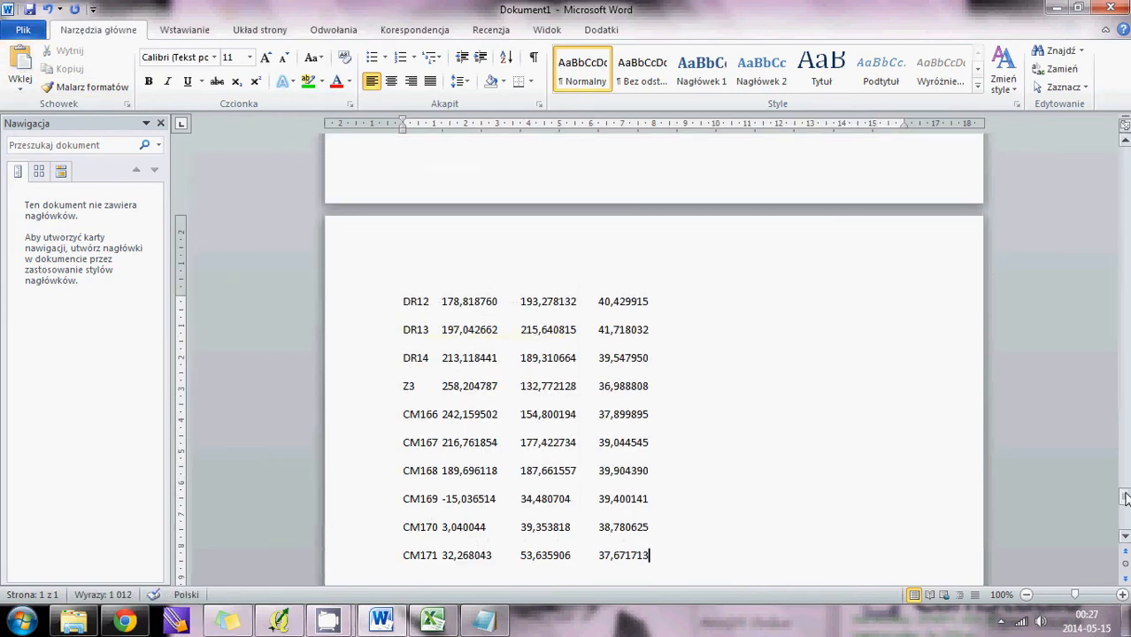
- Replace every Tab Character with a single space, confirming the 759 replacements
scroll("up", 3)
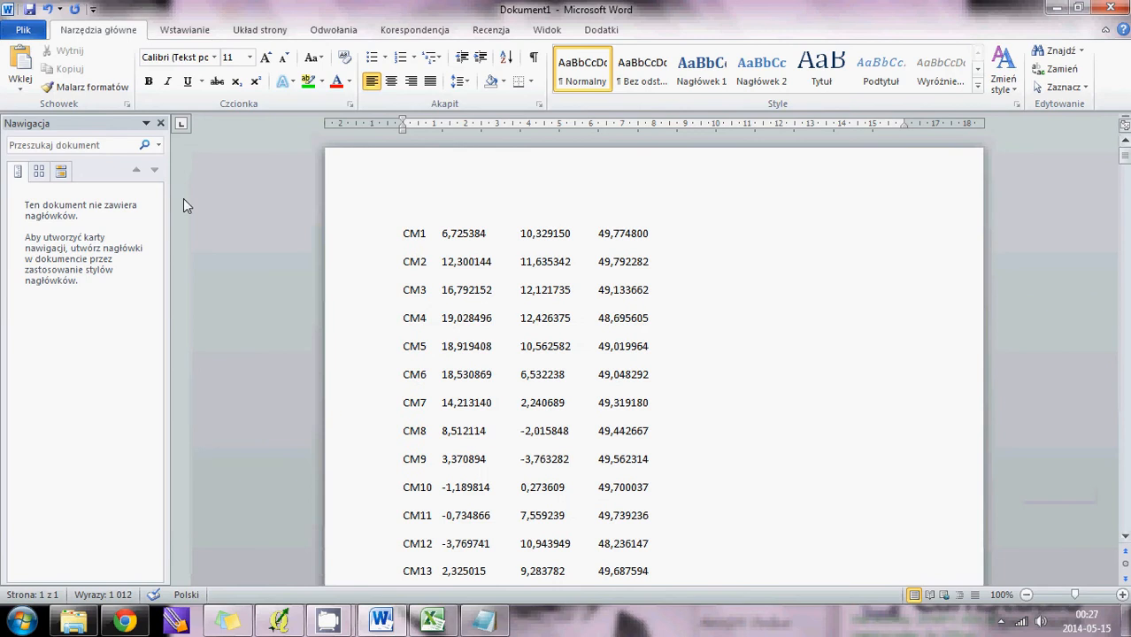
left_click(157, 145)
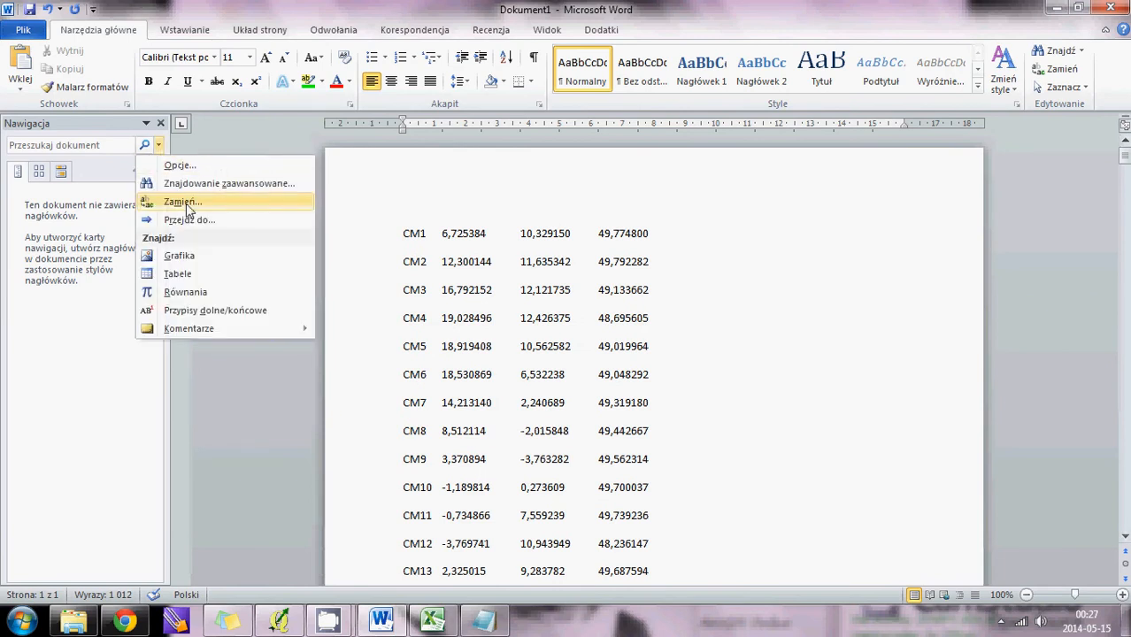
left_click(183, 202)
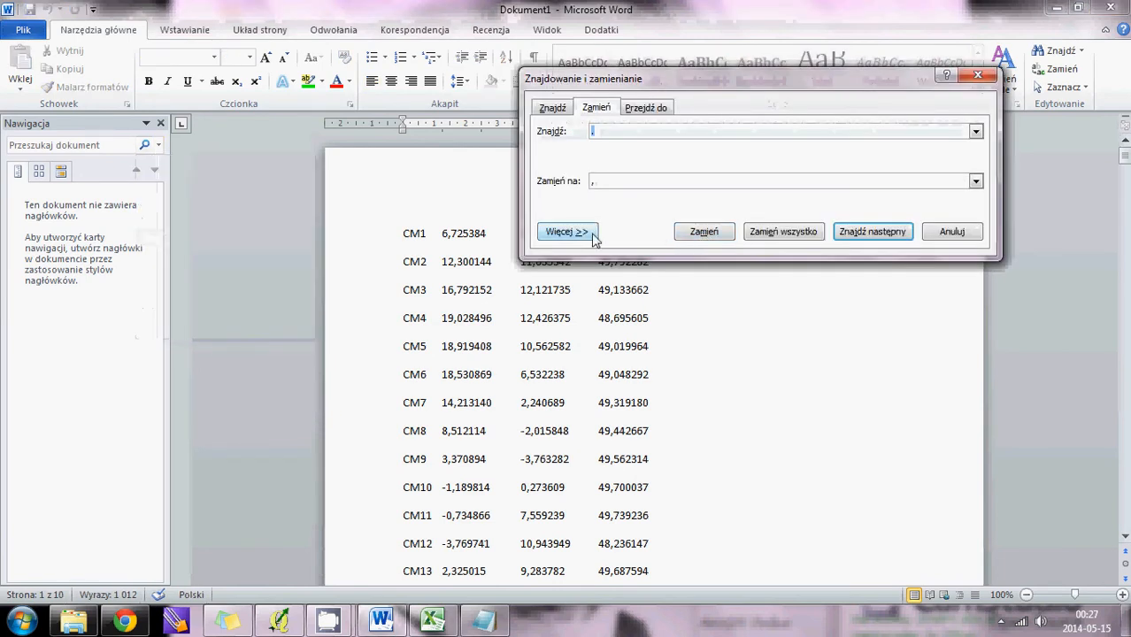
left_click(566, 230)
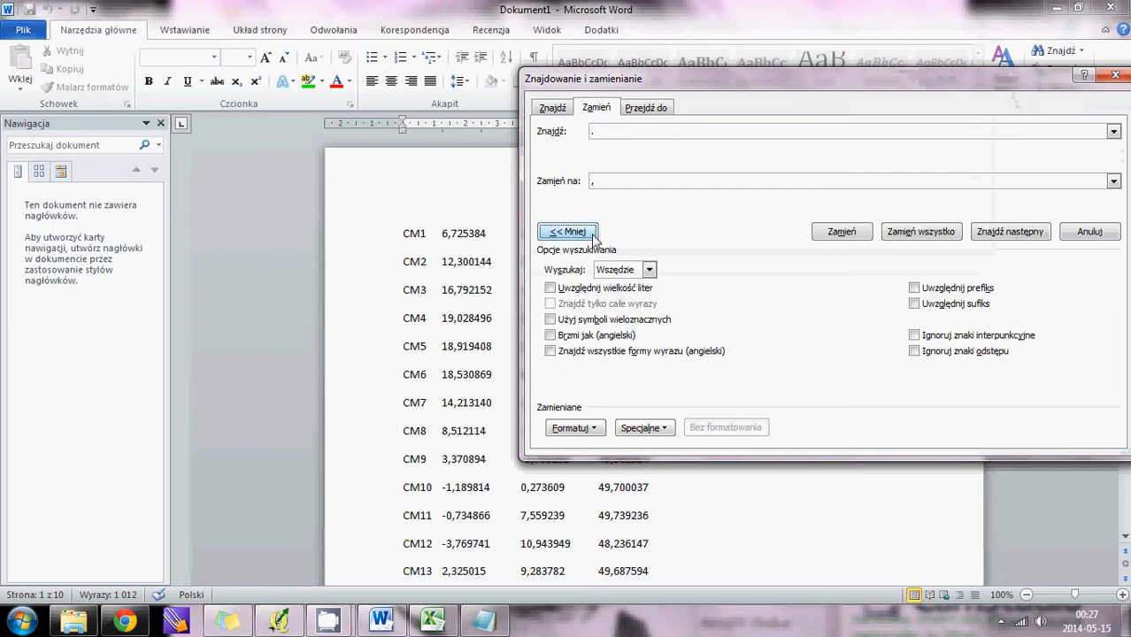
left_click(641, 427)
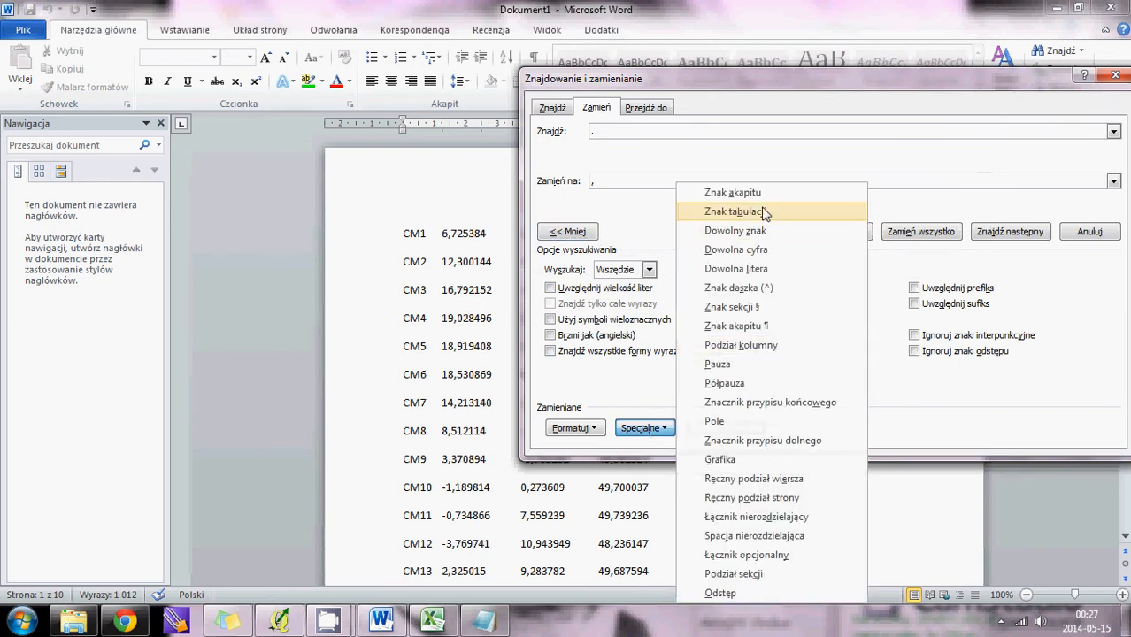
left_click(735, 213)
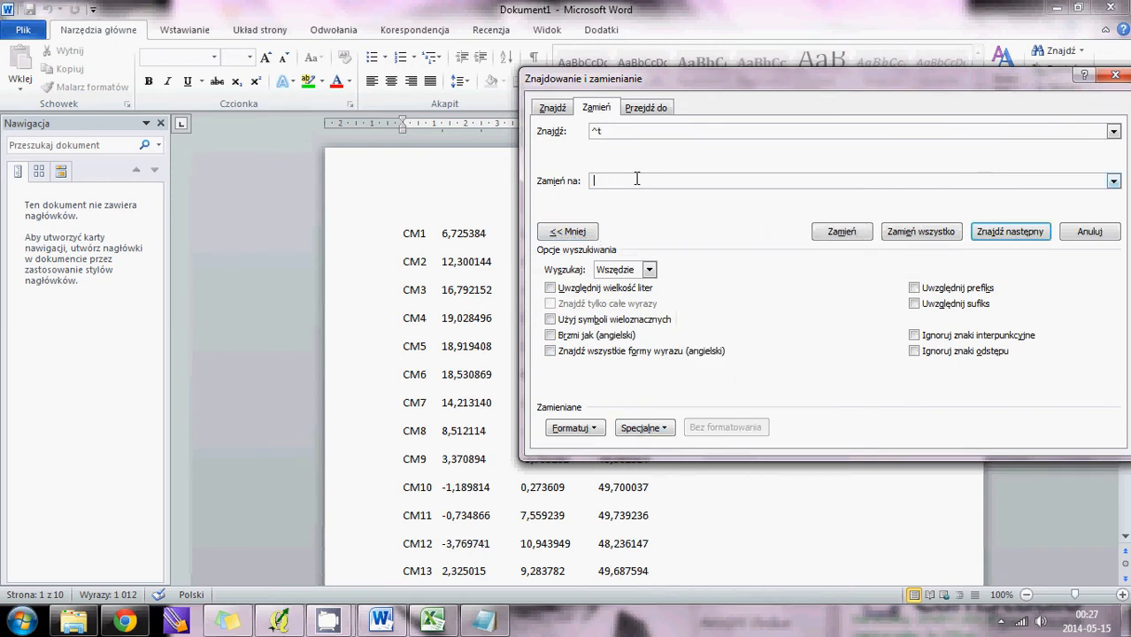
left_click(920, 230)
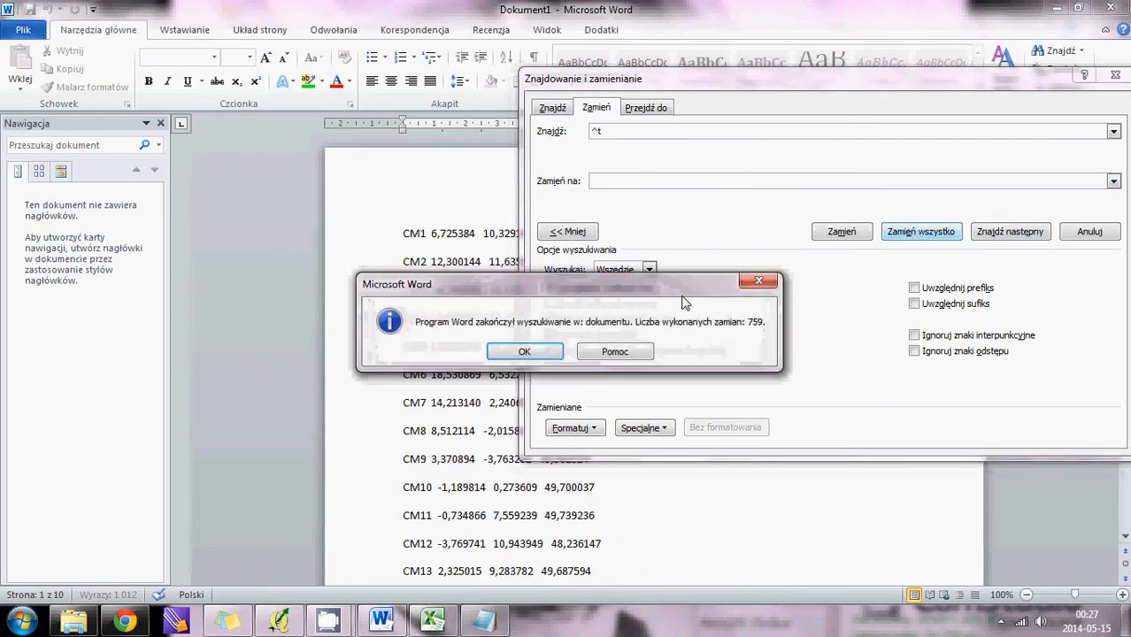
left_click(524, 351)
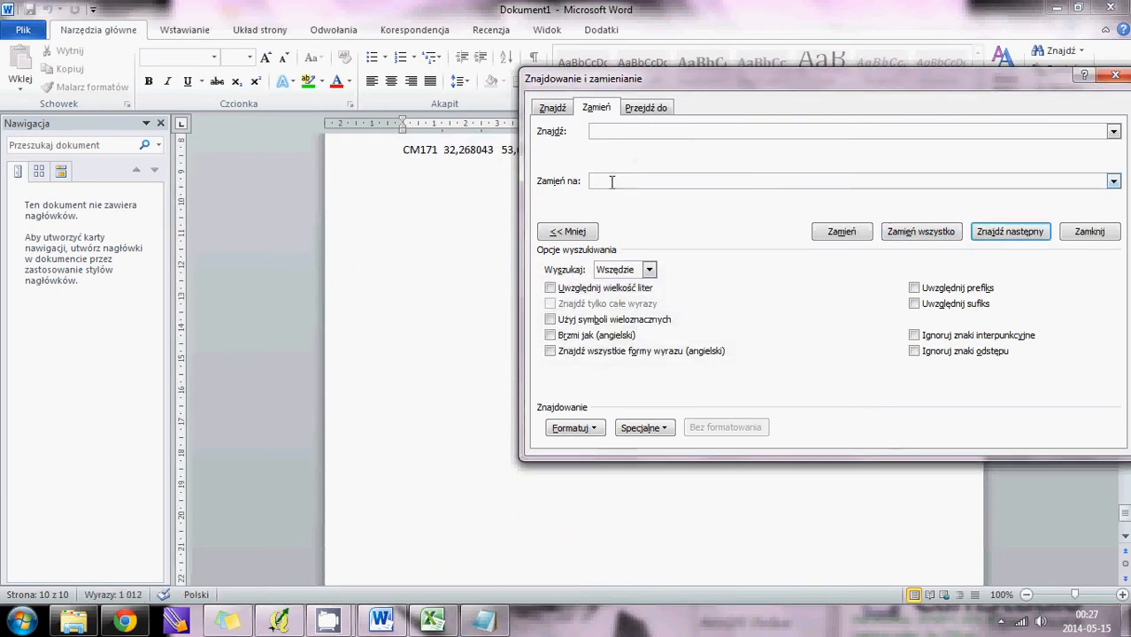
- Run Replace All again to confirm no tabs remain in the document
left_click(921, 230)
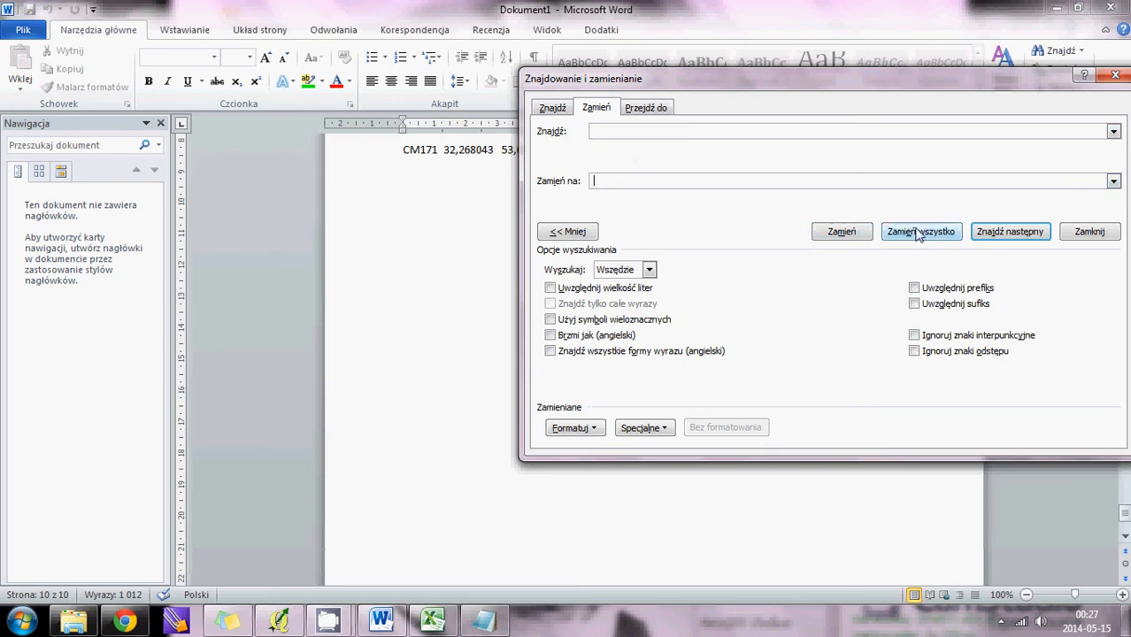
left_click(920, 230)
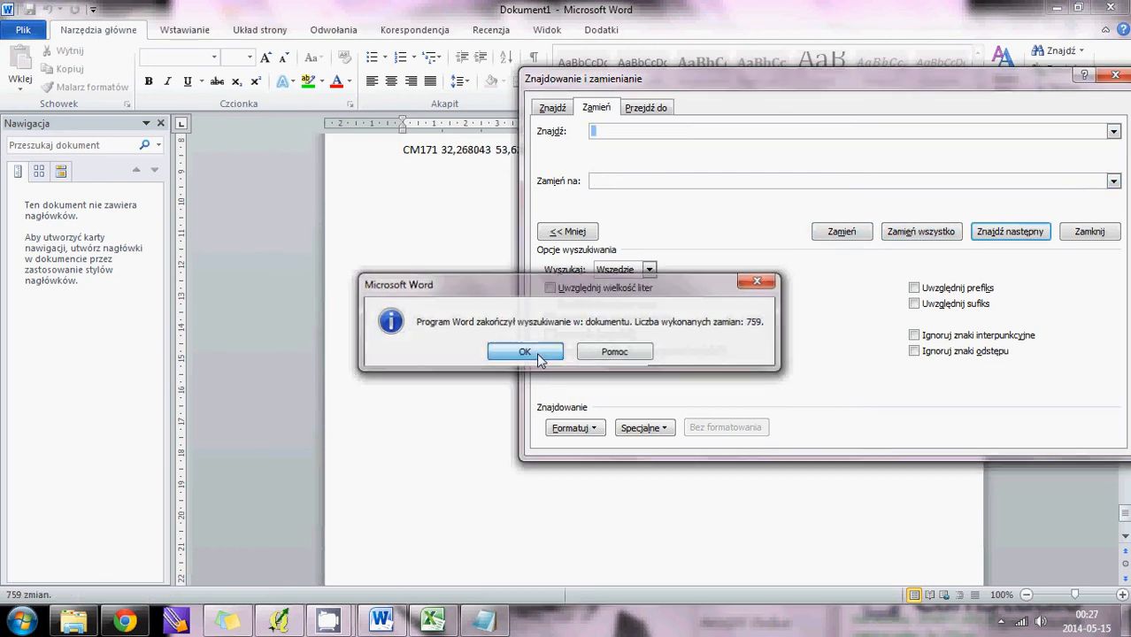
left_click(524, 350)
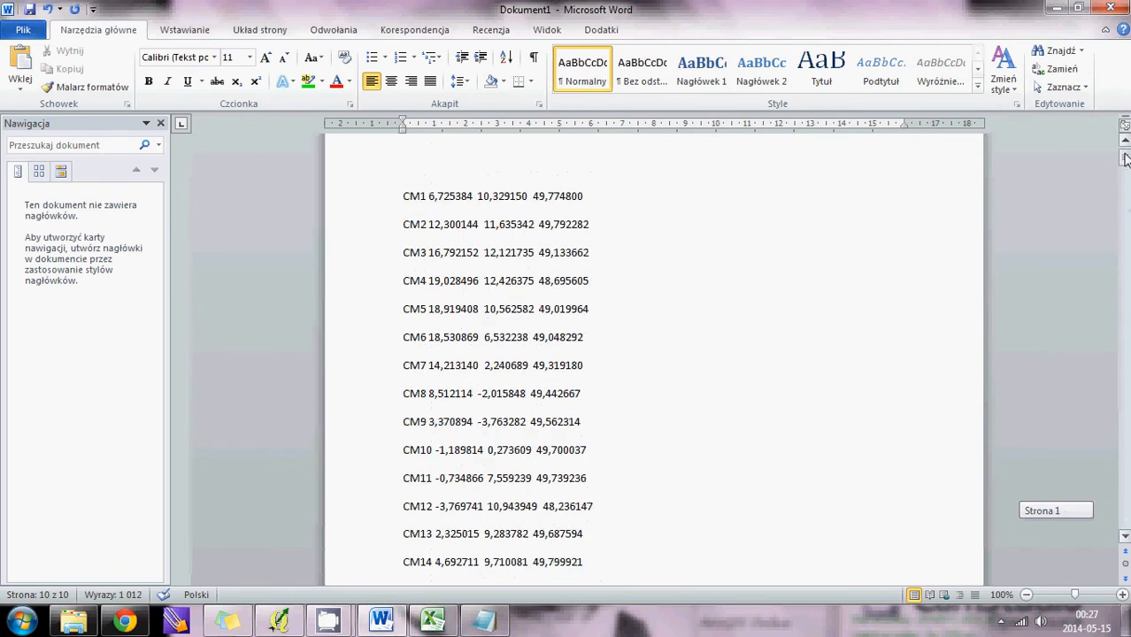
scroll("up", 3)
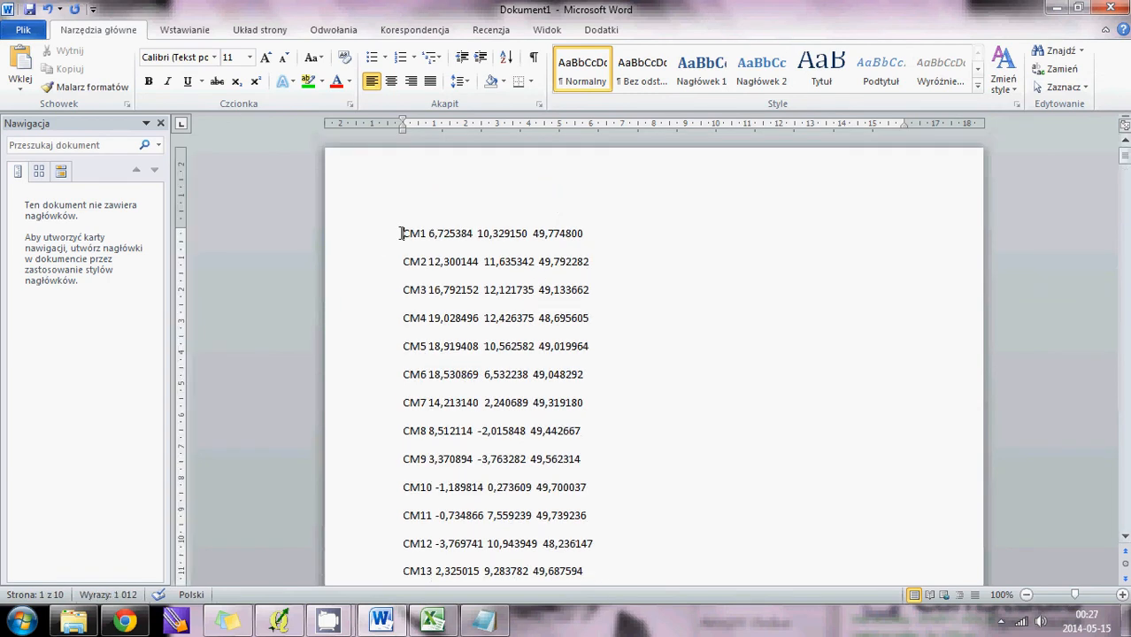
- Insert a new first line reading 'Name Y X Z' above the coordinate rows
key("Return")
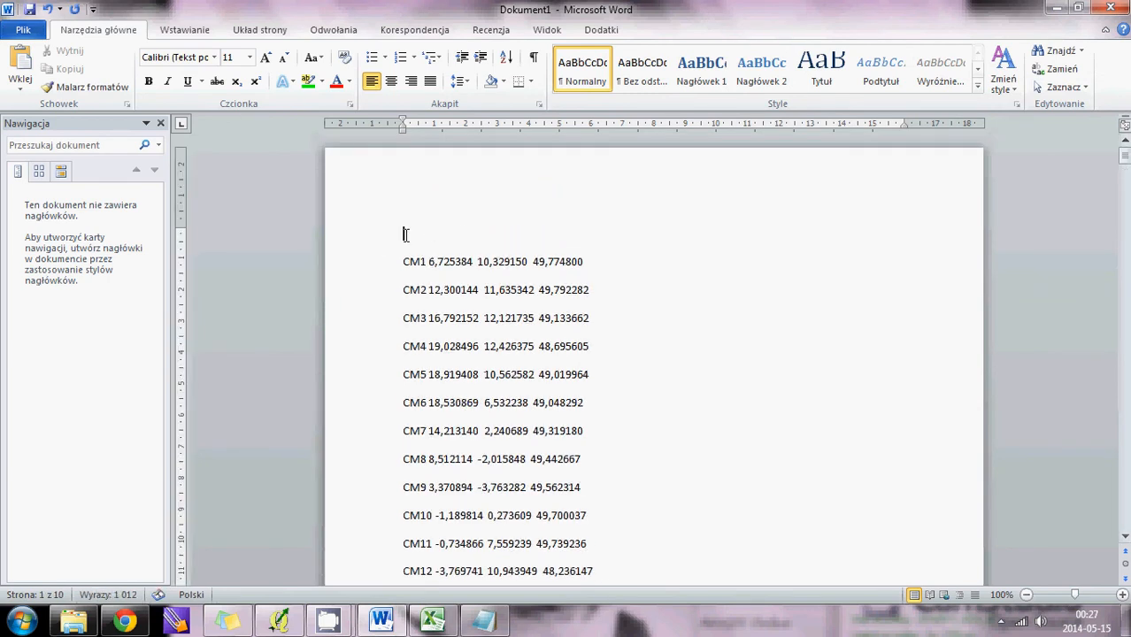
type("Name")
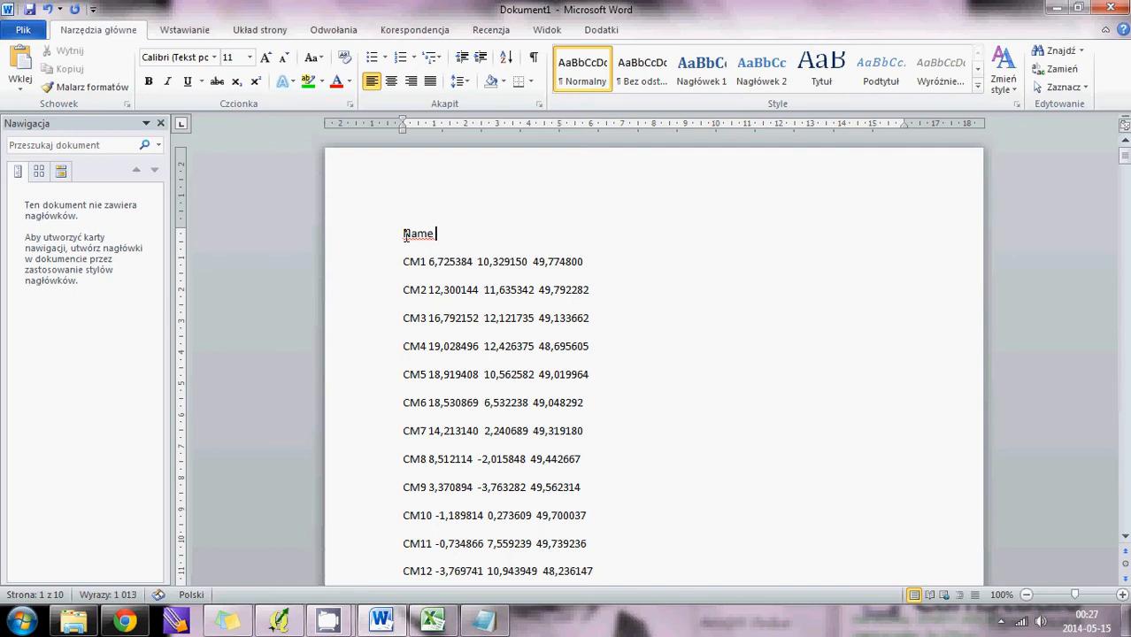
type("Y X")
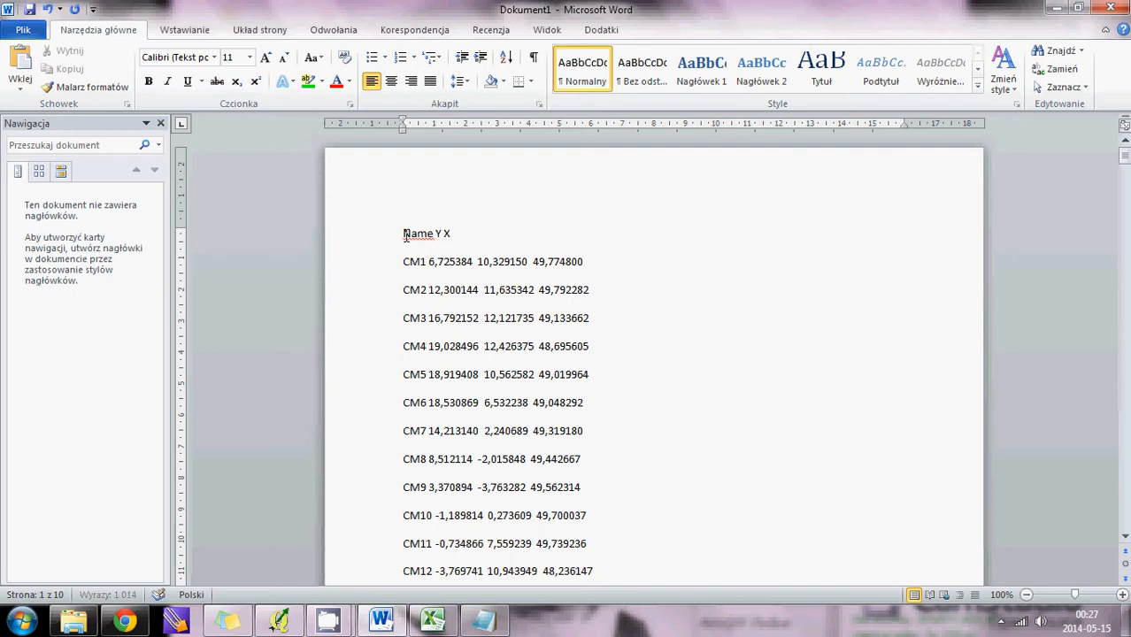
type("Z")
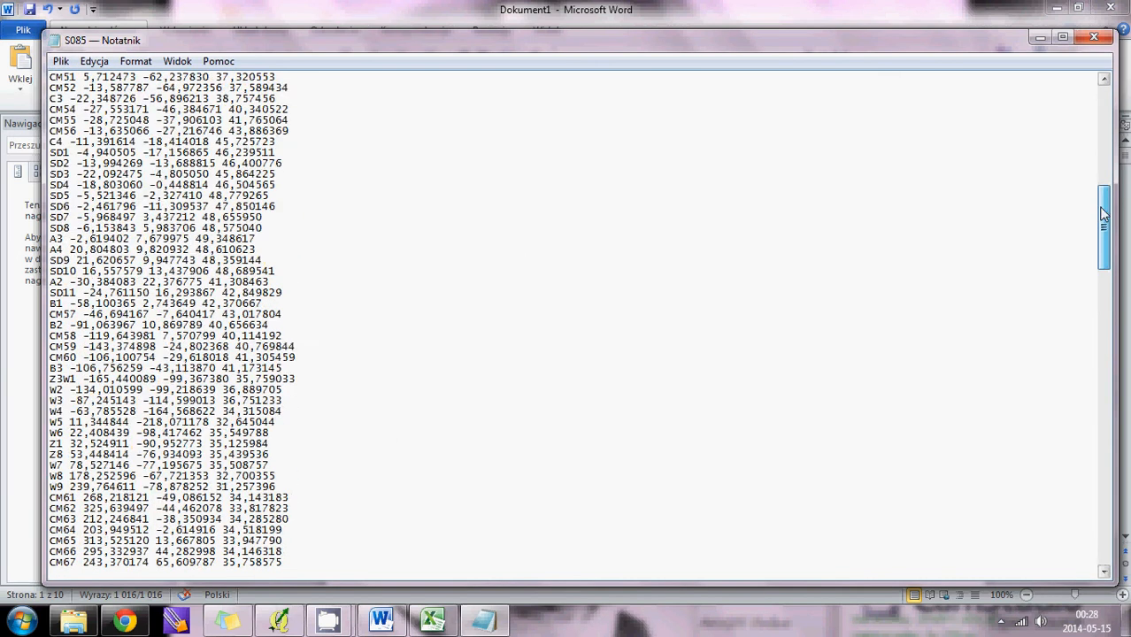
- Save the list from Notepad as a new text file with '_obrobione' appended to the name
scroll("up", 3)
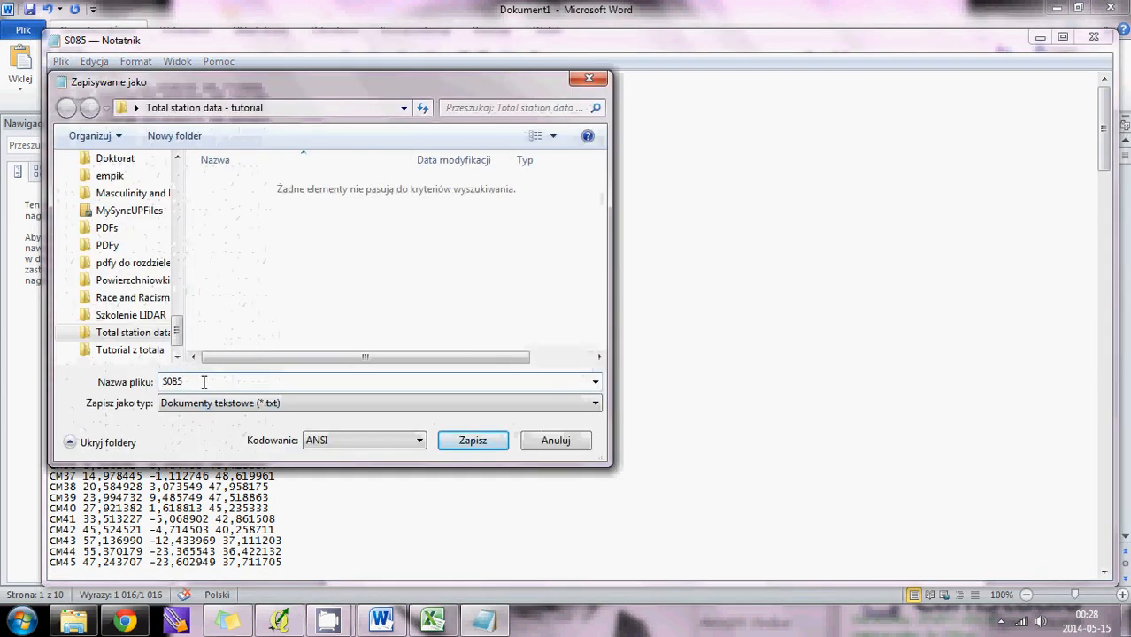
type("_obrobione")
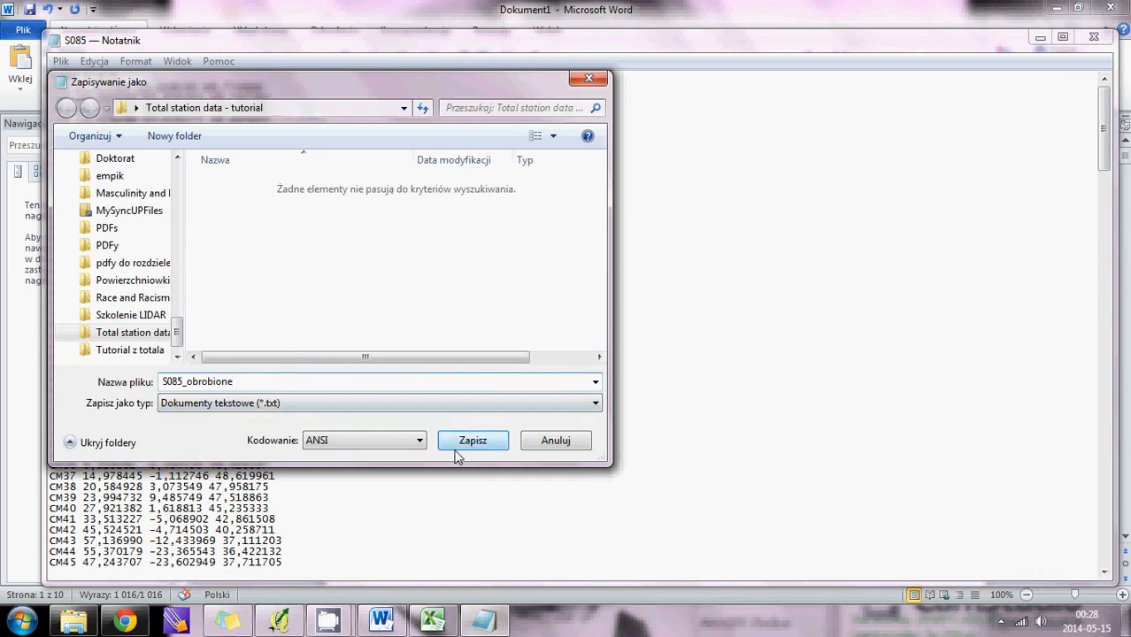
left_click(473, 440)
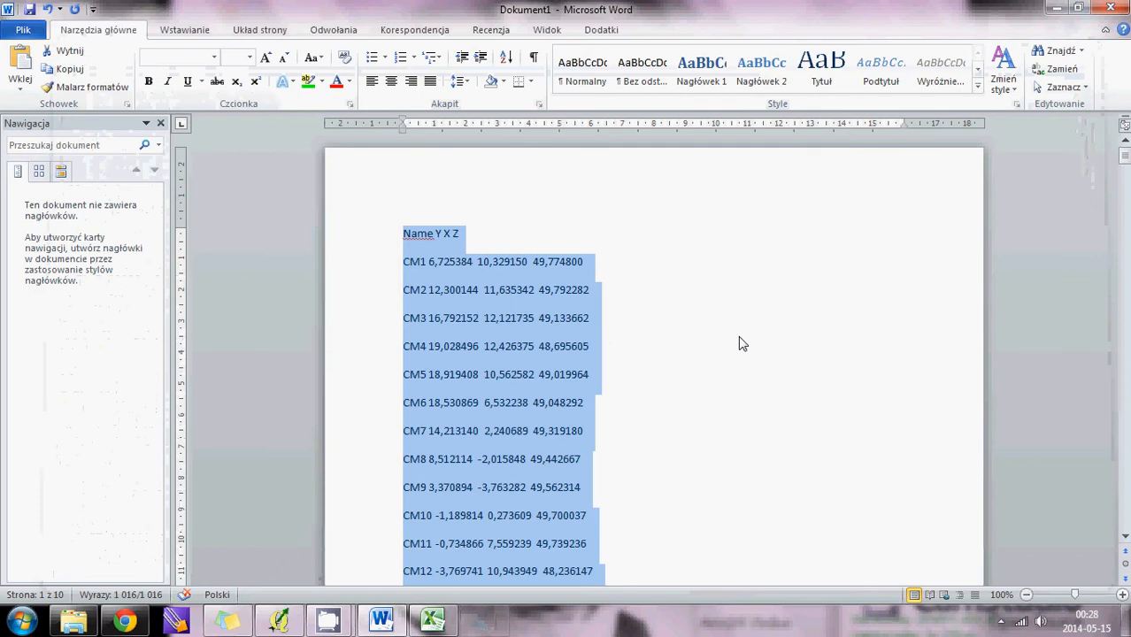
- Clear the Word document and close it, choosing Don't Save
key("Delete")
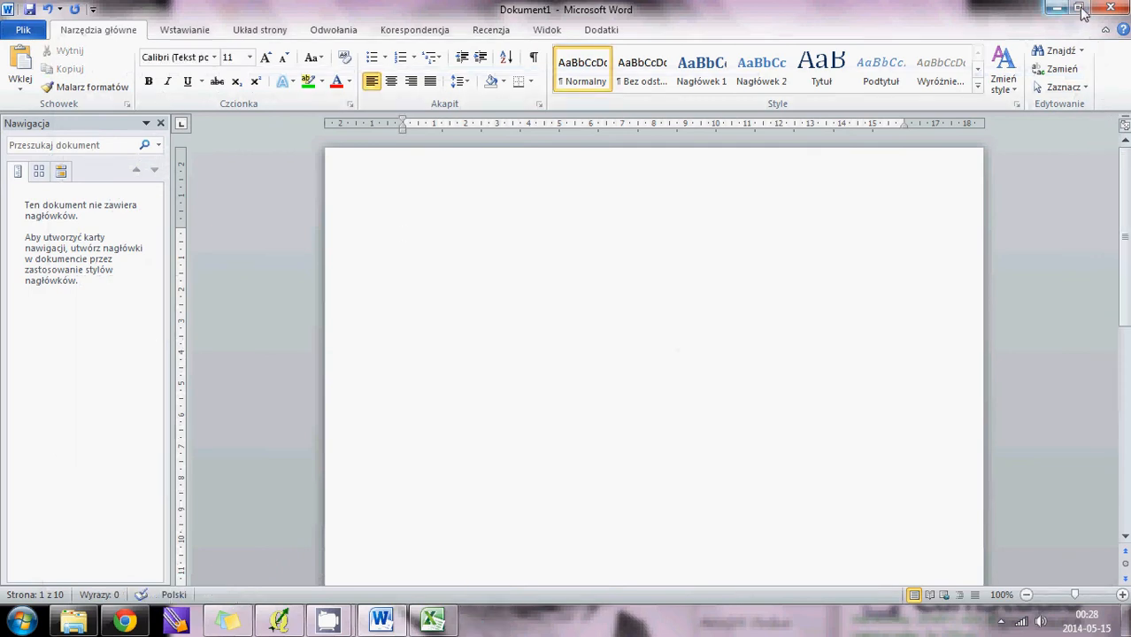
left_click(1111, 7)
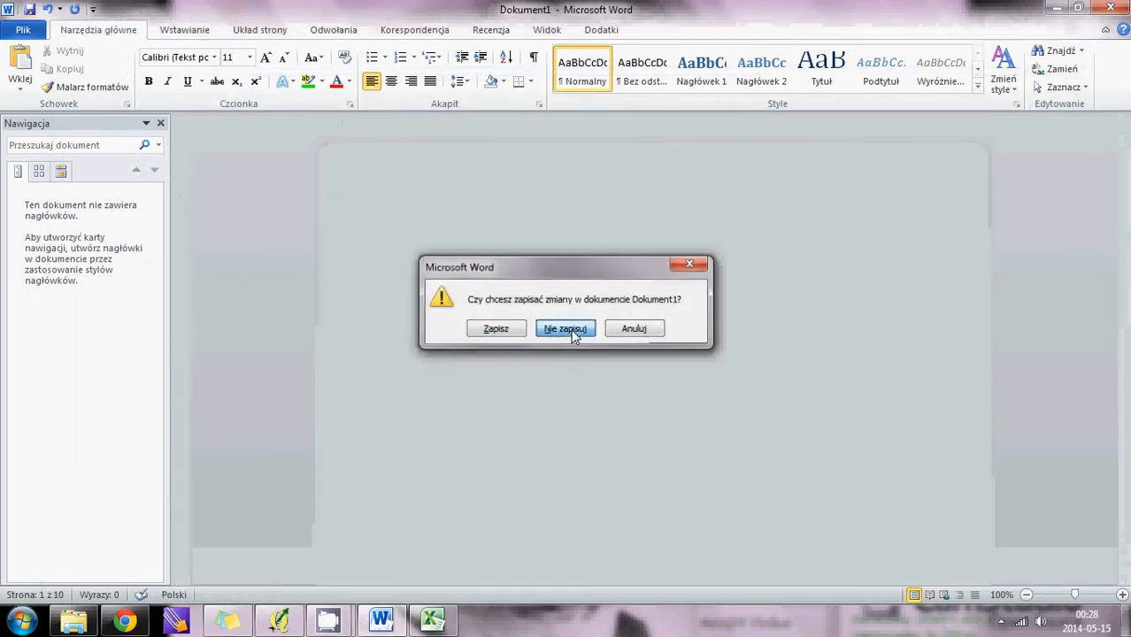
left_click(565, 328)
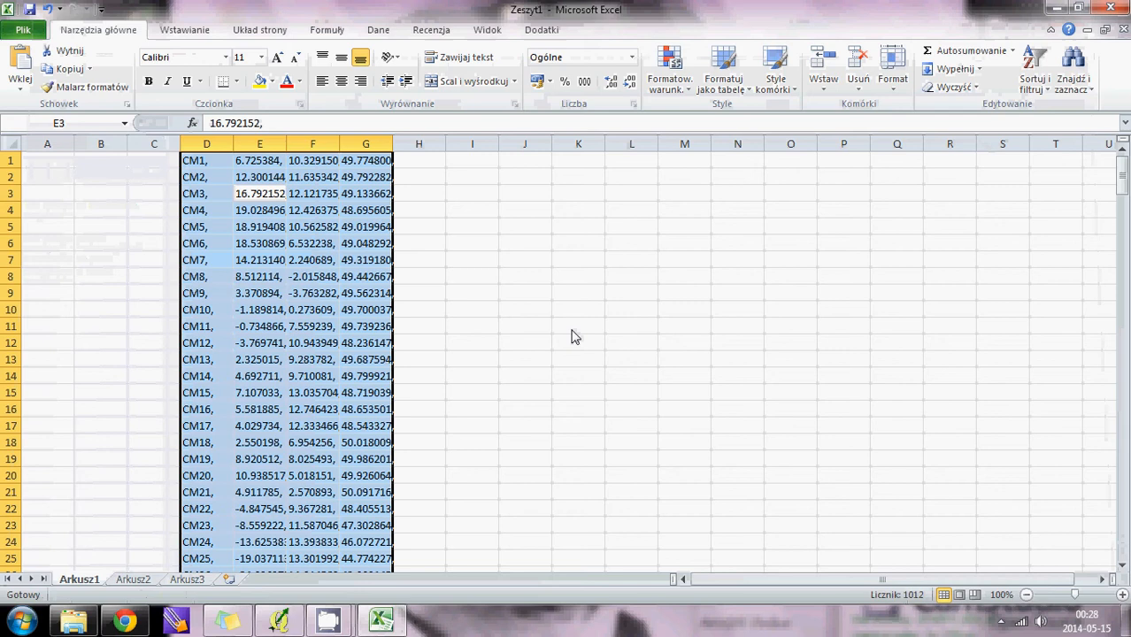
left_click(1112, 11)
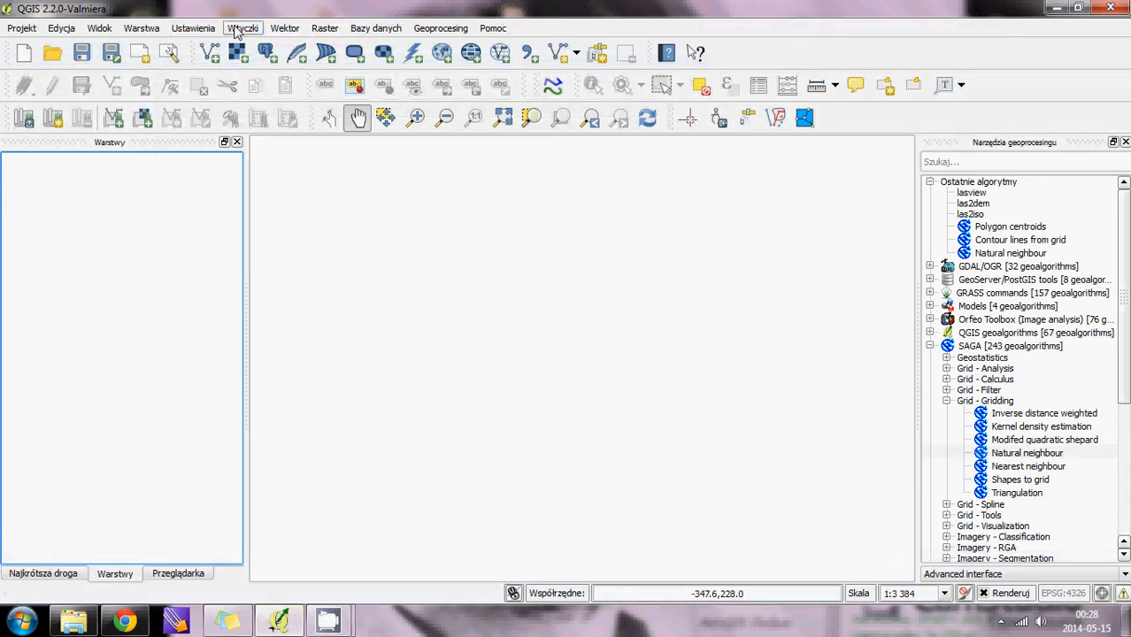
mouse_move(285, 28)
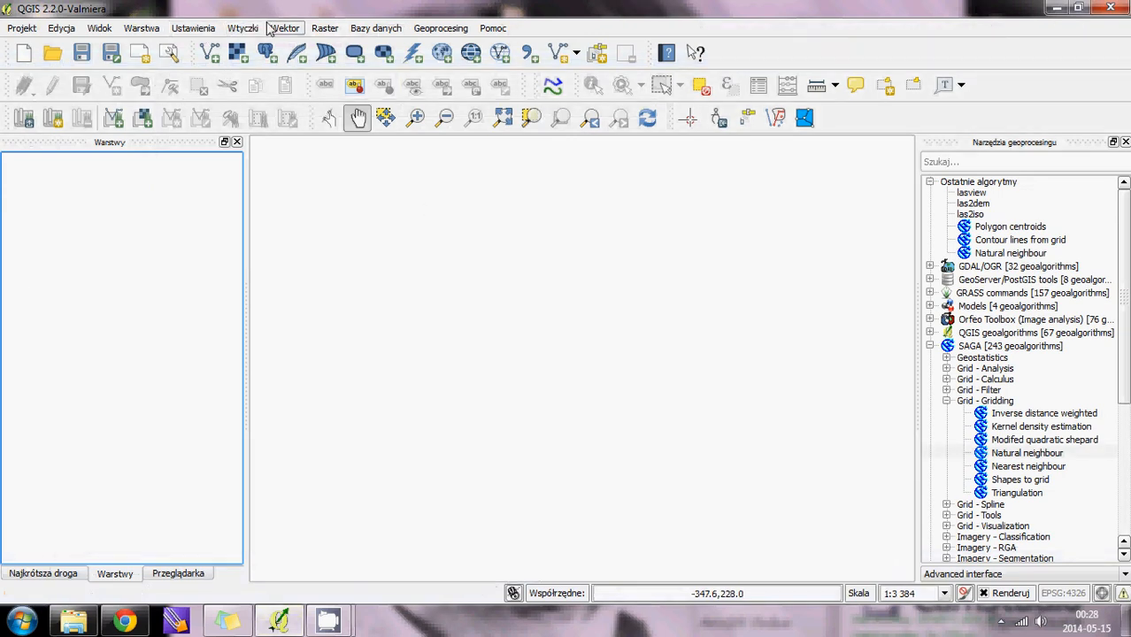
mouse_move(141, 28)
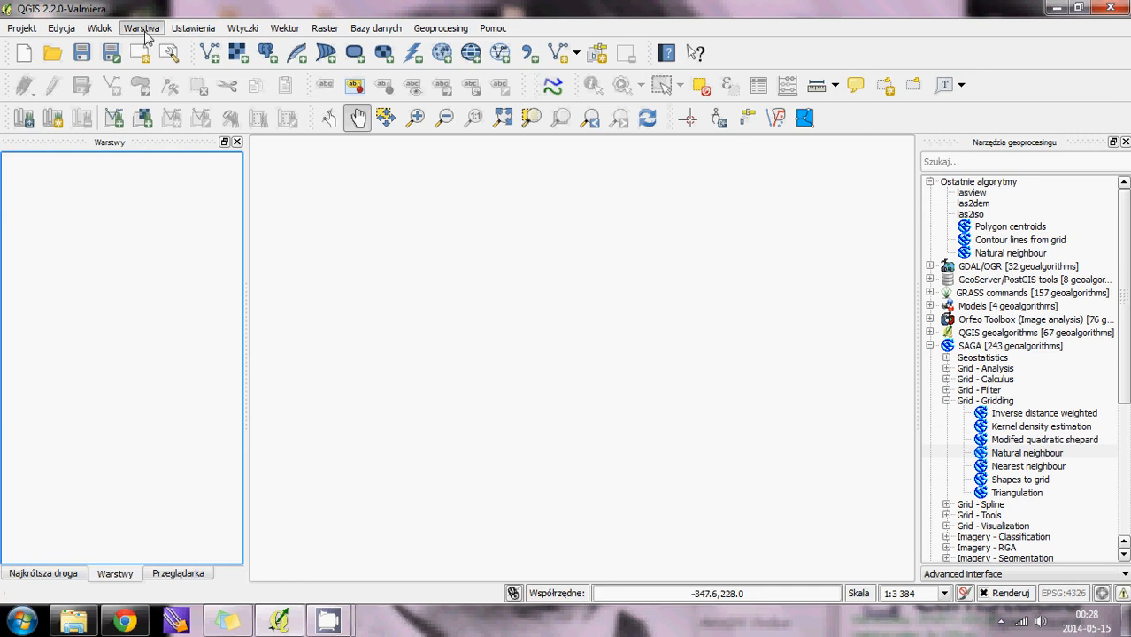
- Show the Layer menu with its Add Delimited Text Layer command
left_click(141, 29)
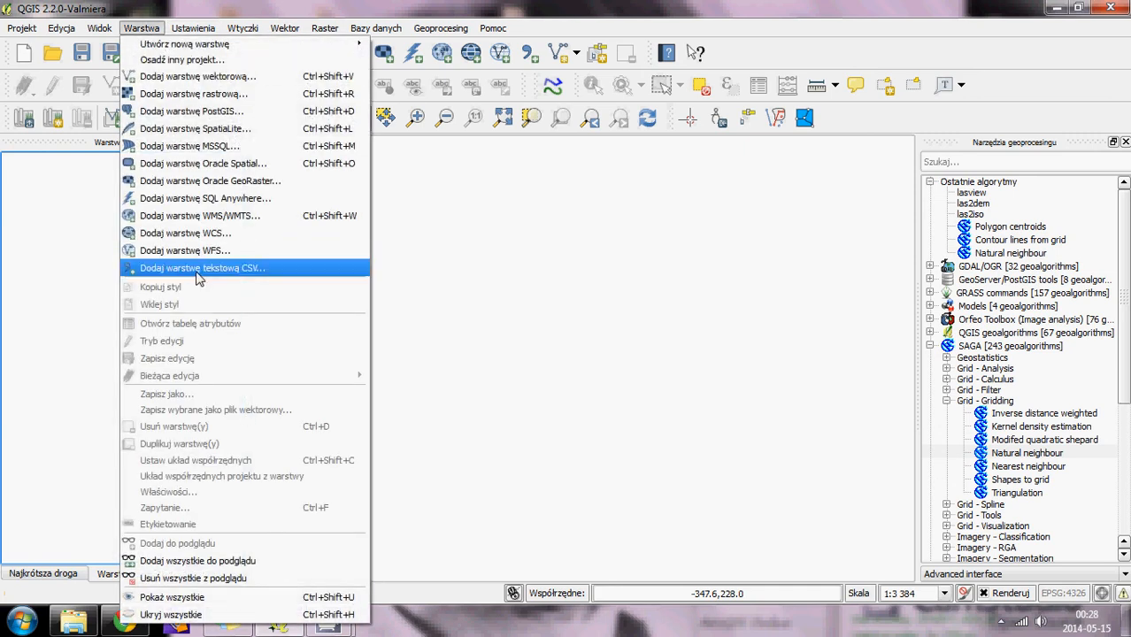
- Choose 5085_obrobione as the source file and set custom delimiters to Space
left_click(202, 268)
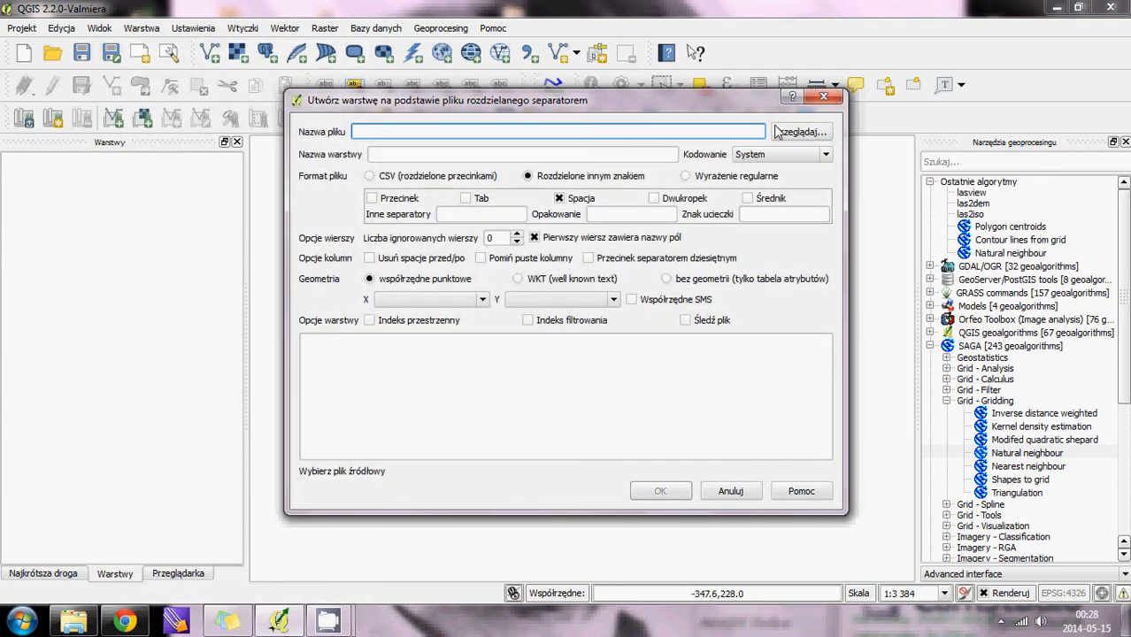
left_click(800, 131)
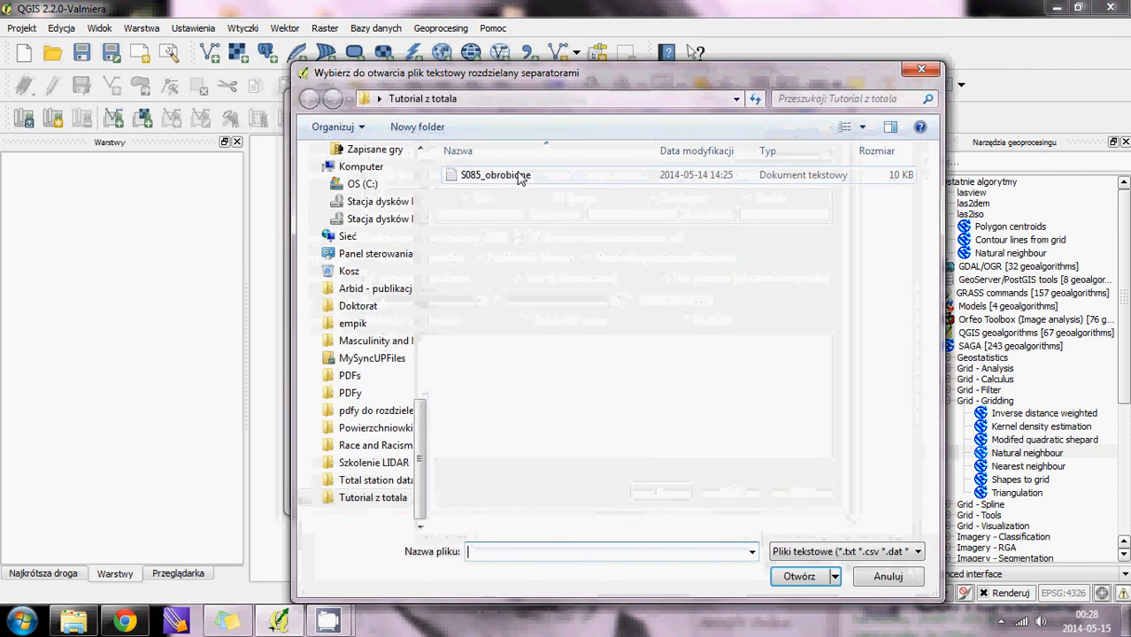
left_click(496, 175)
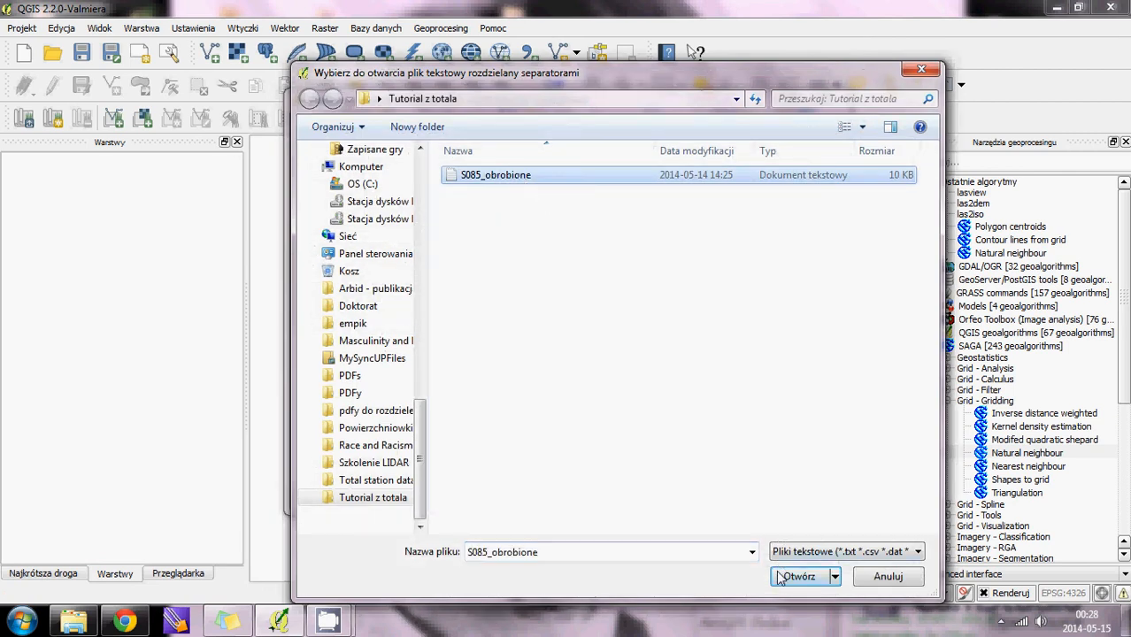
left_click(797, 577)
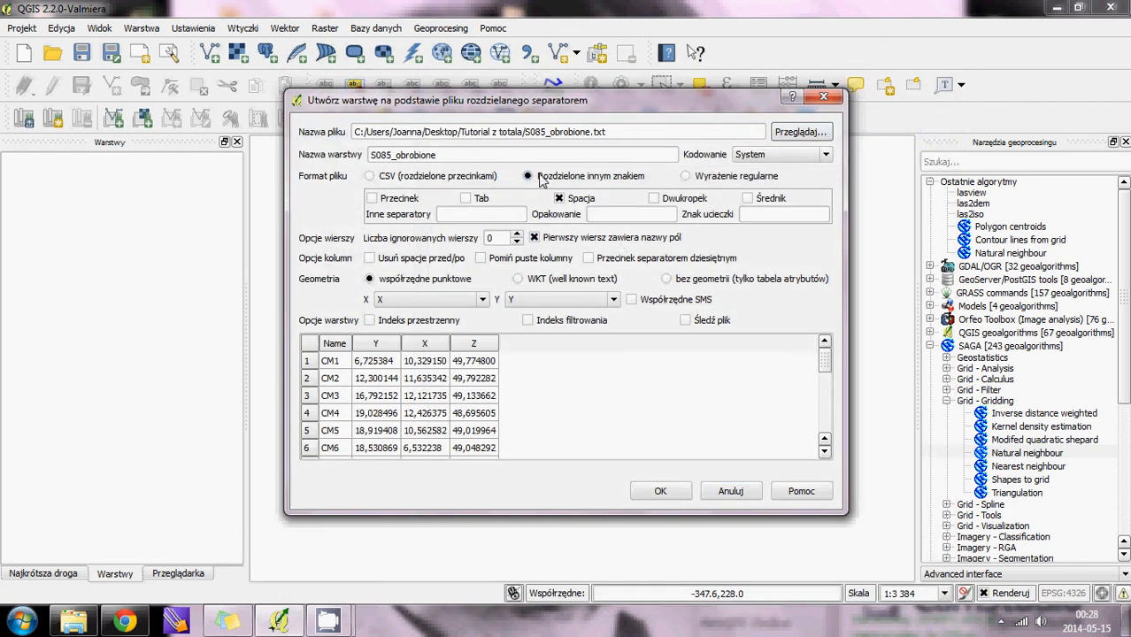
mouse_move(528, 177)
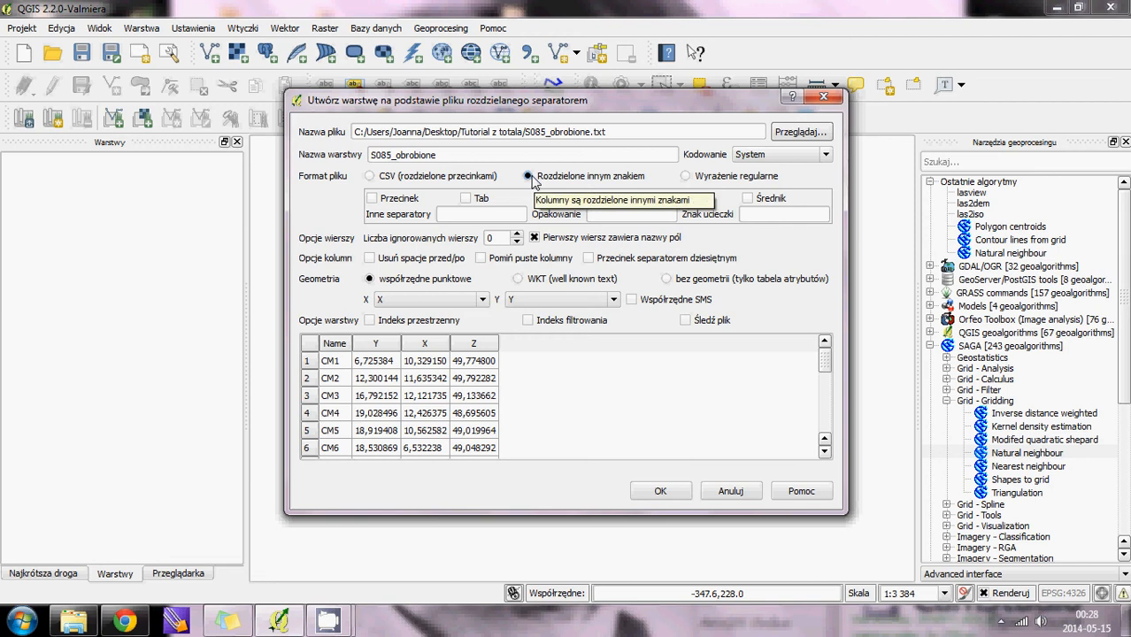
mouse_move(637, 182)
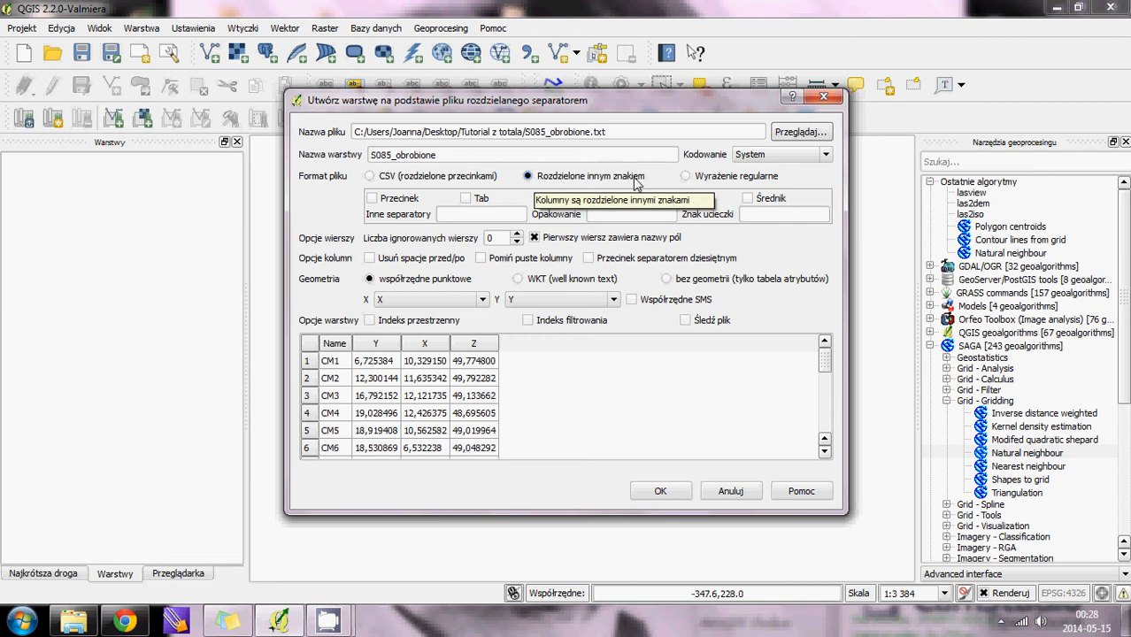
left_click(559, 198)
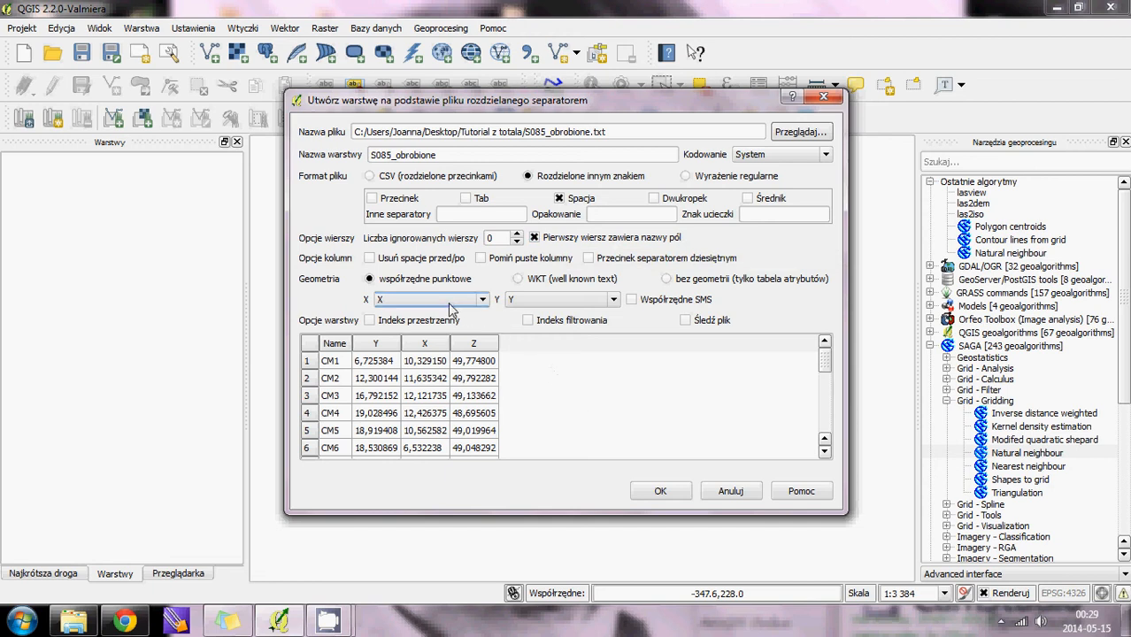
- Map the point geometry's X field to column X and Y field to column Y
left_click(482, 299)
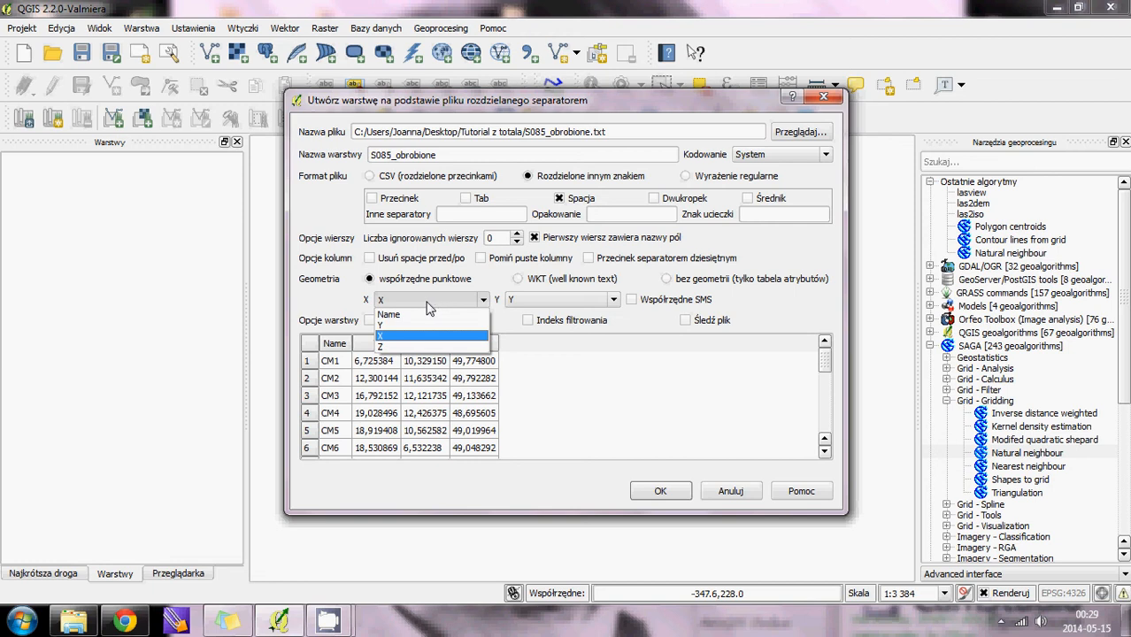
left_click(388, 326)
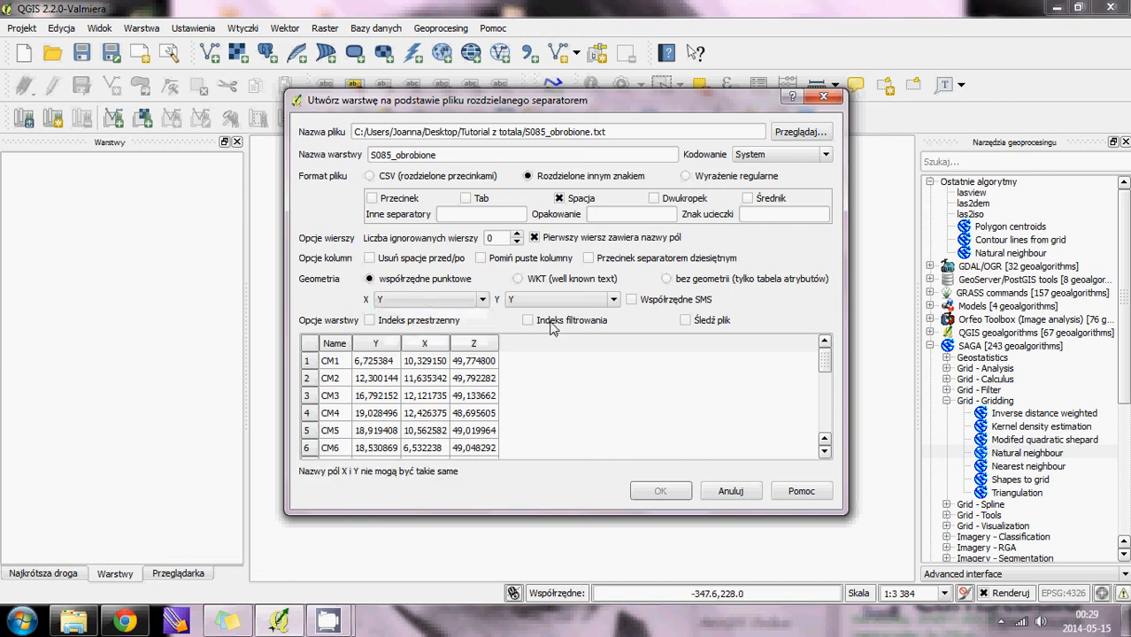
left_click(614, 299)
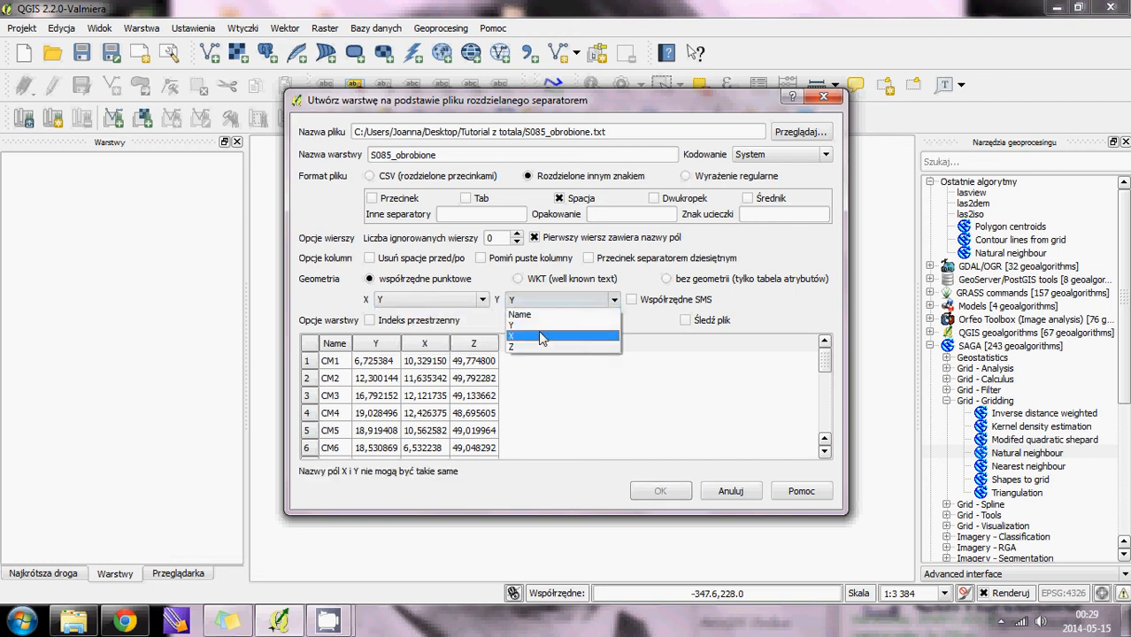
left_click(541, 336)
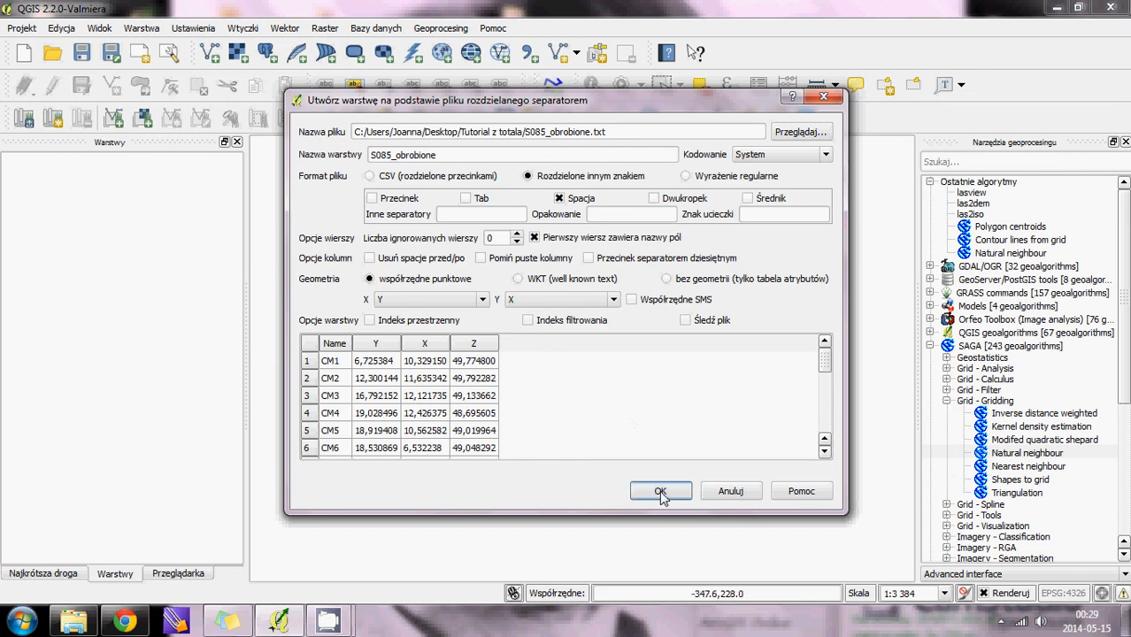
- Confirm the delimited text import so the S085_obrobione points draw on the canvas
left_click(660, 492)
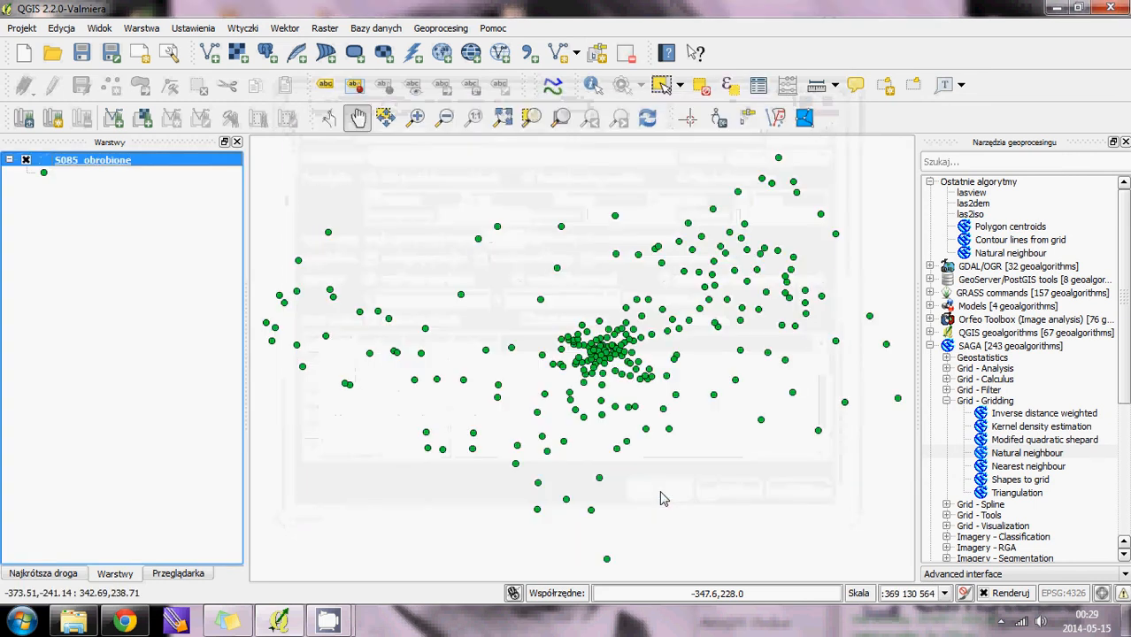
mouse_move(846, 547)
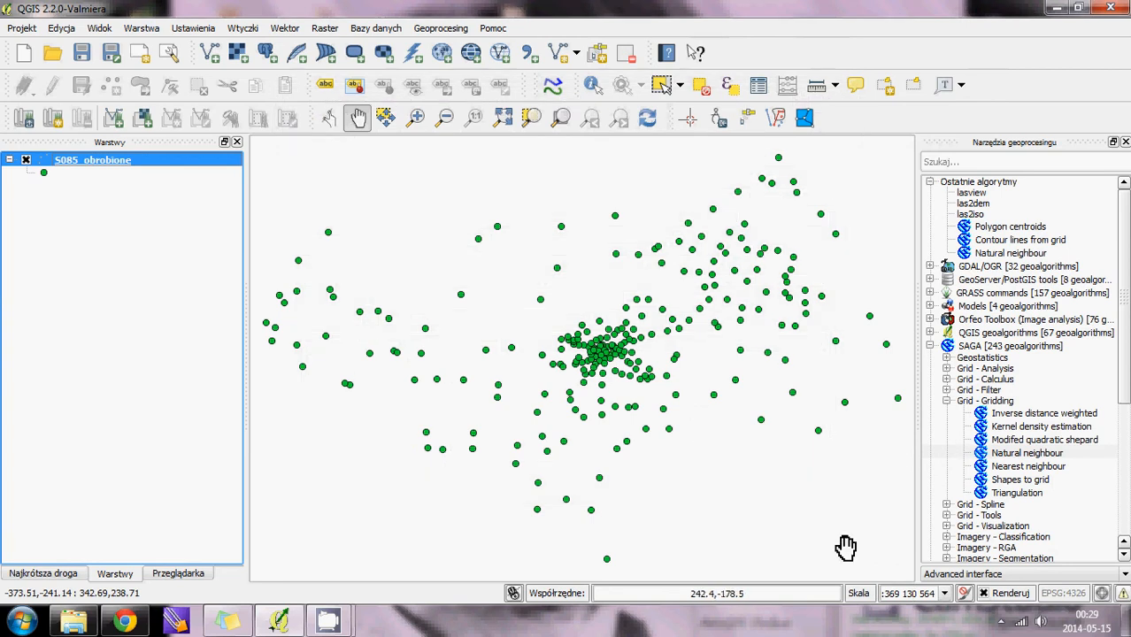
mouse_move(606, 333)
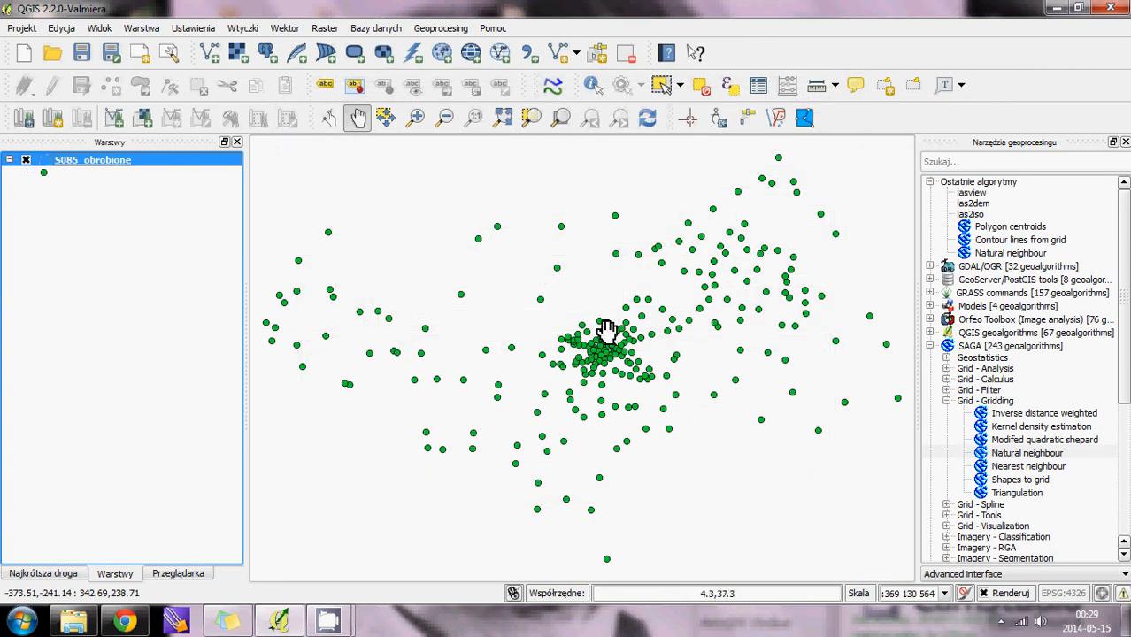
mouse_move(21, 44)
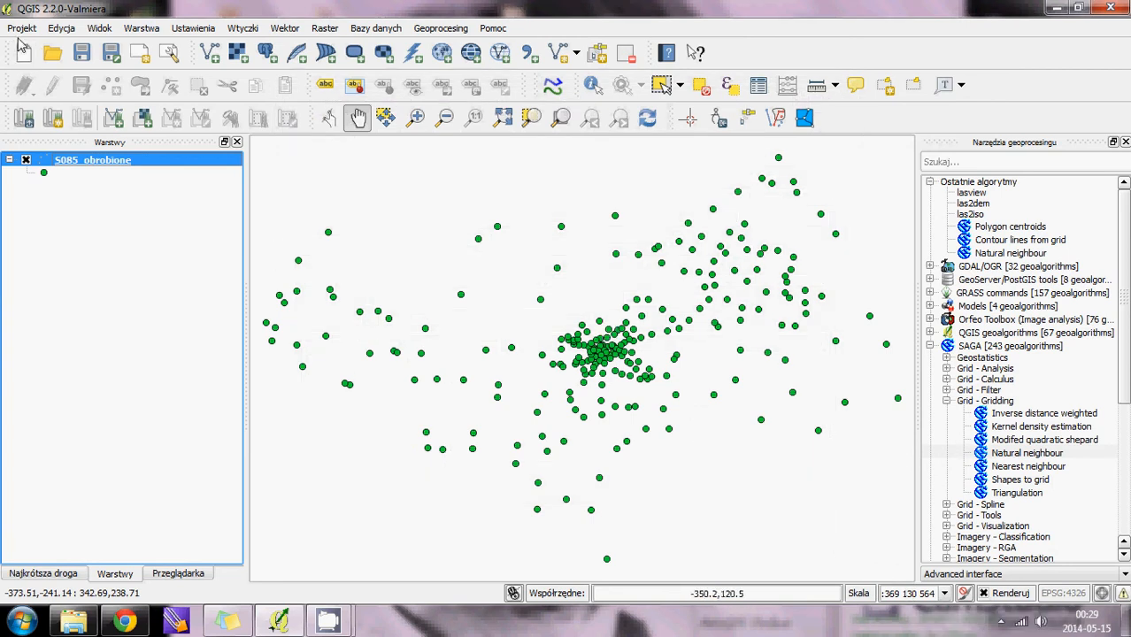
left_click(21, 28)
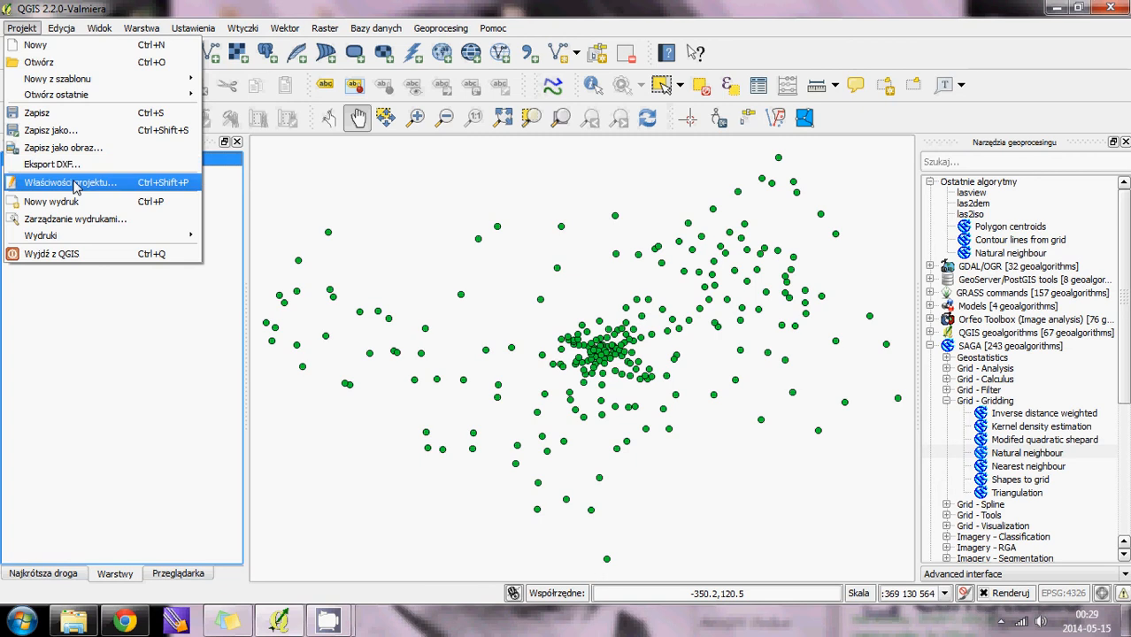
- In Project Properties > General, set the map units to metres and apply
left_click(71, 183)
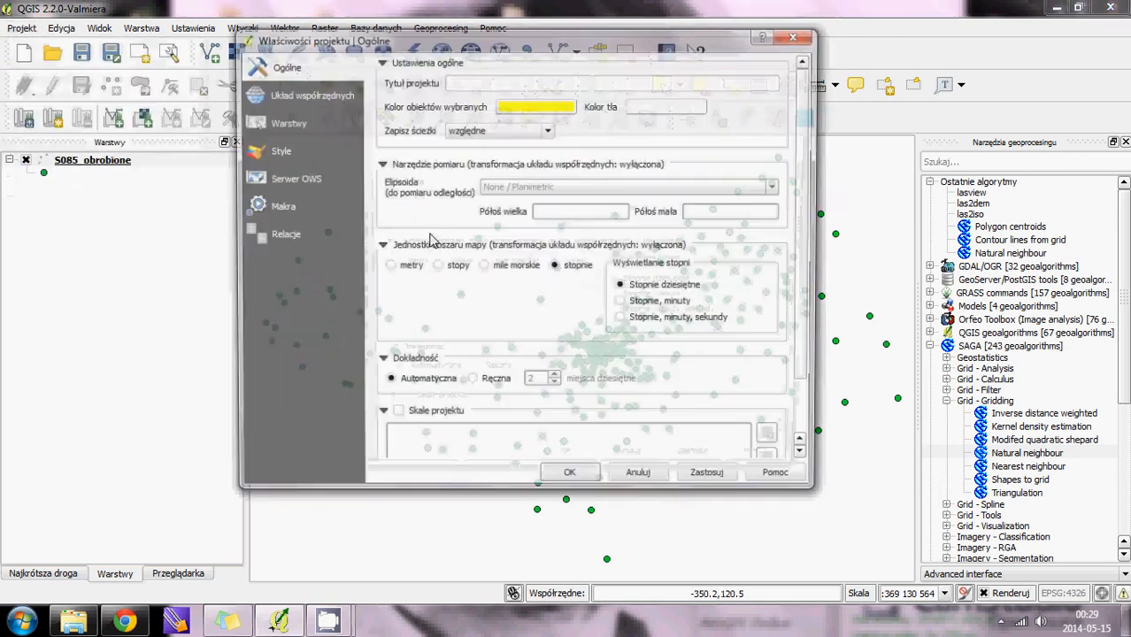
left_click(390, 266)
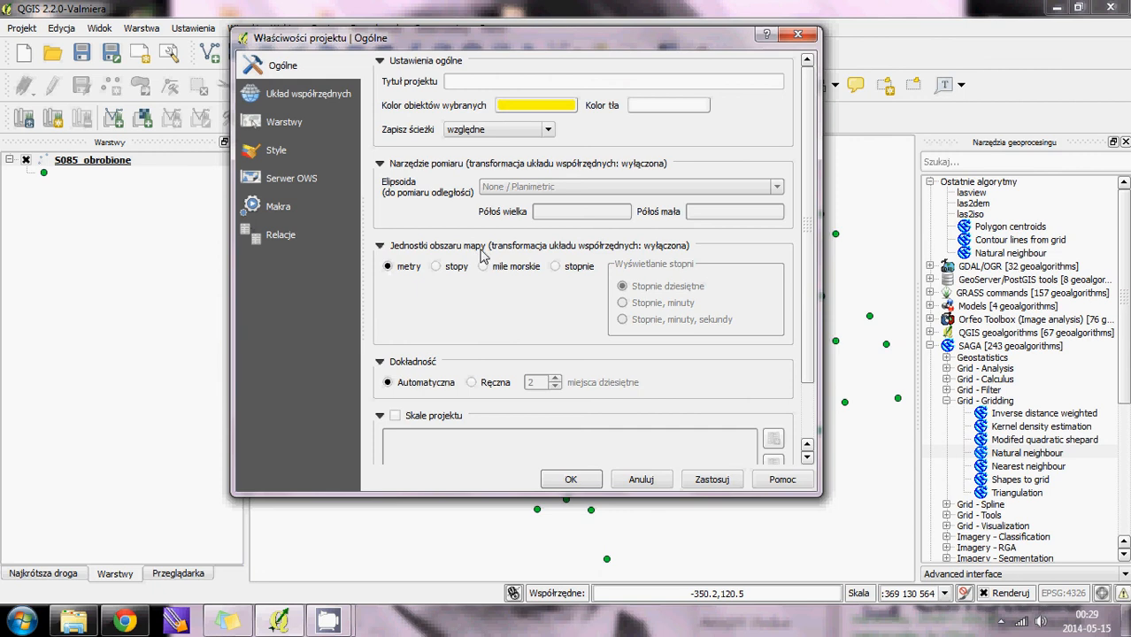
mouse_move(618, 456)
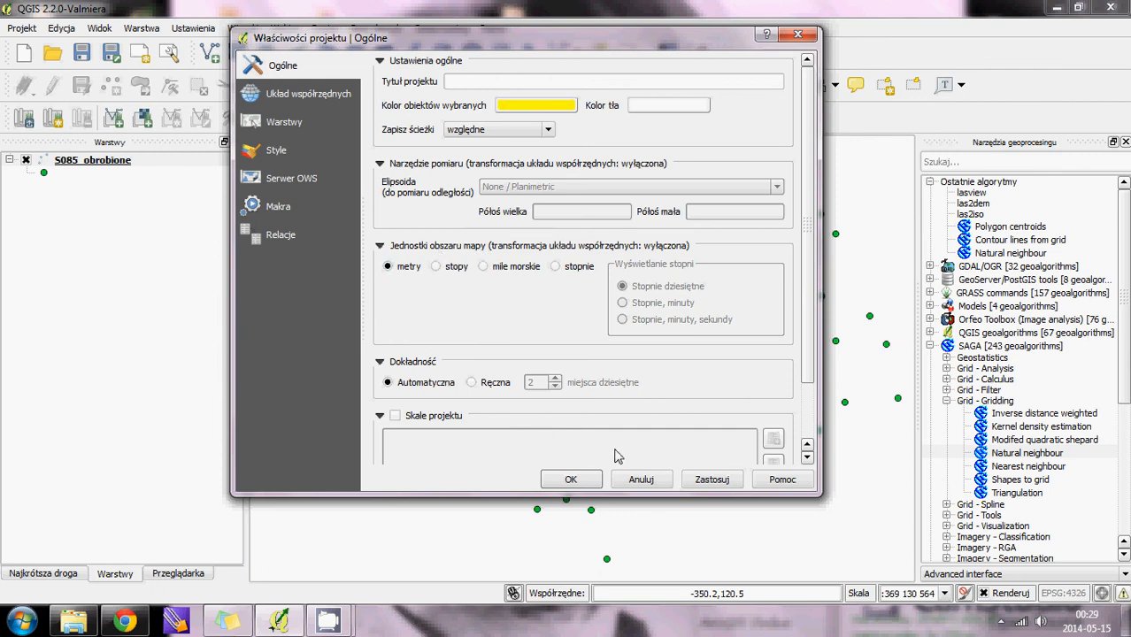
left_click(570, 478)
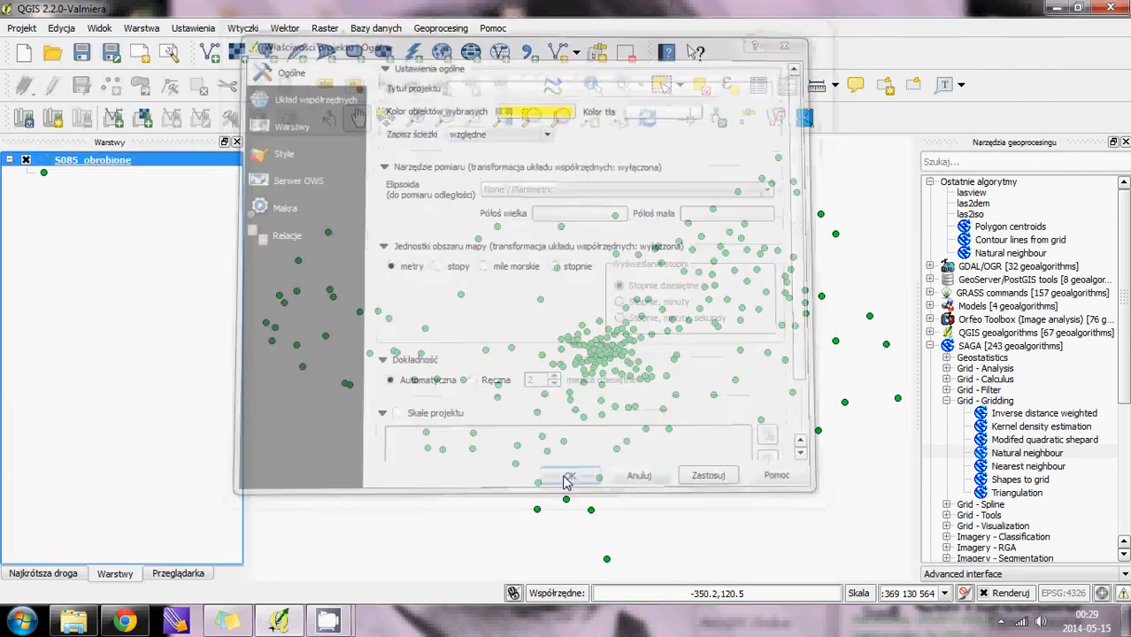
left_click(570, 474)
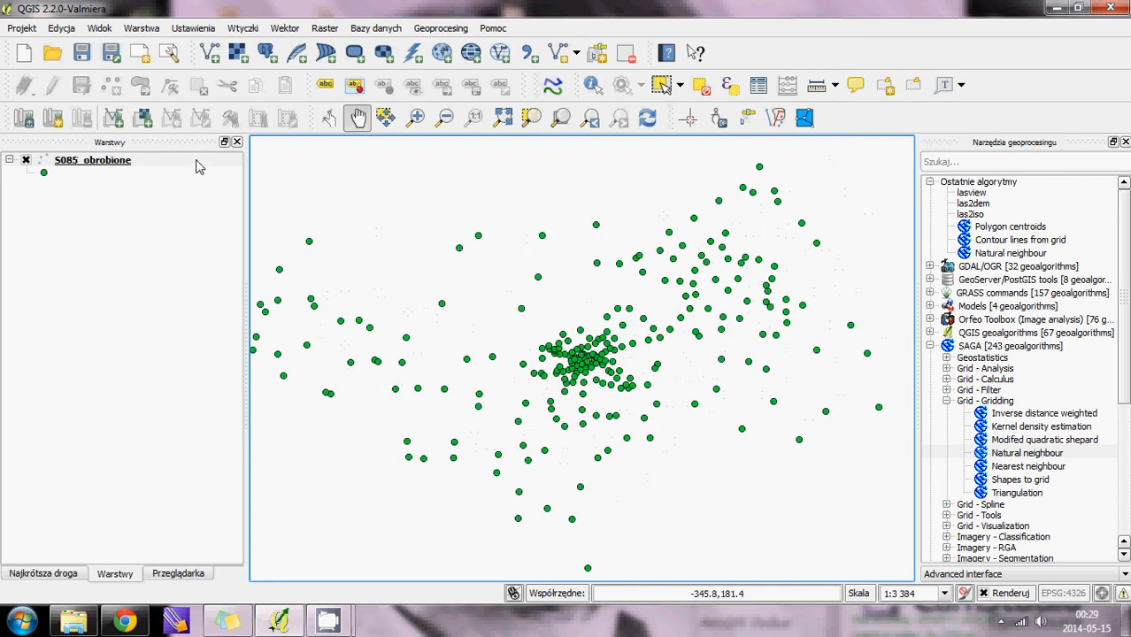
- Export the points as ESRI shapefile S085_points, add it to the map, and remove the old layer
right_click(92, 159)
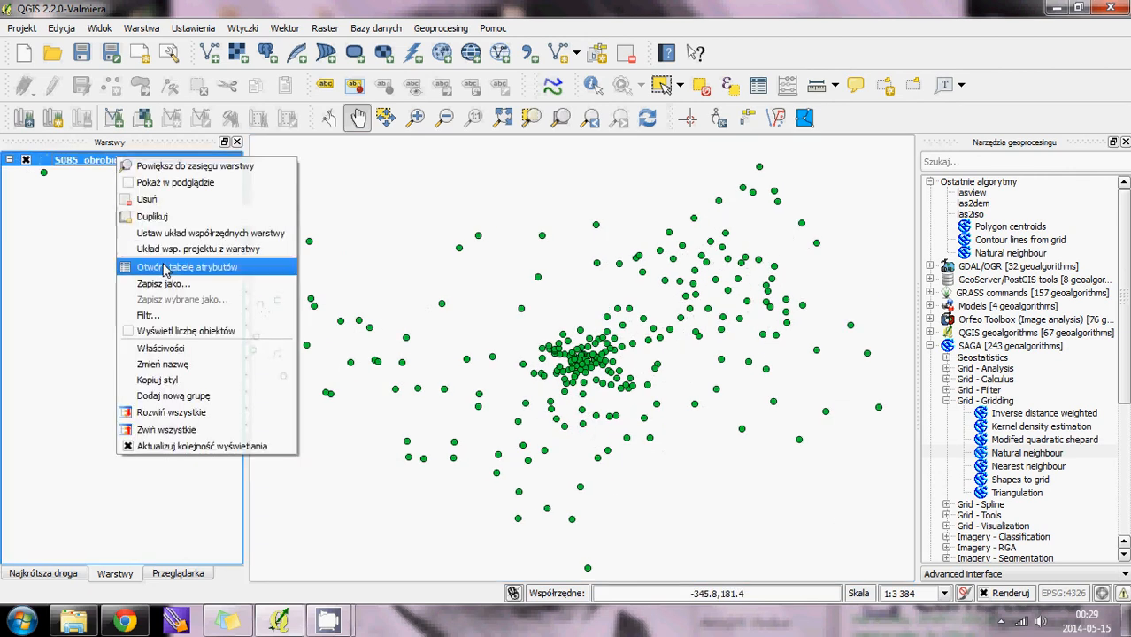
left_click(162, 283)
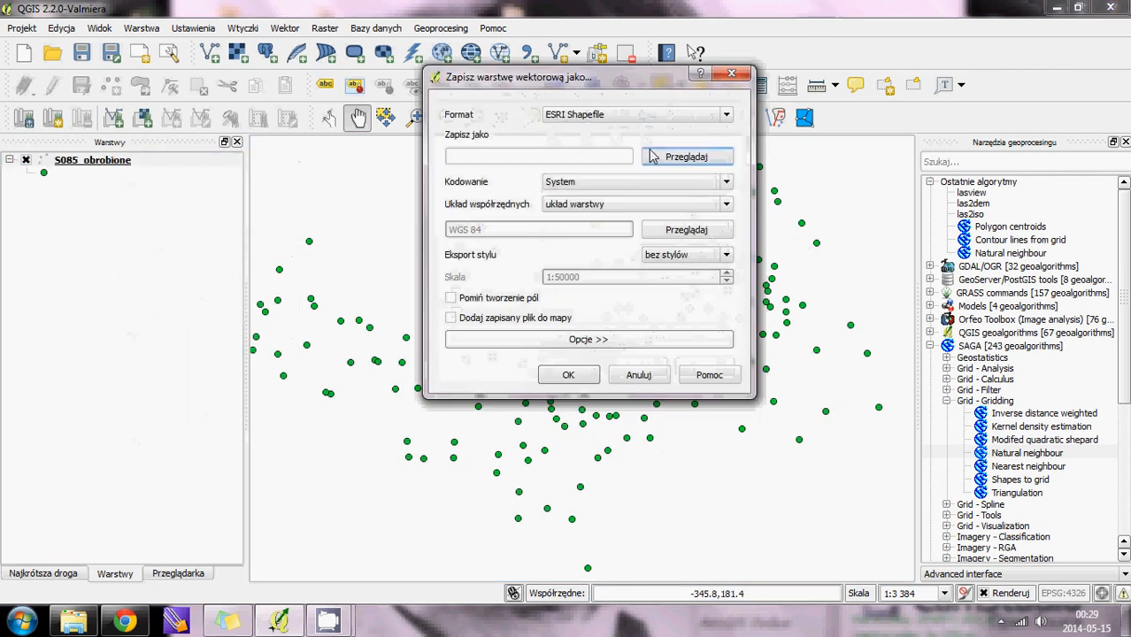
left_click(686, 155)
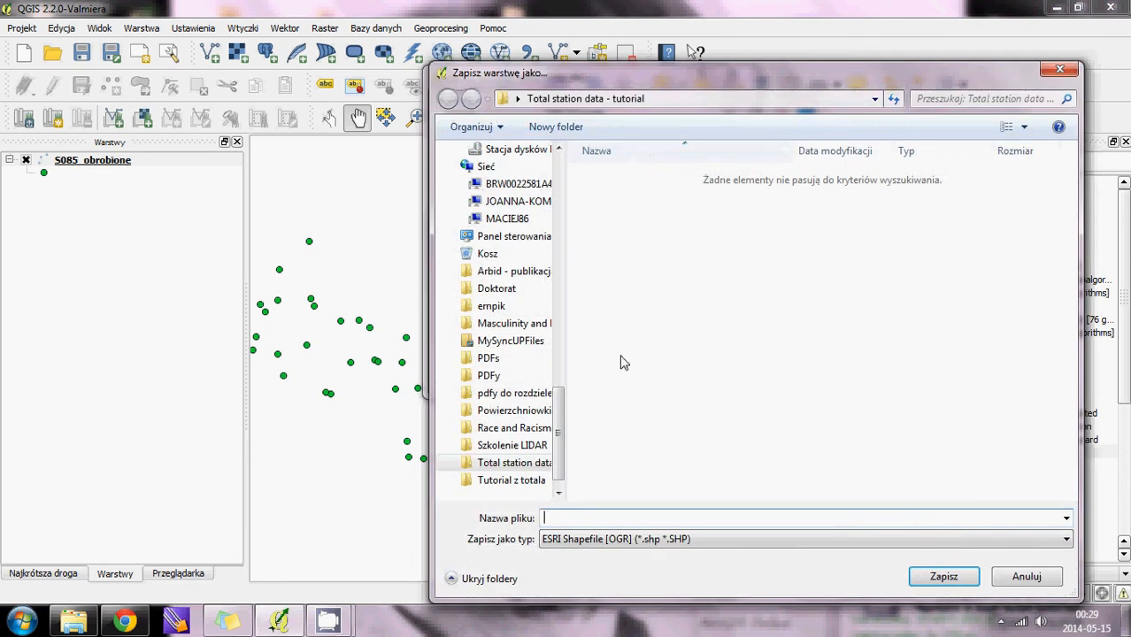
type("S085_points")
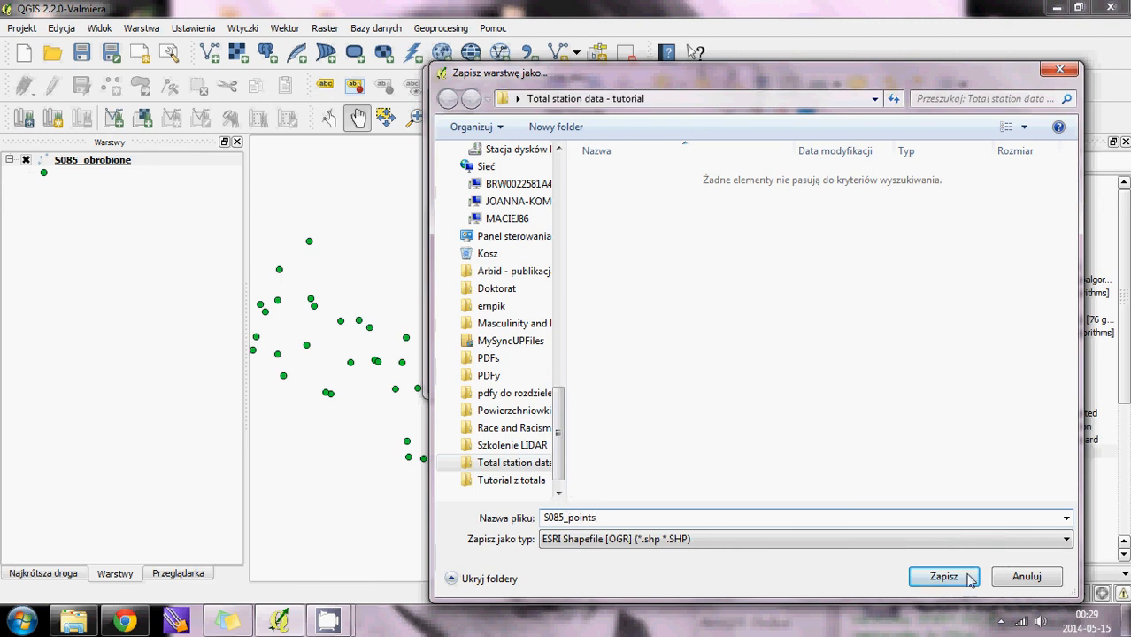
left_click(944, 577)
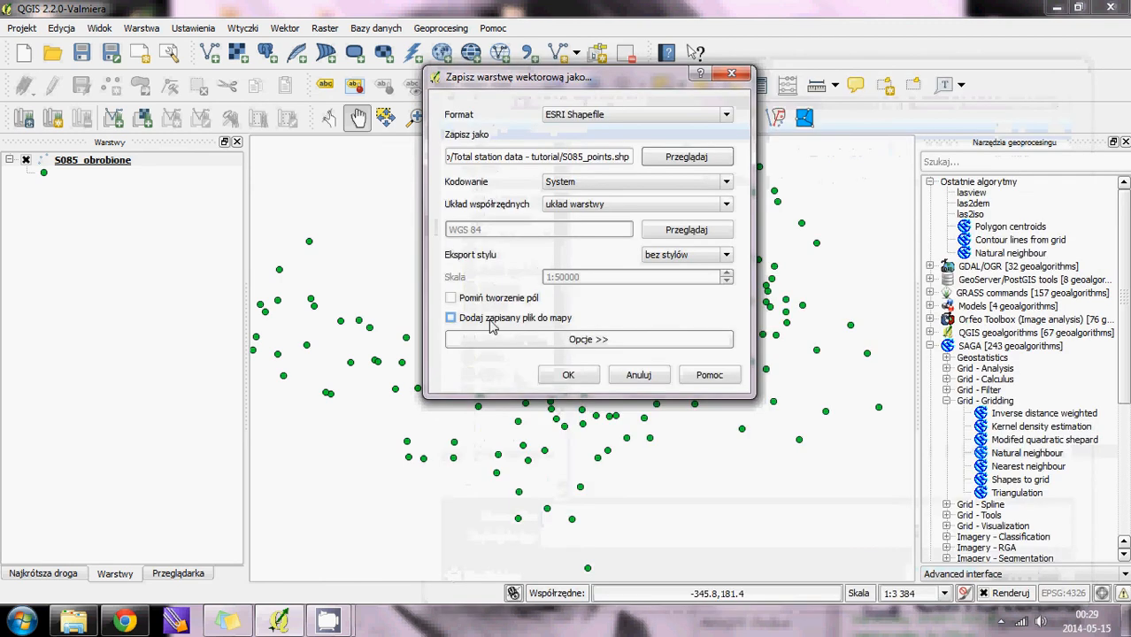
left_click(449, 319)
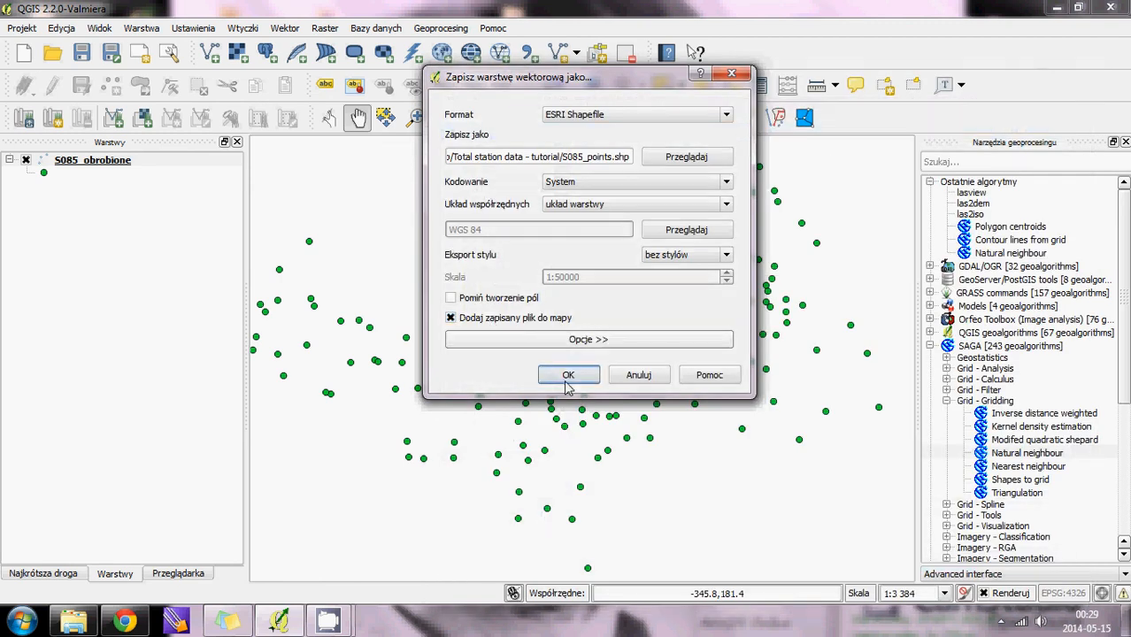
left_click(568, 375)
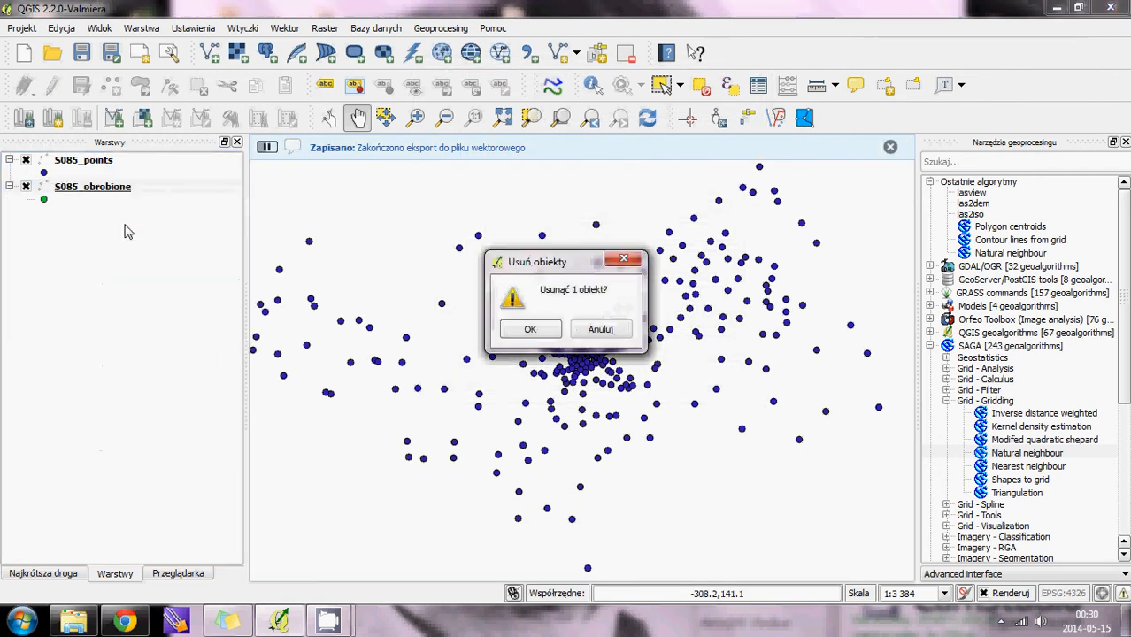
left_click(529, 328)
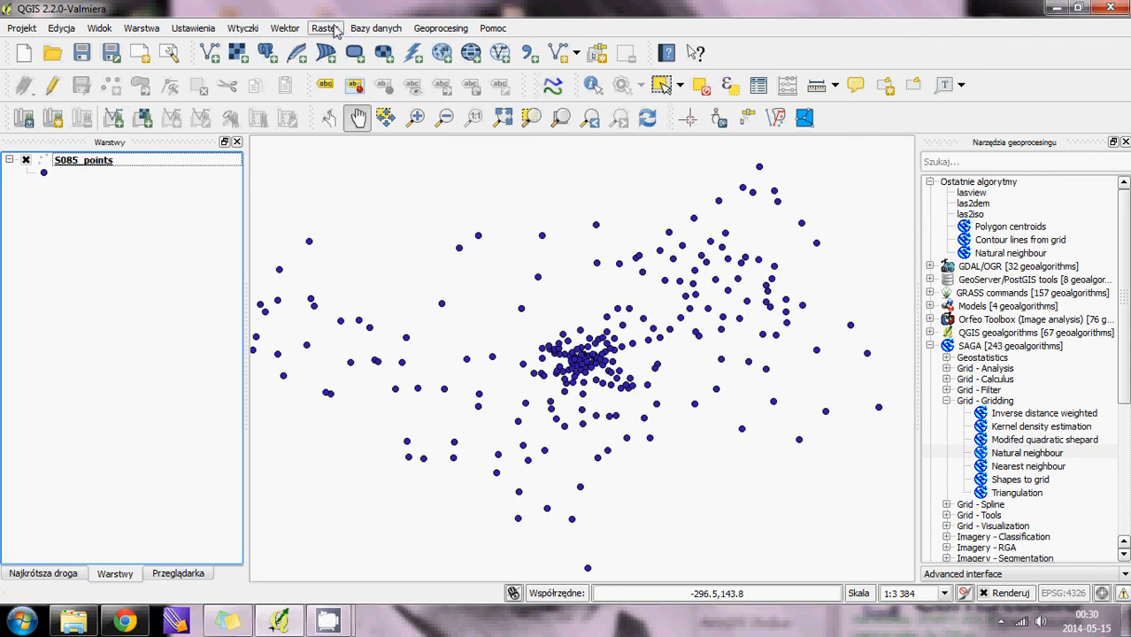
- Pick SAGA's Natural neighbour algorithm under Grid - Gridding in the Processing Toolbox
left_click(324, 28)
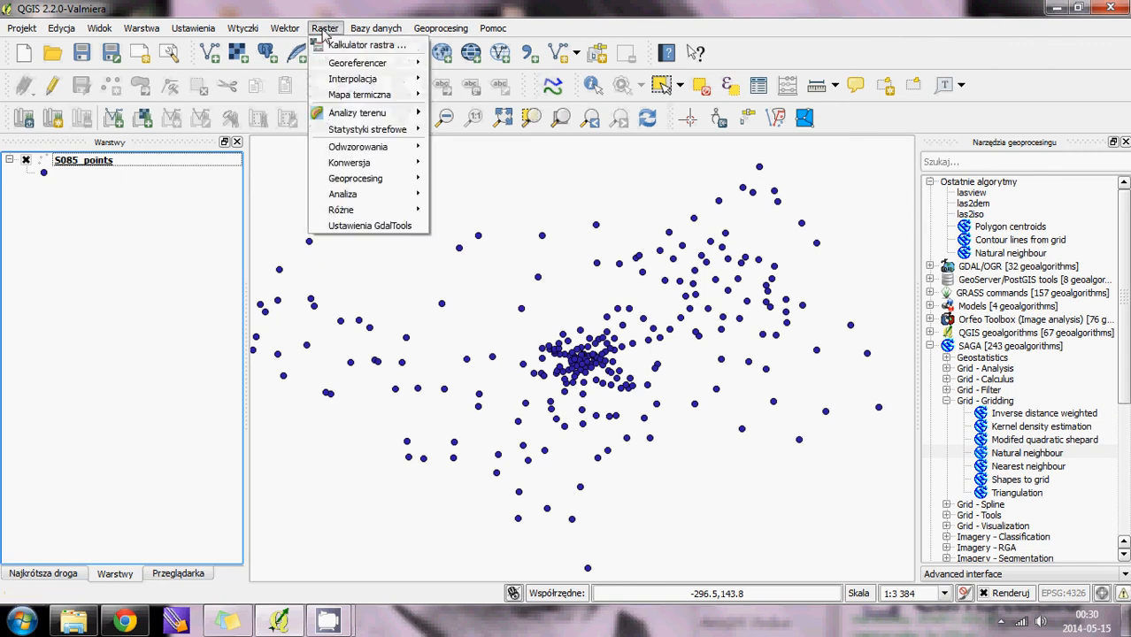
mouse_move(352, 78)
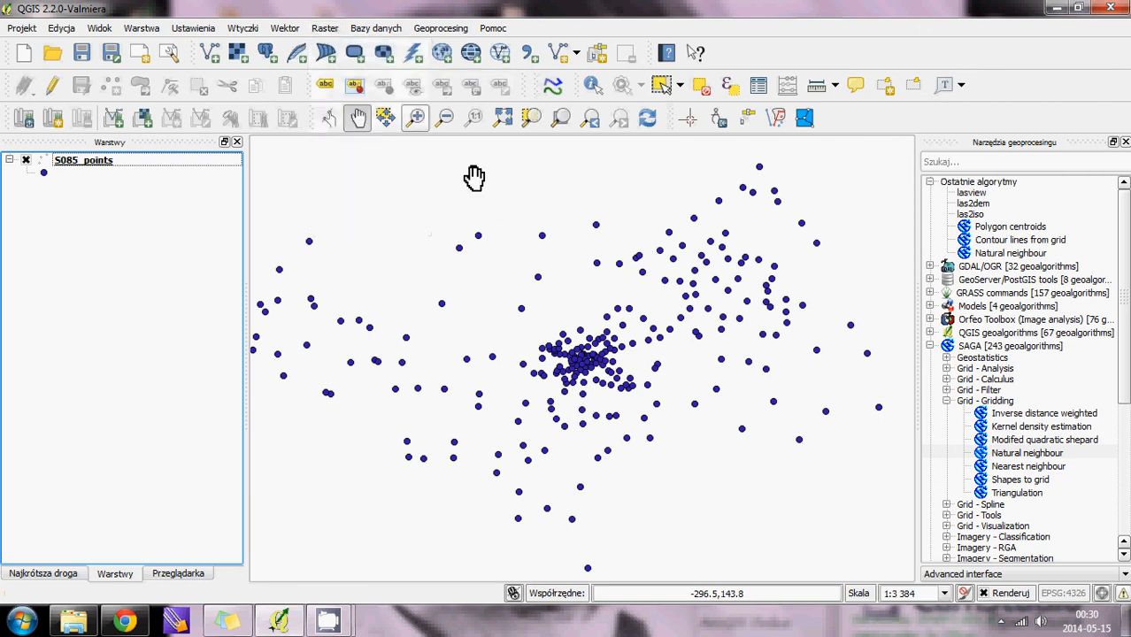
mouse_move(567, 282)
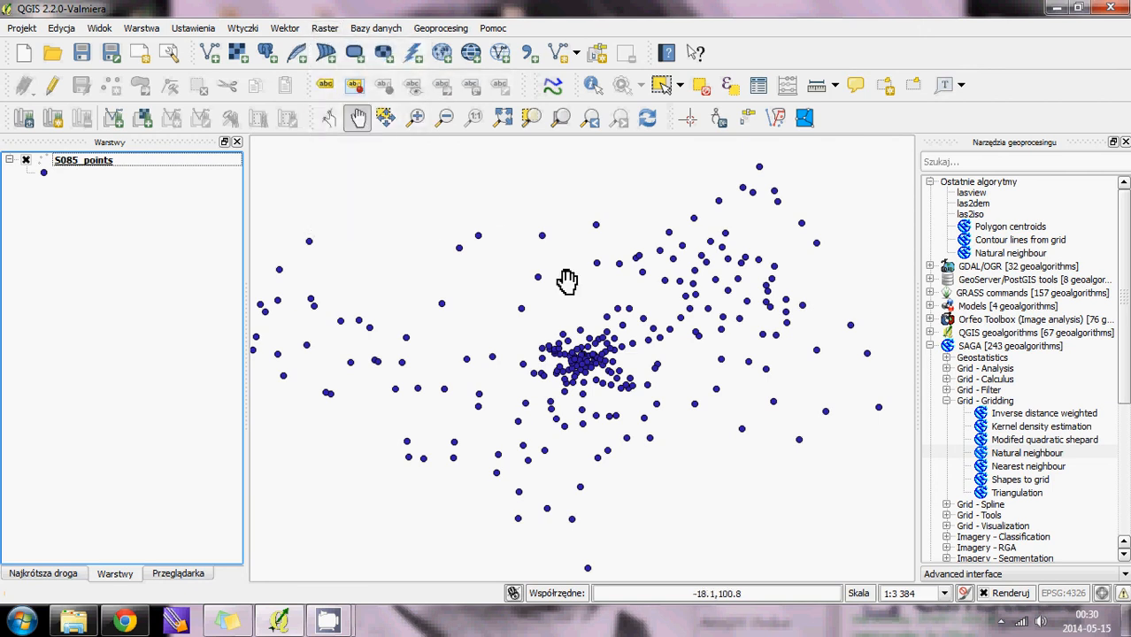
mouse_move(1058, 362)
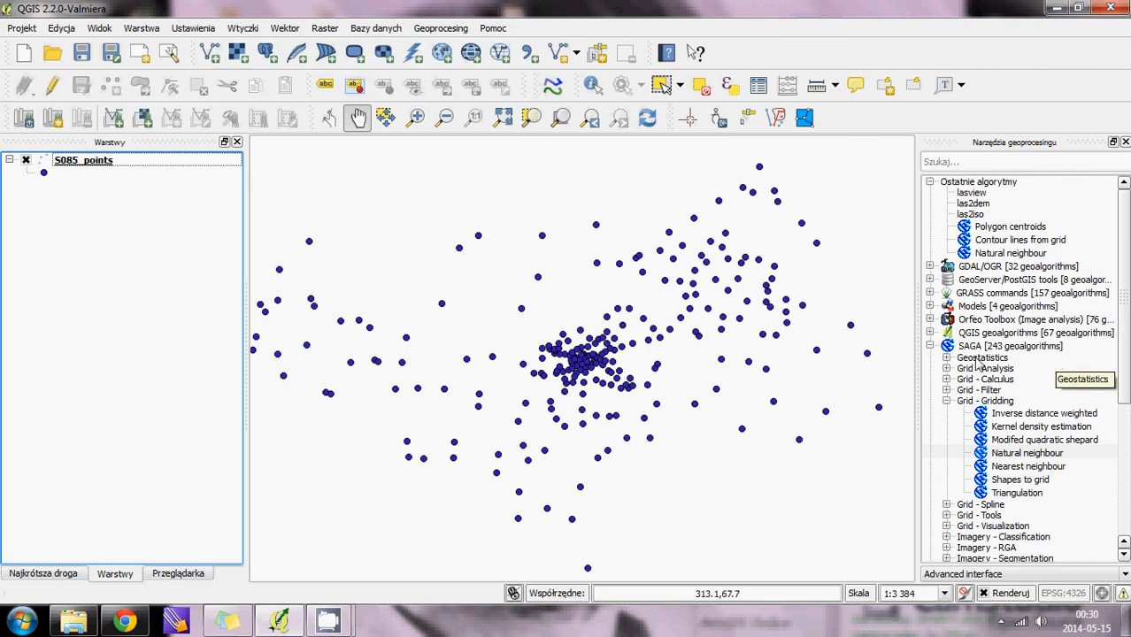
mouse_move(1006, 404)
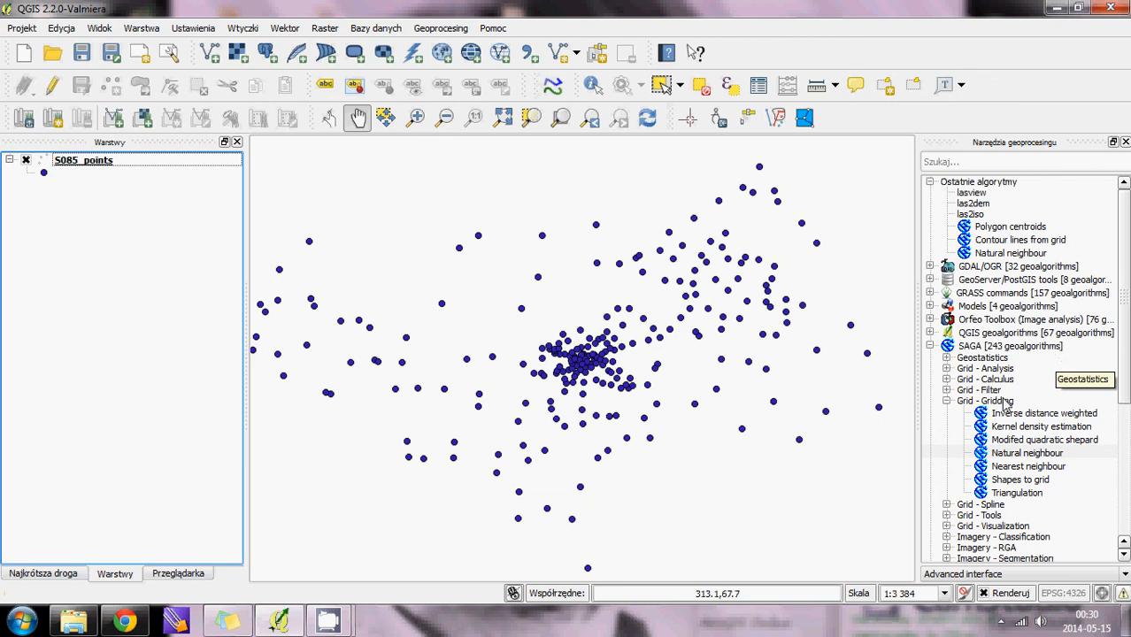
mouse_move(1013, 467)
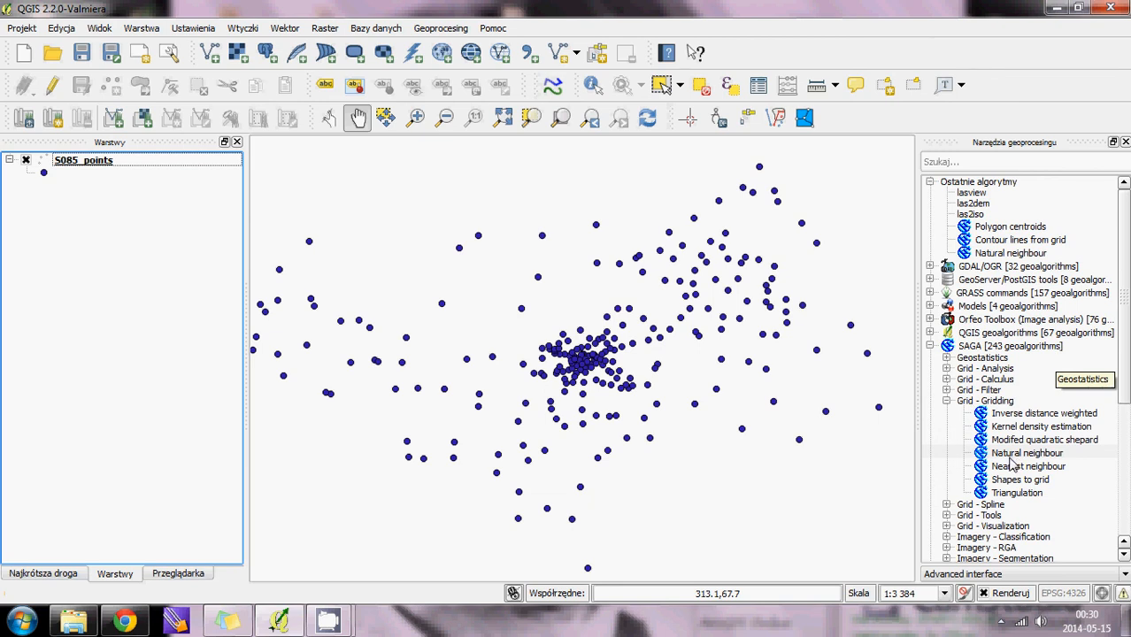
left_click(1027, 453)
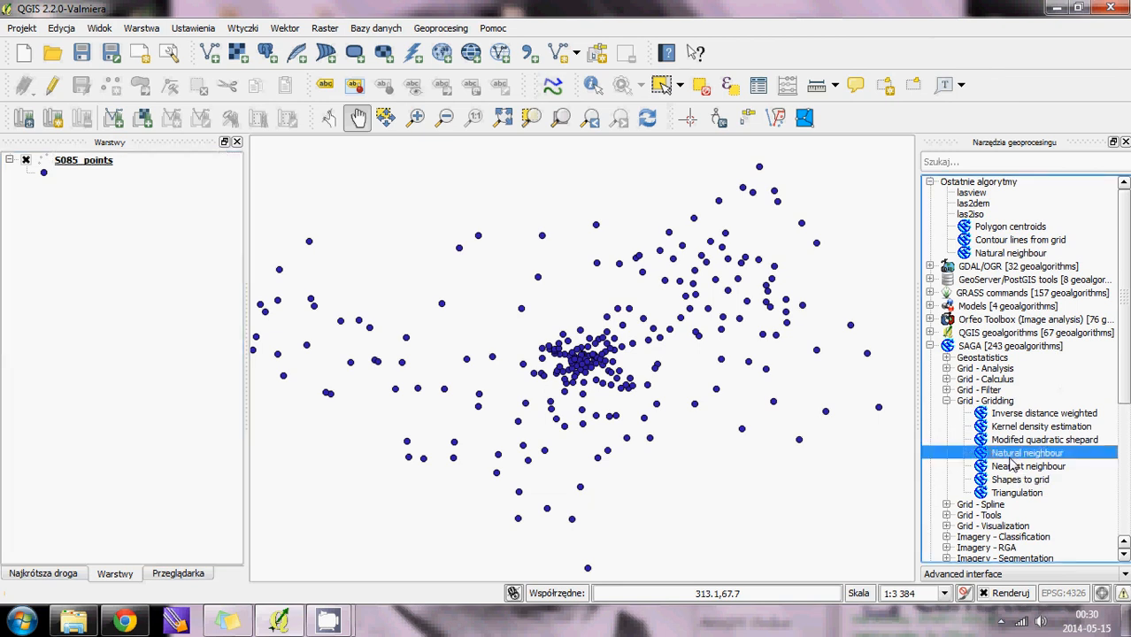
- Configure Natural neighbour on S085_points with attribute Z, canvas extent and cellsize 1
double_click(1026, 453)
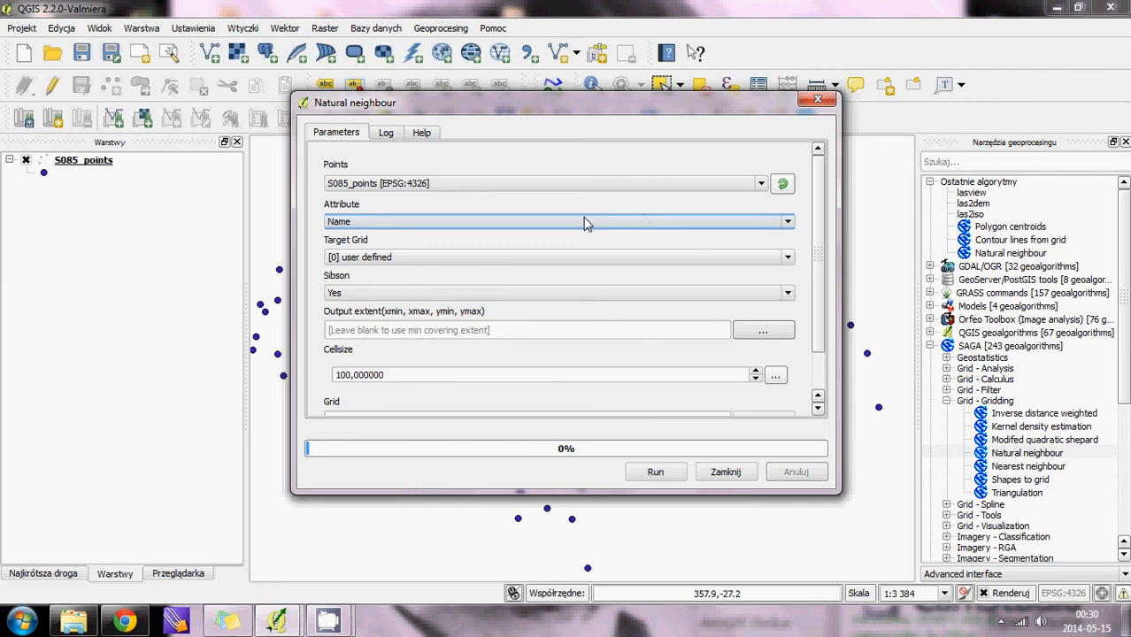
mouse_move(423, 182)
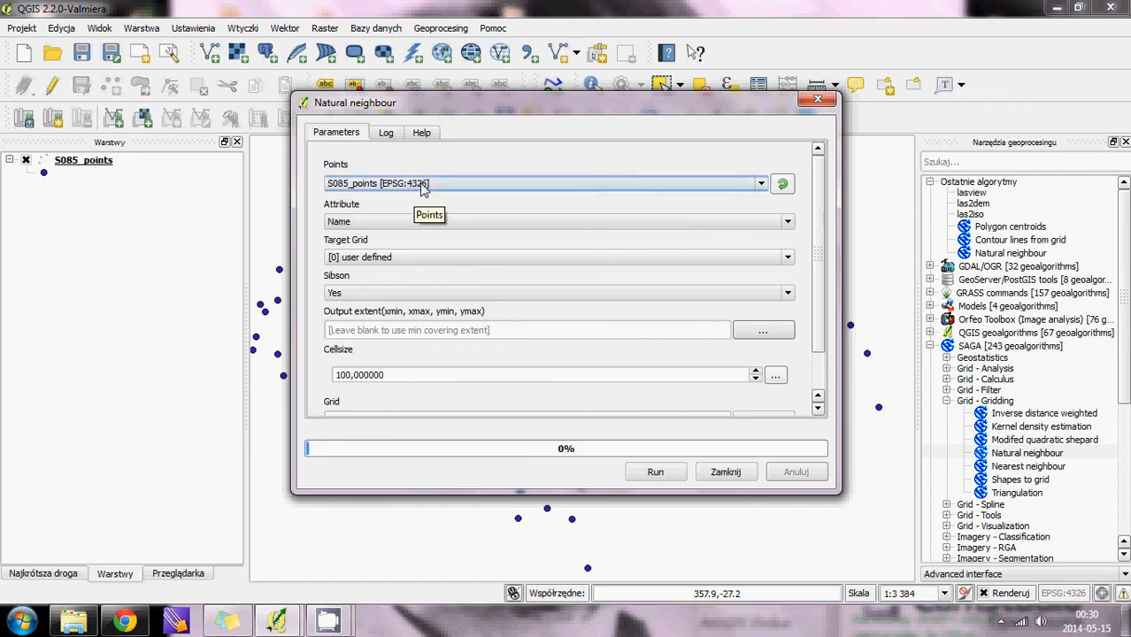
left_click(786, 221)
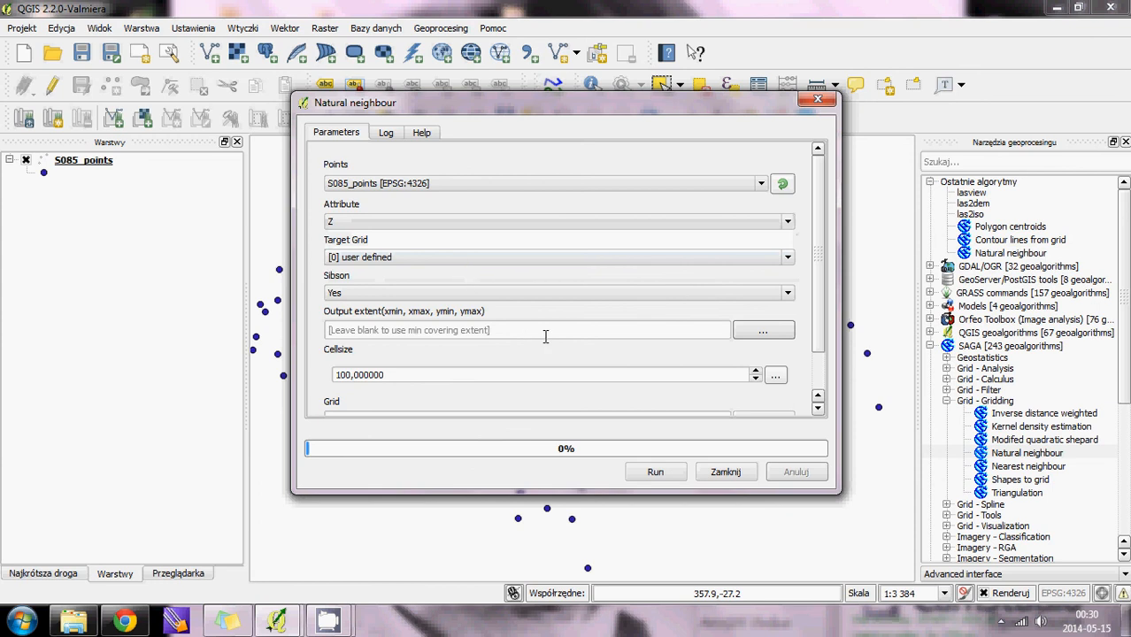
left_click(763, 331)
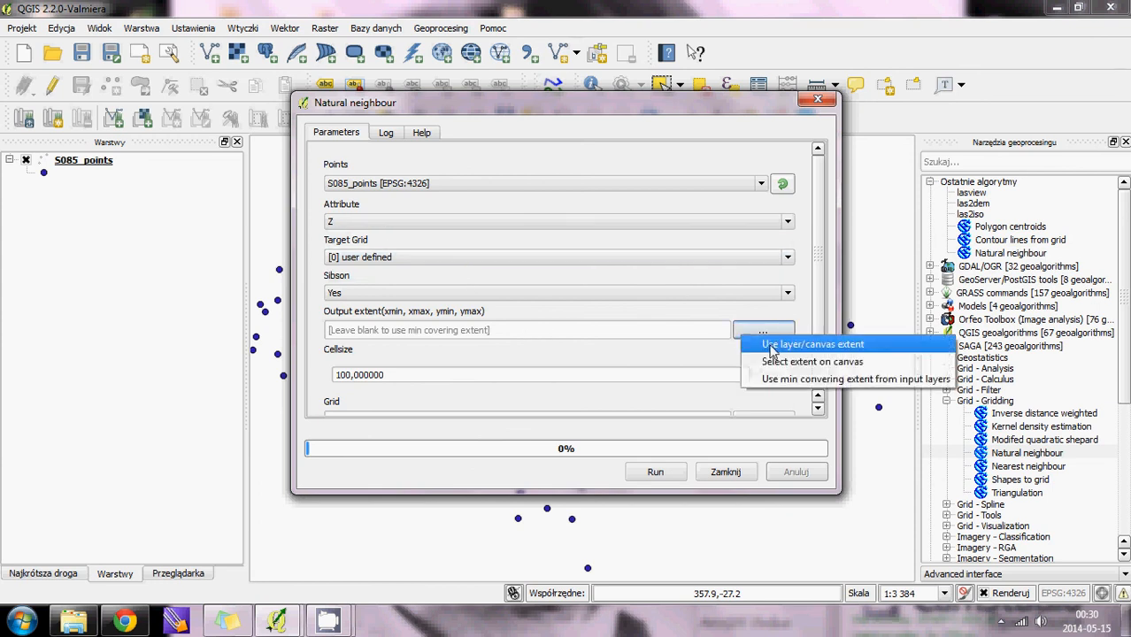
left_click(812, 344)
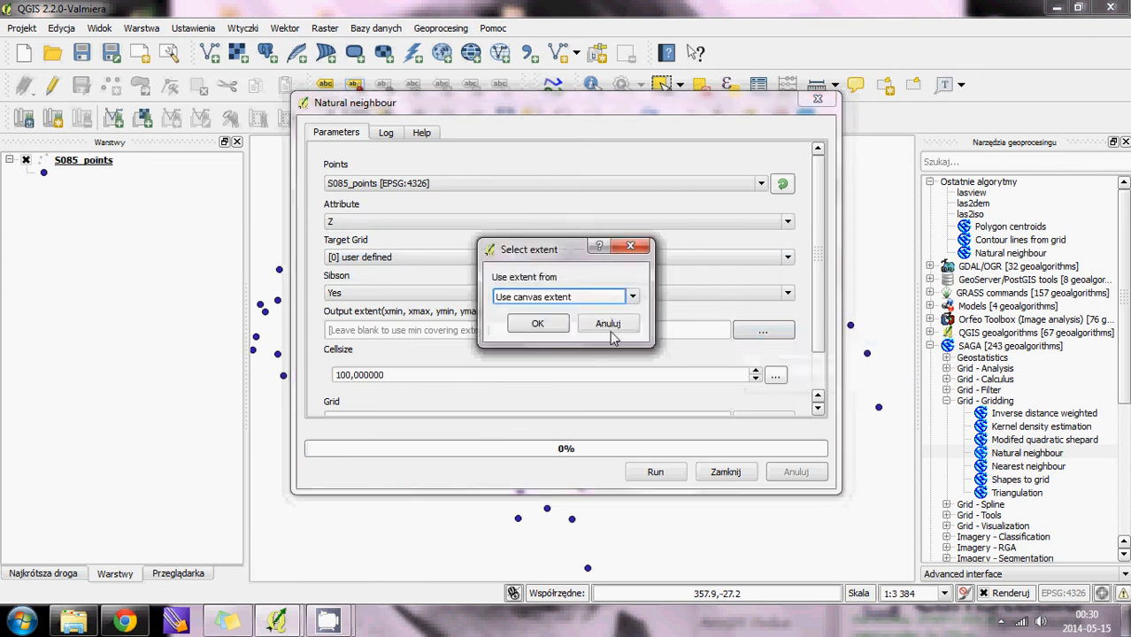
left_click(632, 297)
type("1,000000")
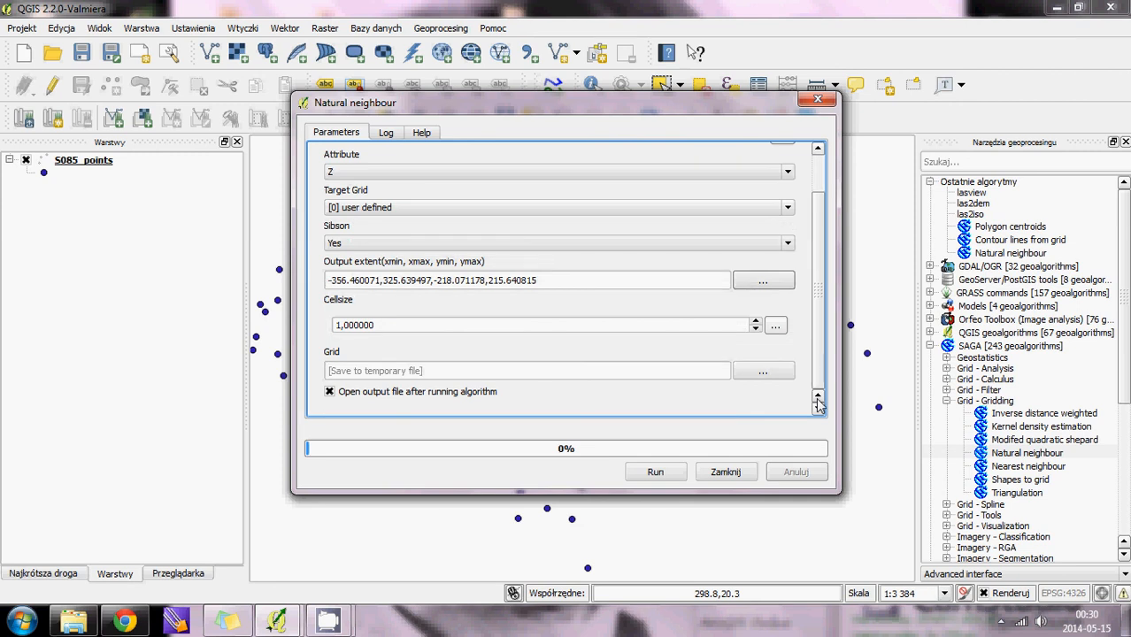
- Save the output grid to file S085_NN and run the interpolation
left_click(761, 370)
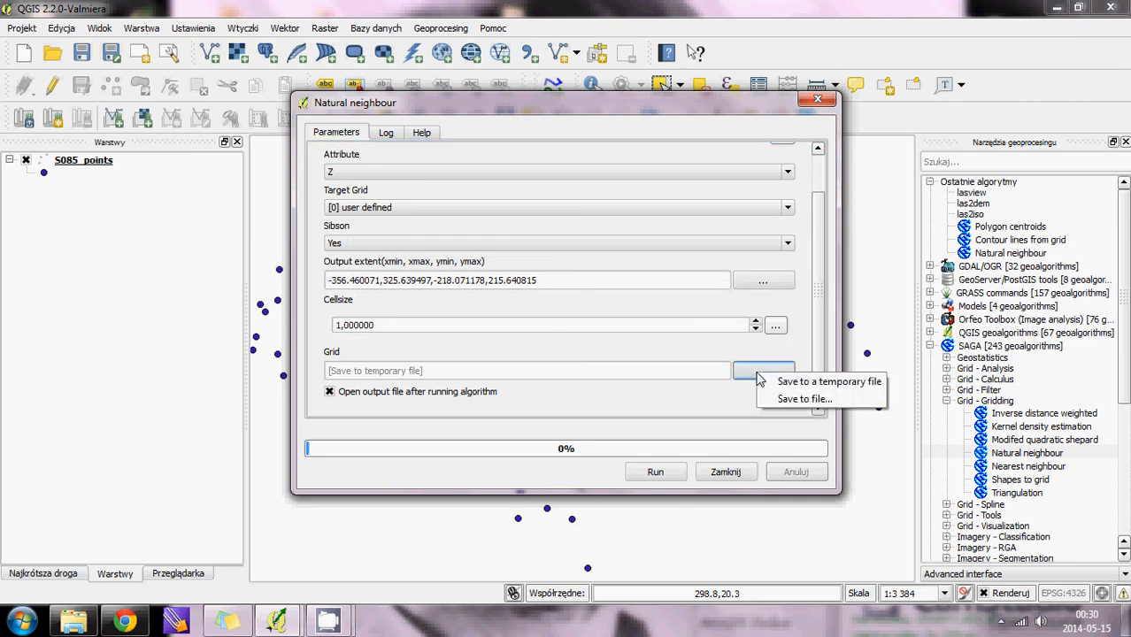
left_click(805, 398)
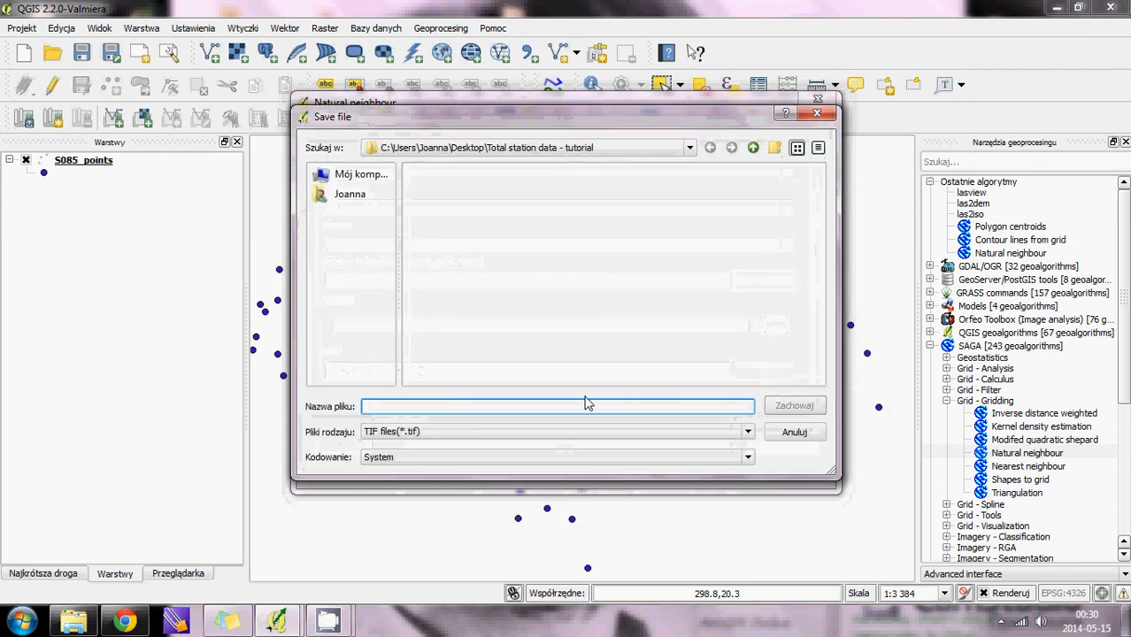
type("S085_")
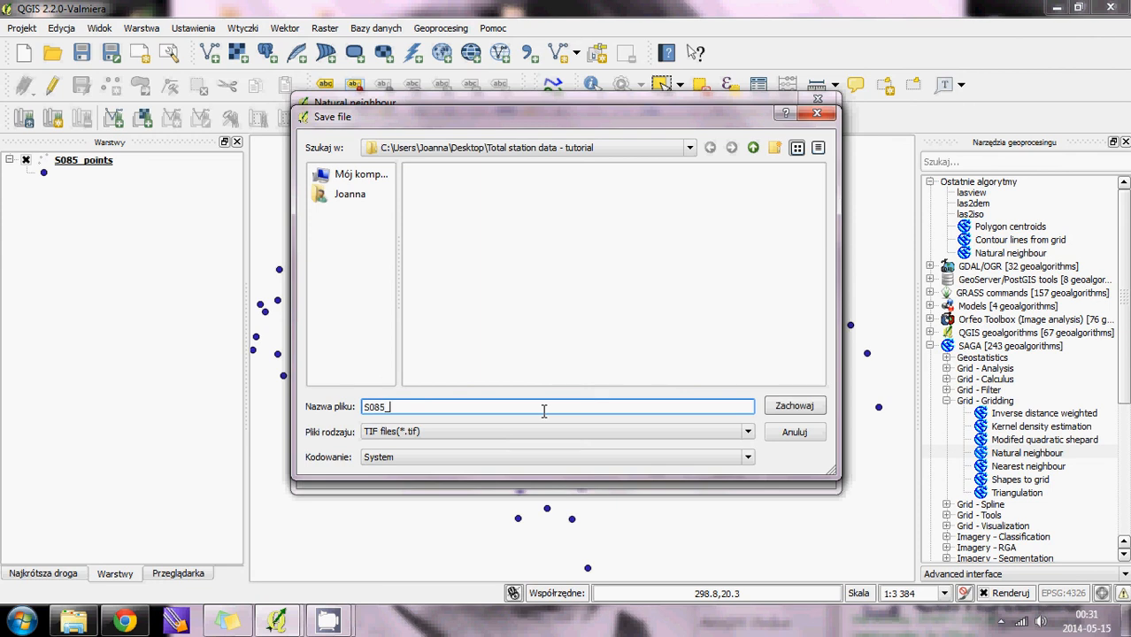
type("NN")
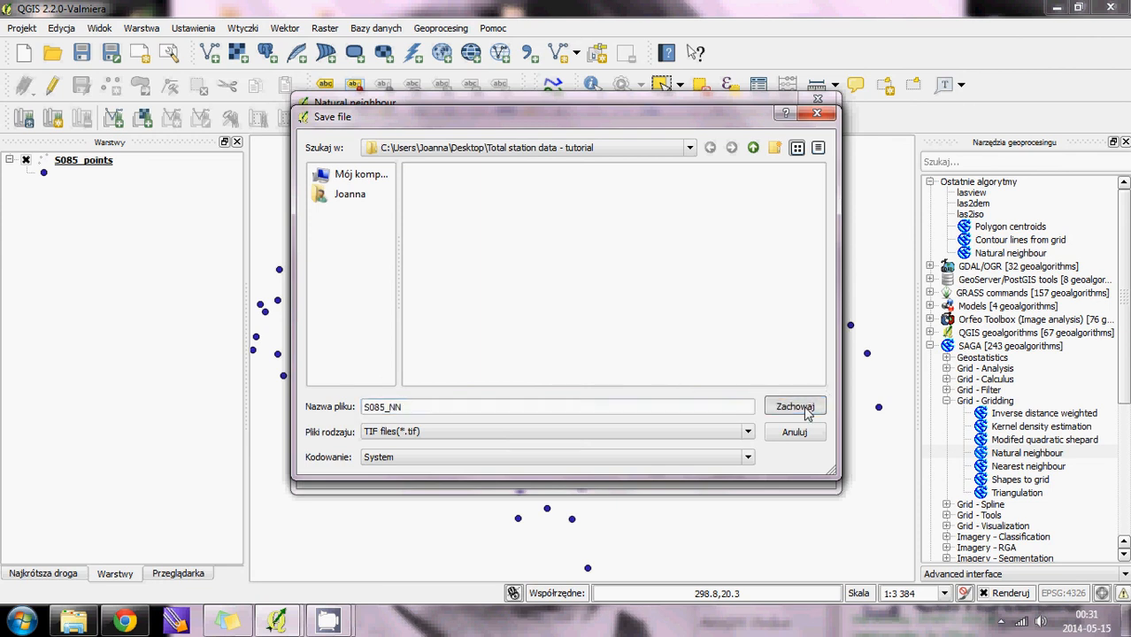
left_click(793, 406)
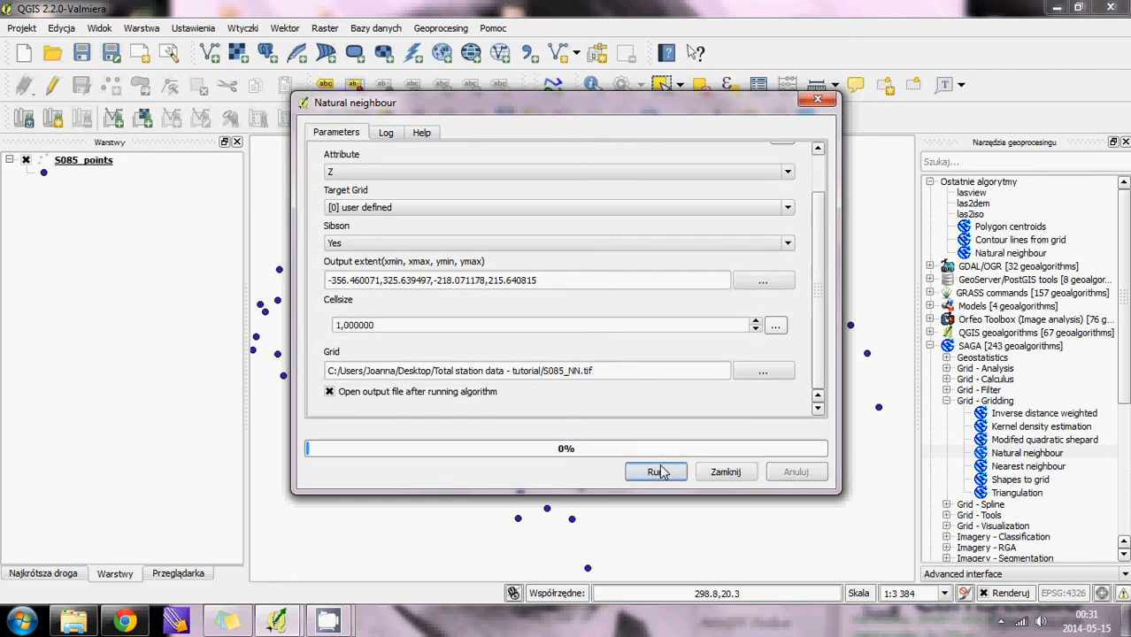
left_click(655, 471)
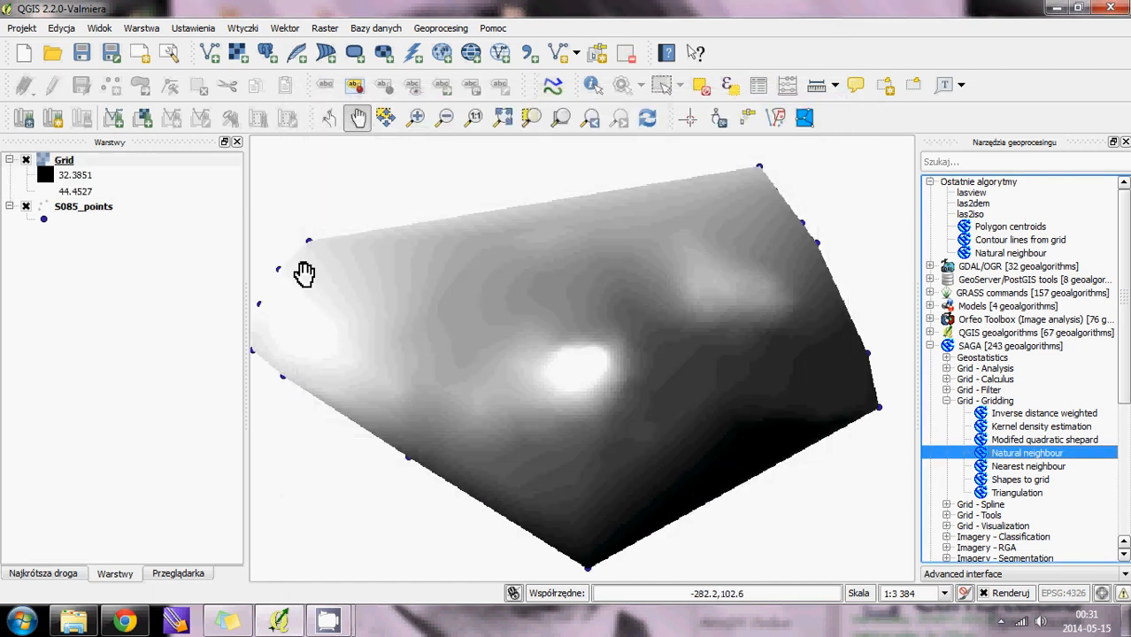
- Style the Grid layer as Singleband pseudocolor with the Spectral ramp, classified
right_click(64, 160)
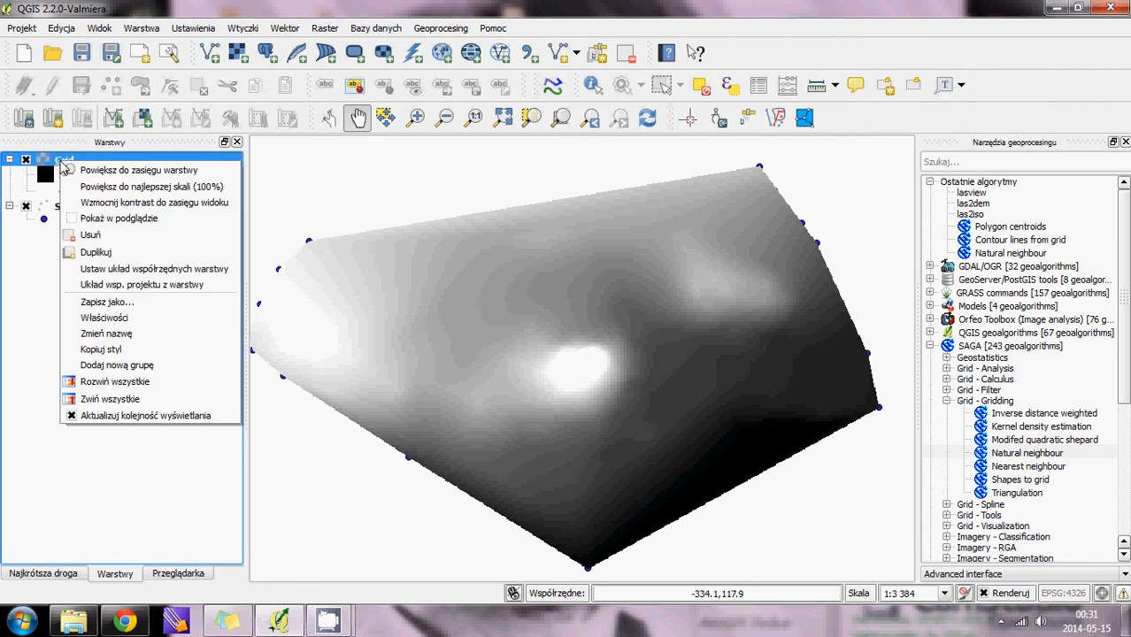
mouse_move(127, 319)
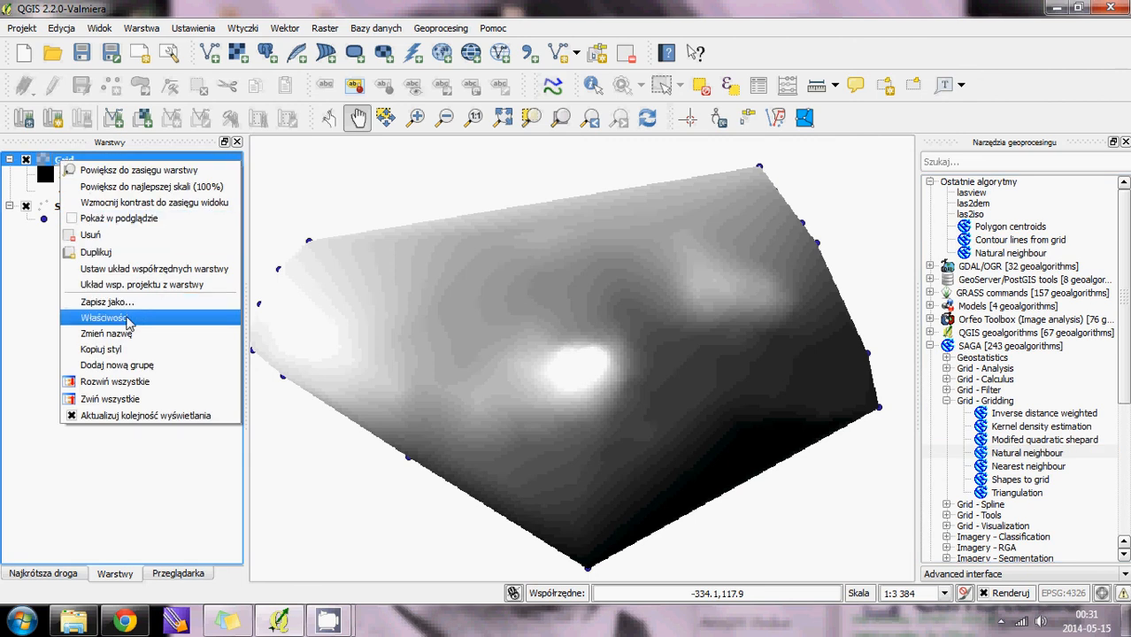
left_click(106, 318)
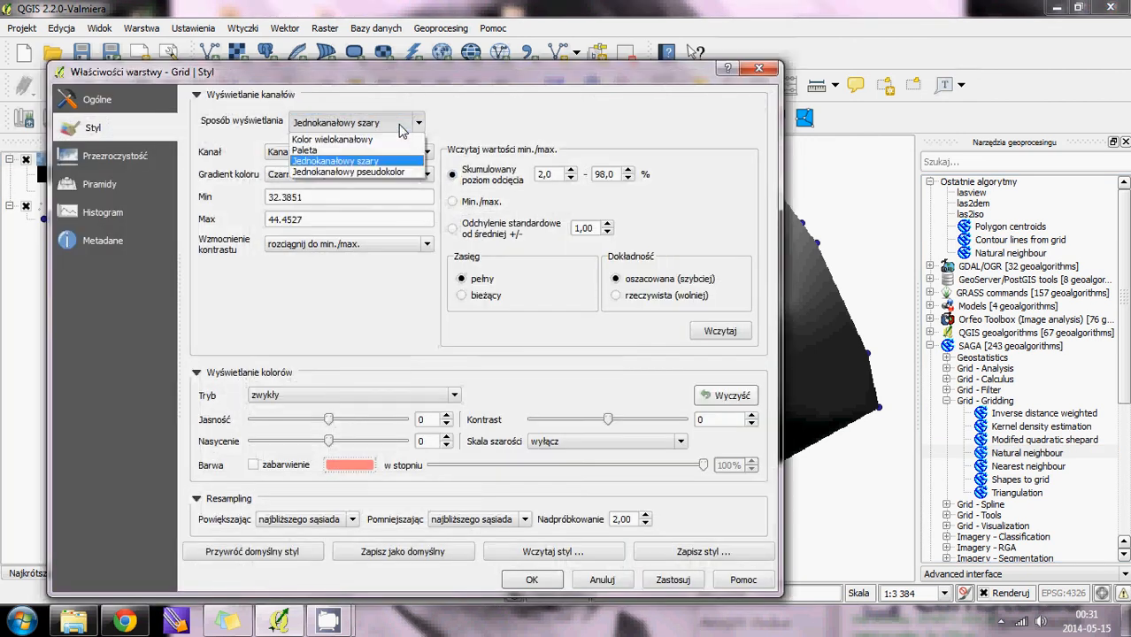
left_click(347, 173)
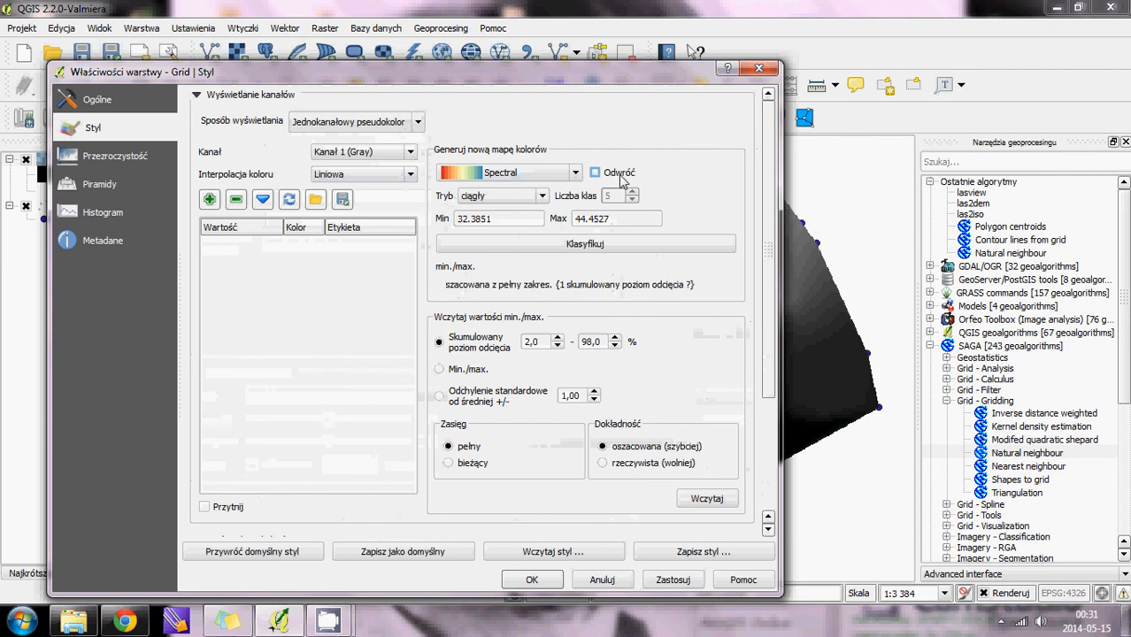
left_click(595, 172)
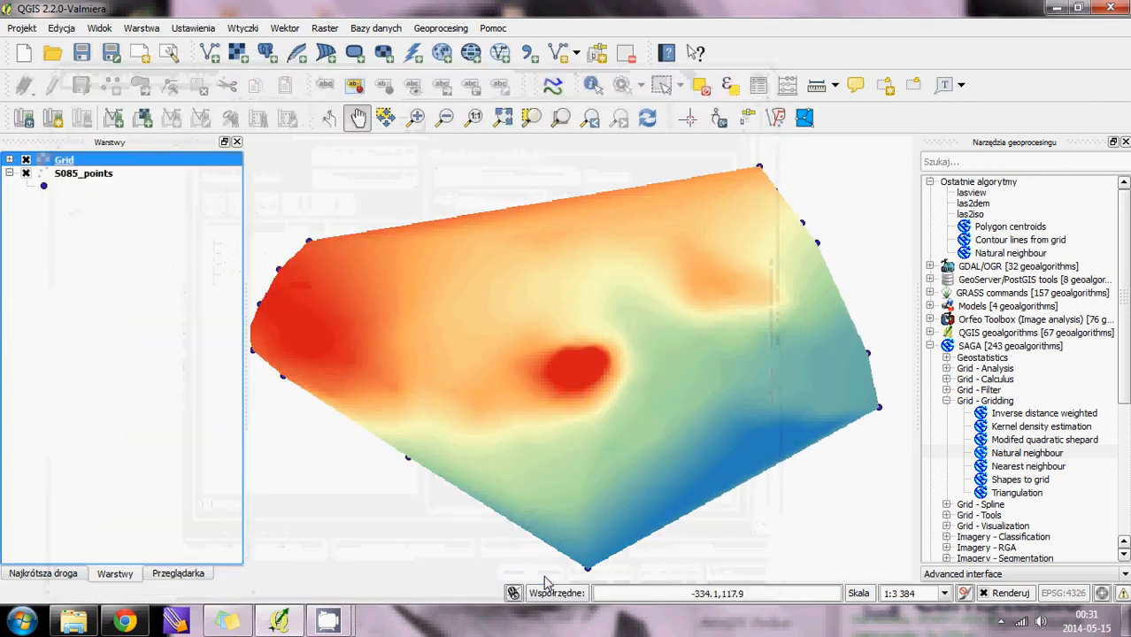
mouse_move(606, 404)
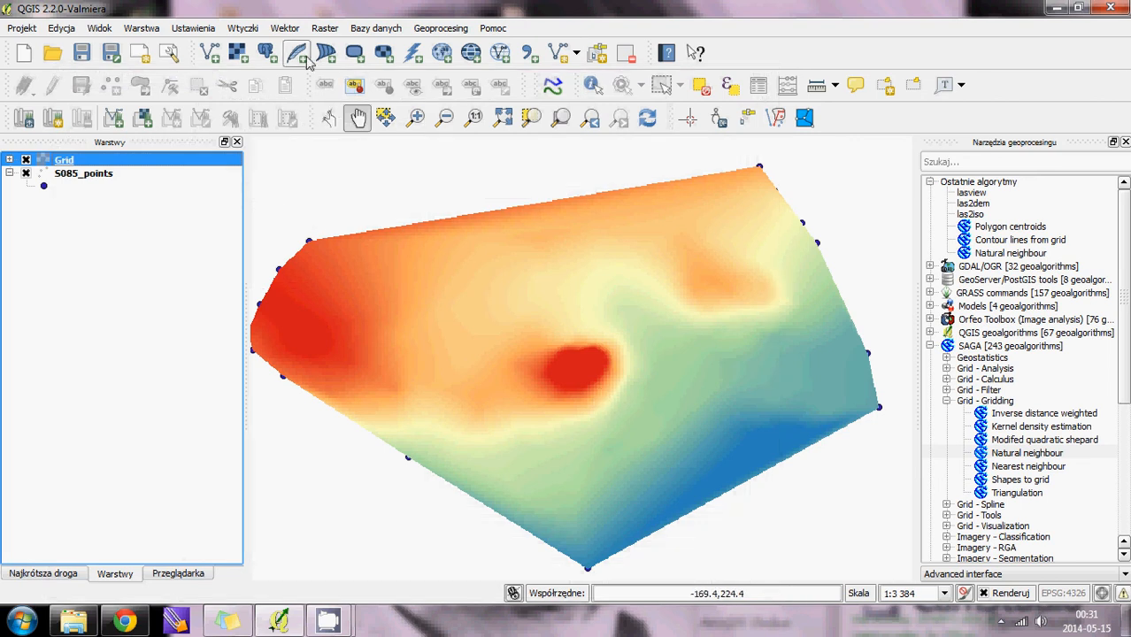
mouse_move(326, 29)
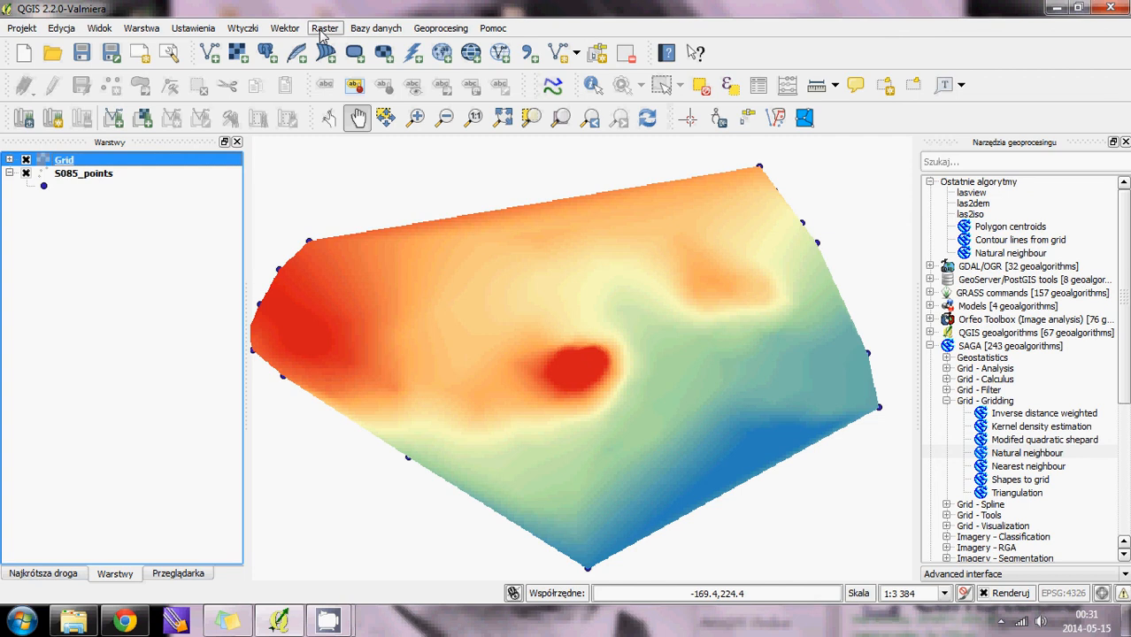
- Launch Raster > Extraction > Contour with the Grid raster as input
left_click(324, 29)
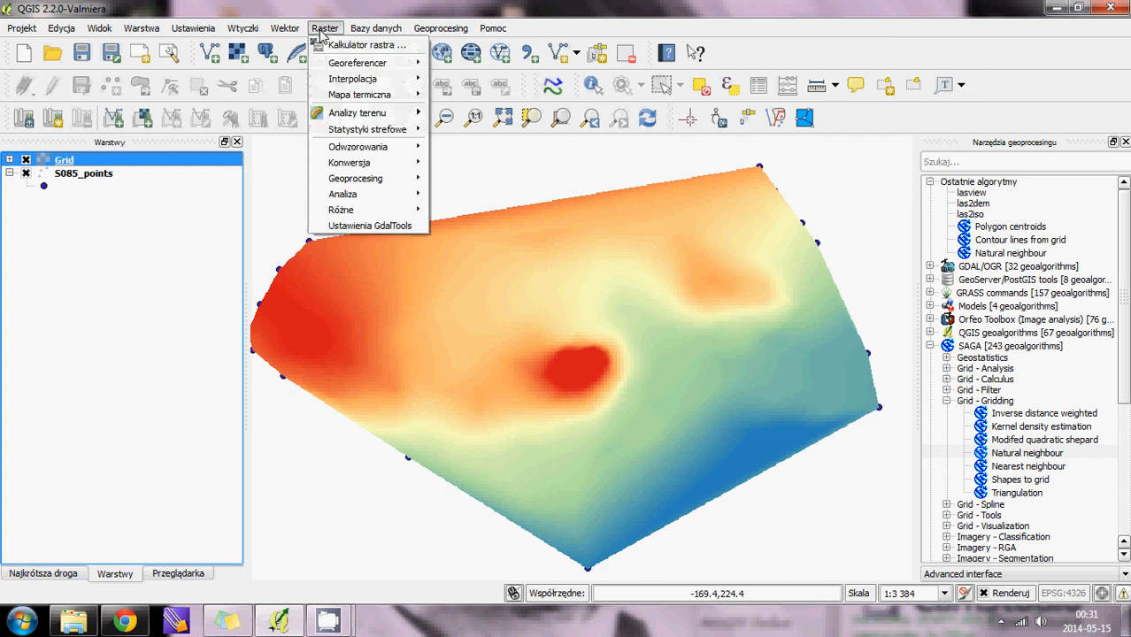
mouse_move(355, 177)
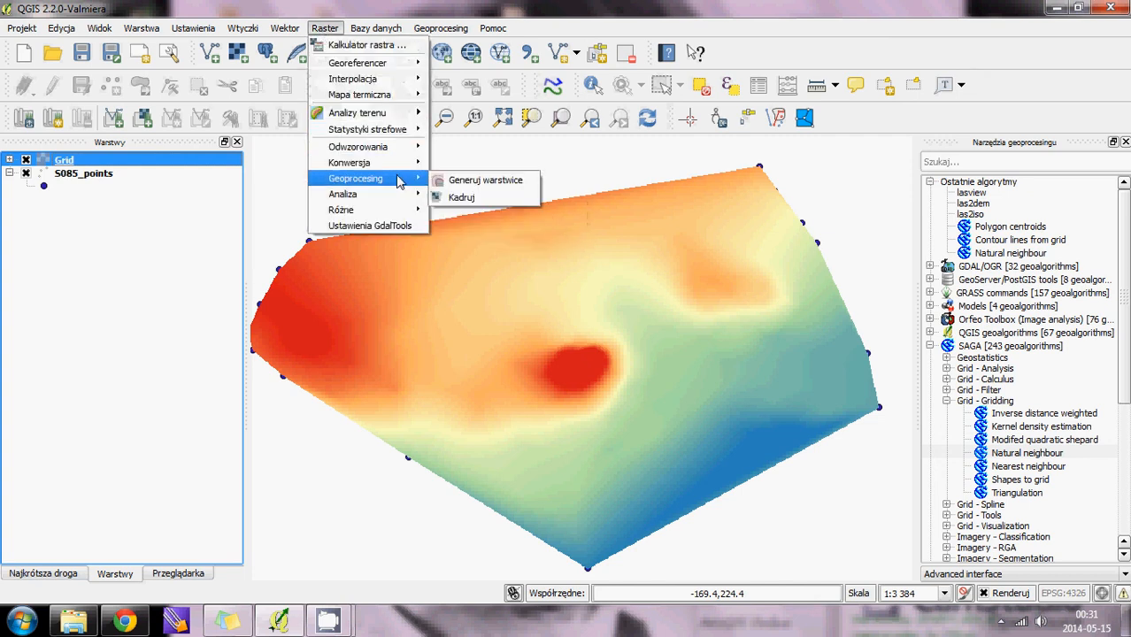
mouse_move(485, 180)
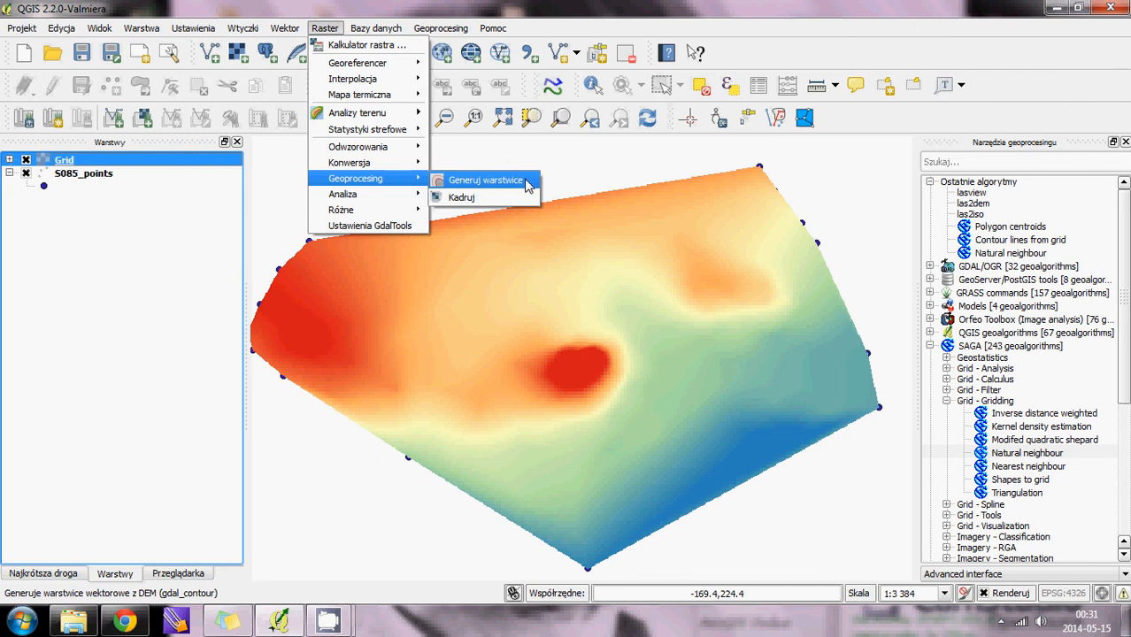
left_click(485, 180)
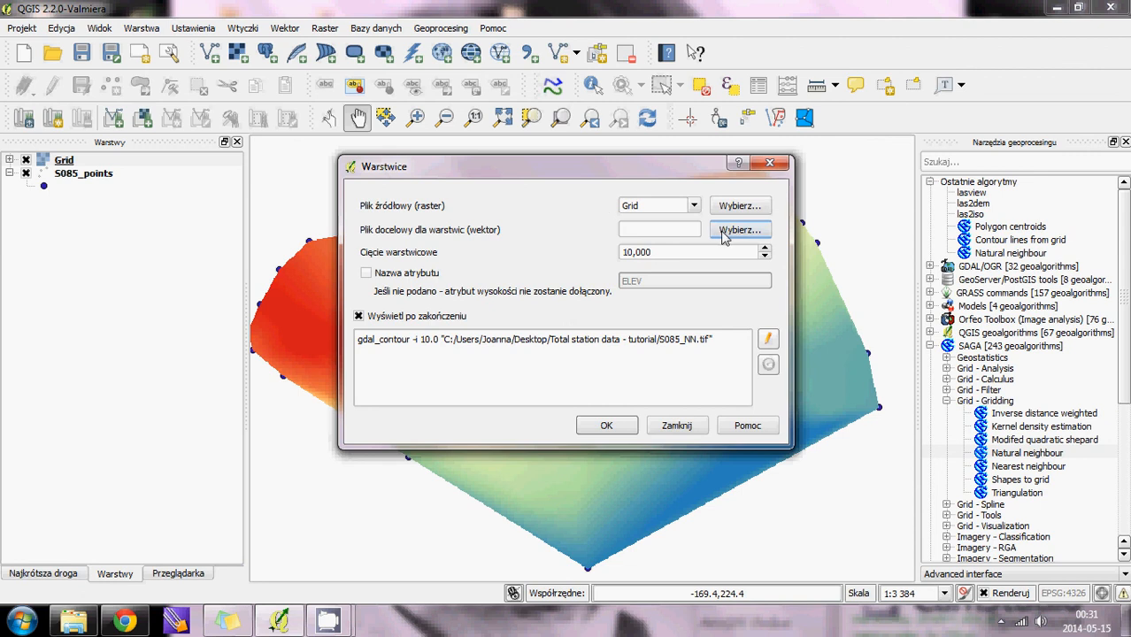
- Generate contours into S085_contur2.shp at a 2 m interval
left_click(740, 230)
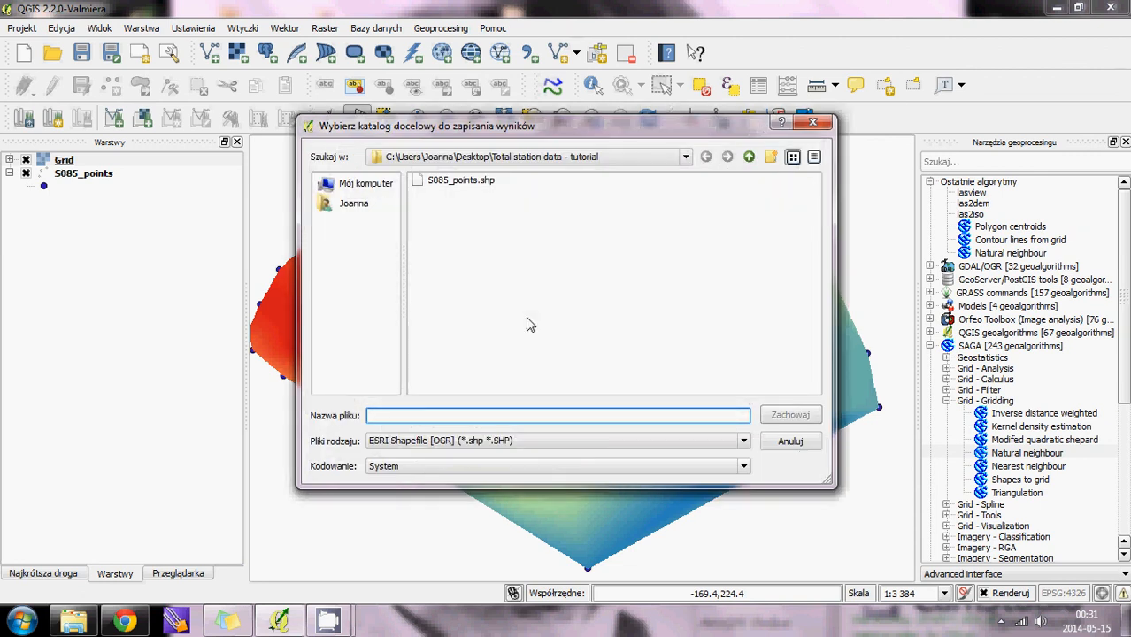
type("S085_")
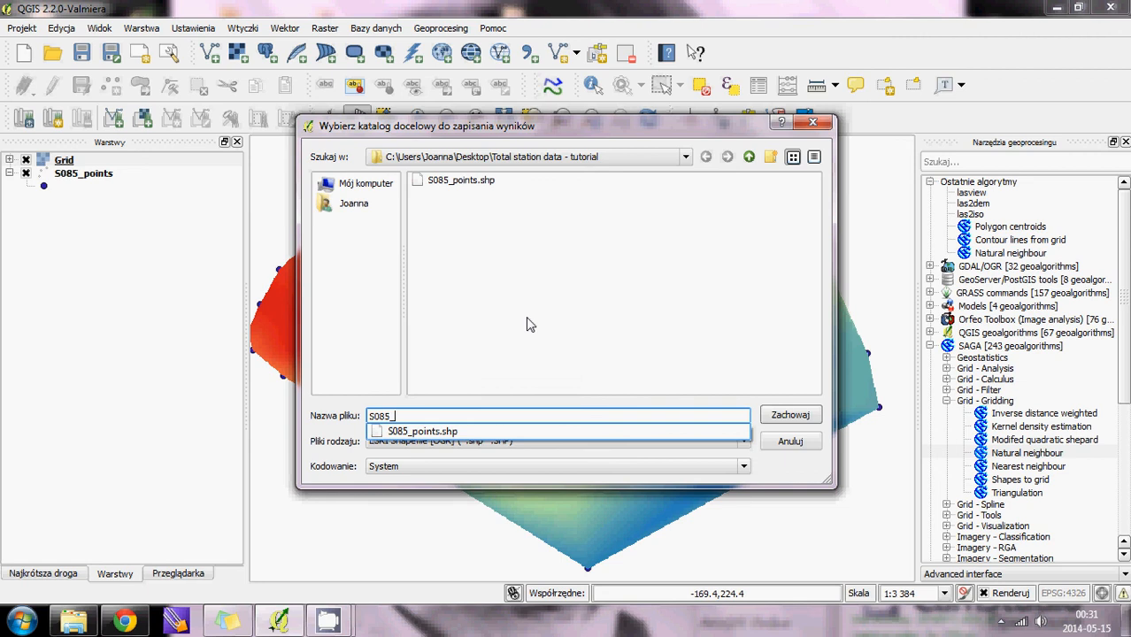
type("contur")
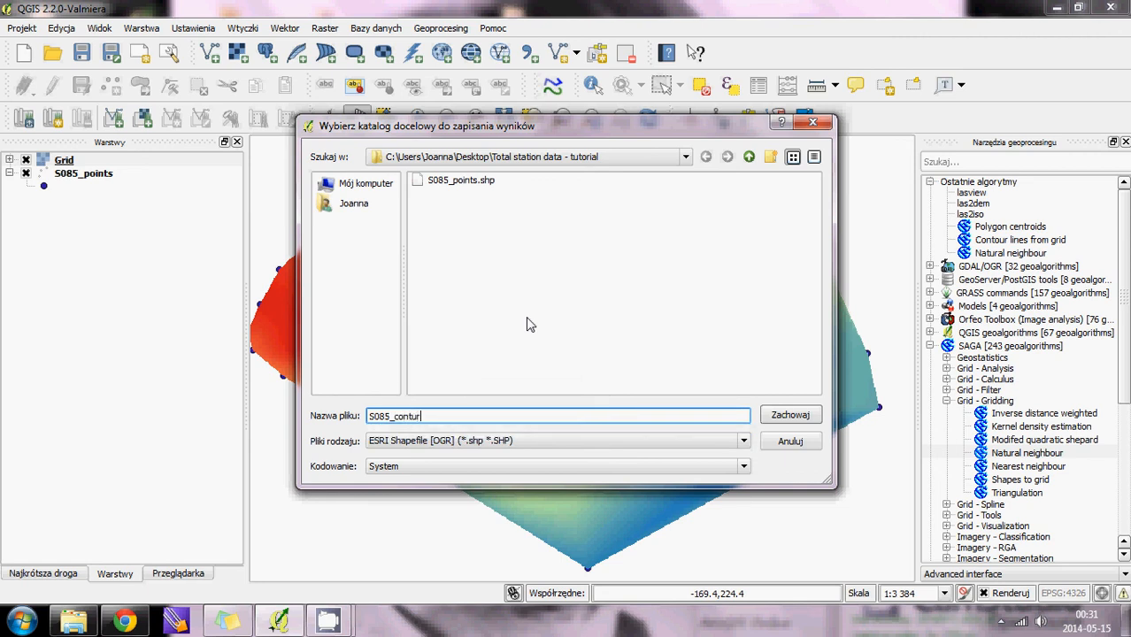
type("_2")
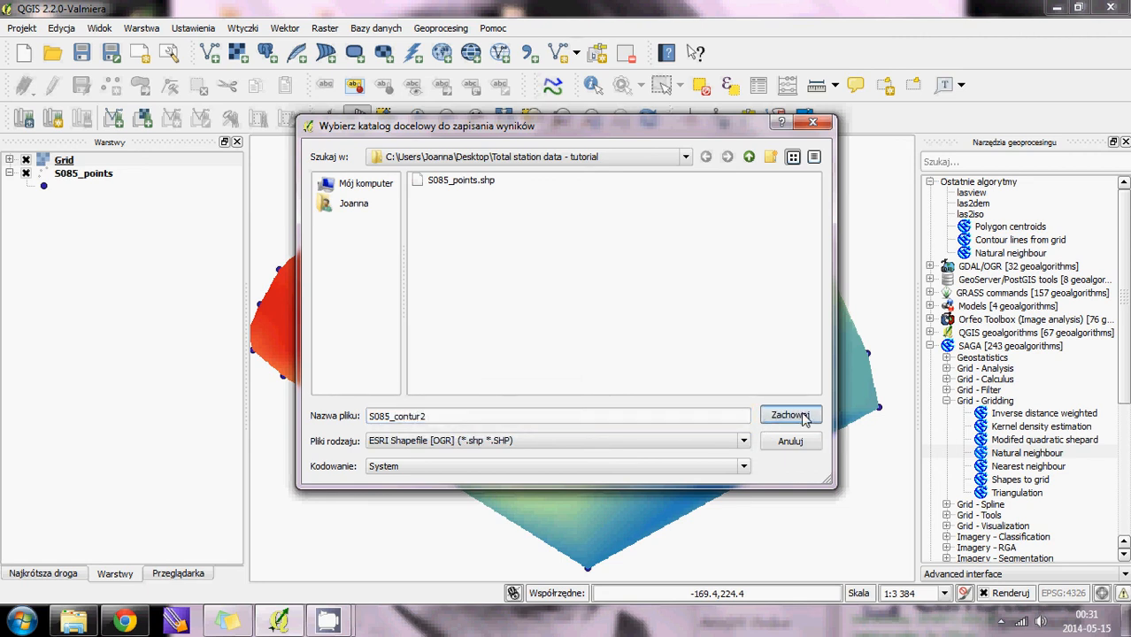
left_click(790, 415)
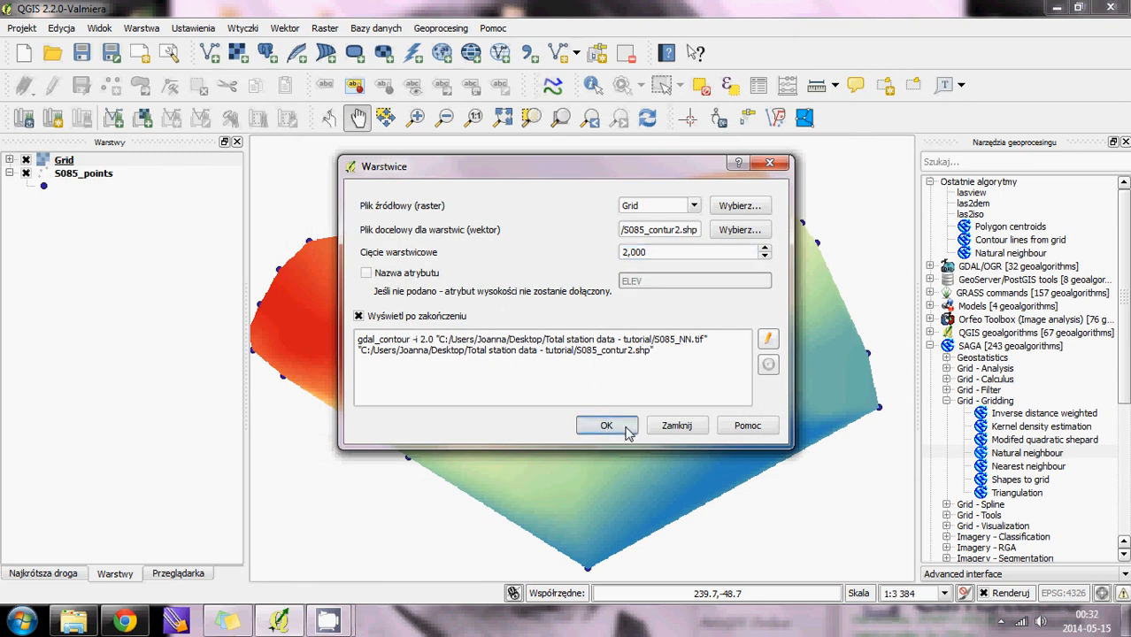
left_click(606, 425)
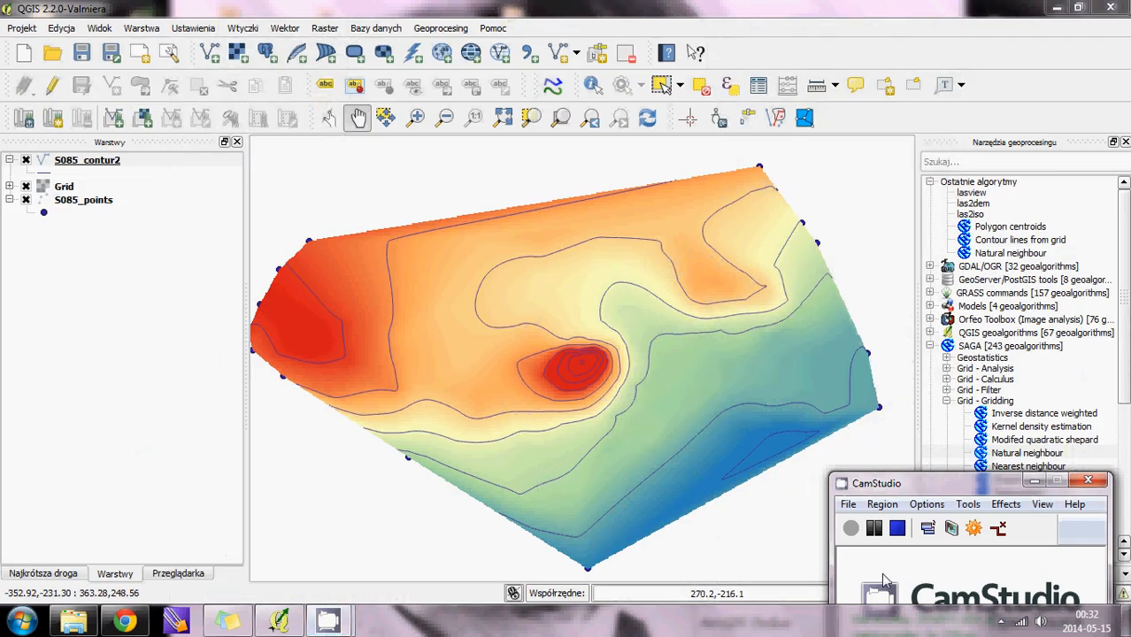
mouse_move(907, 550)
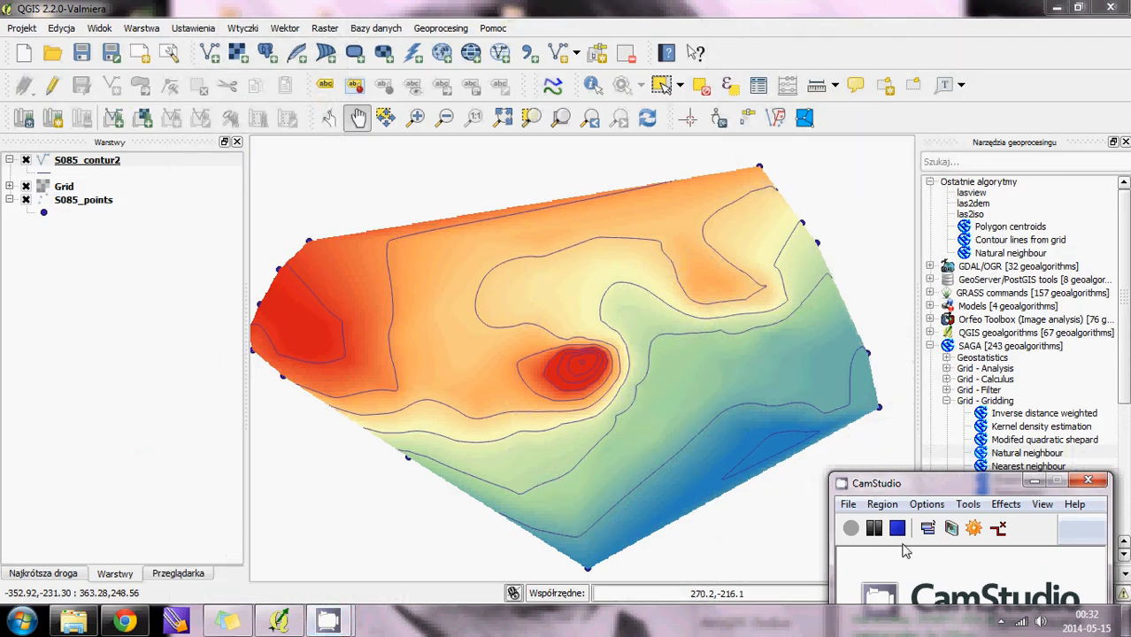